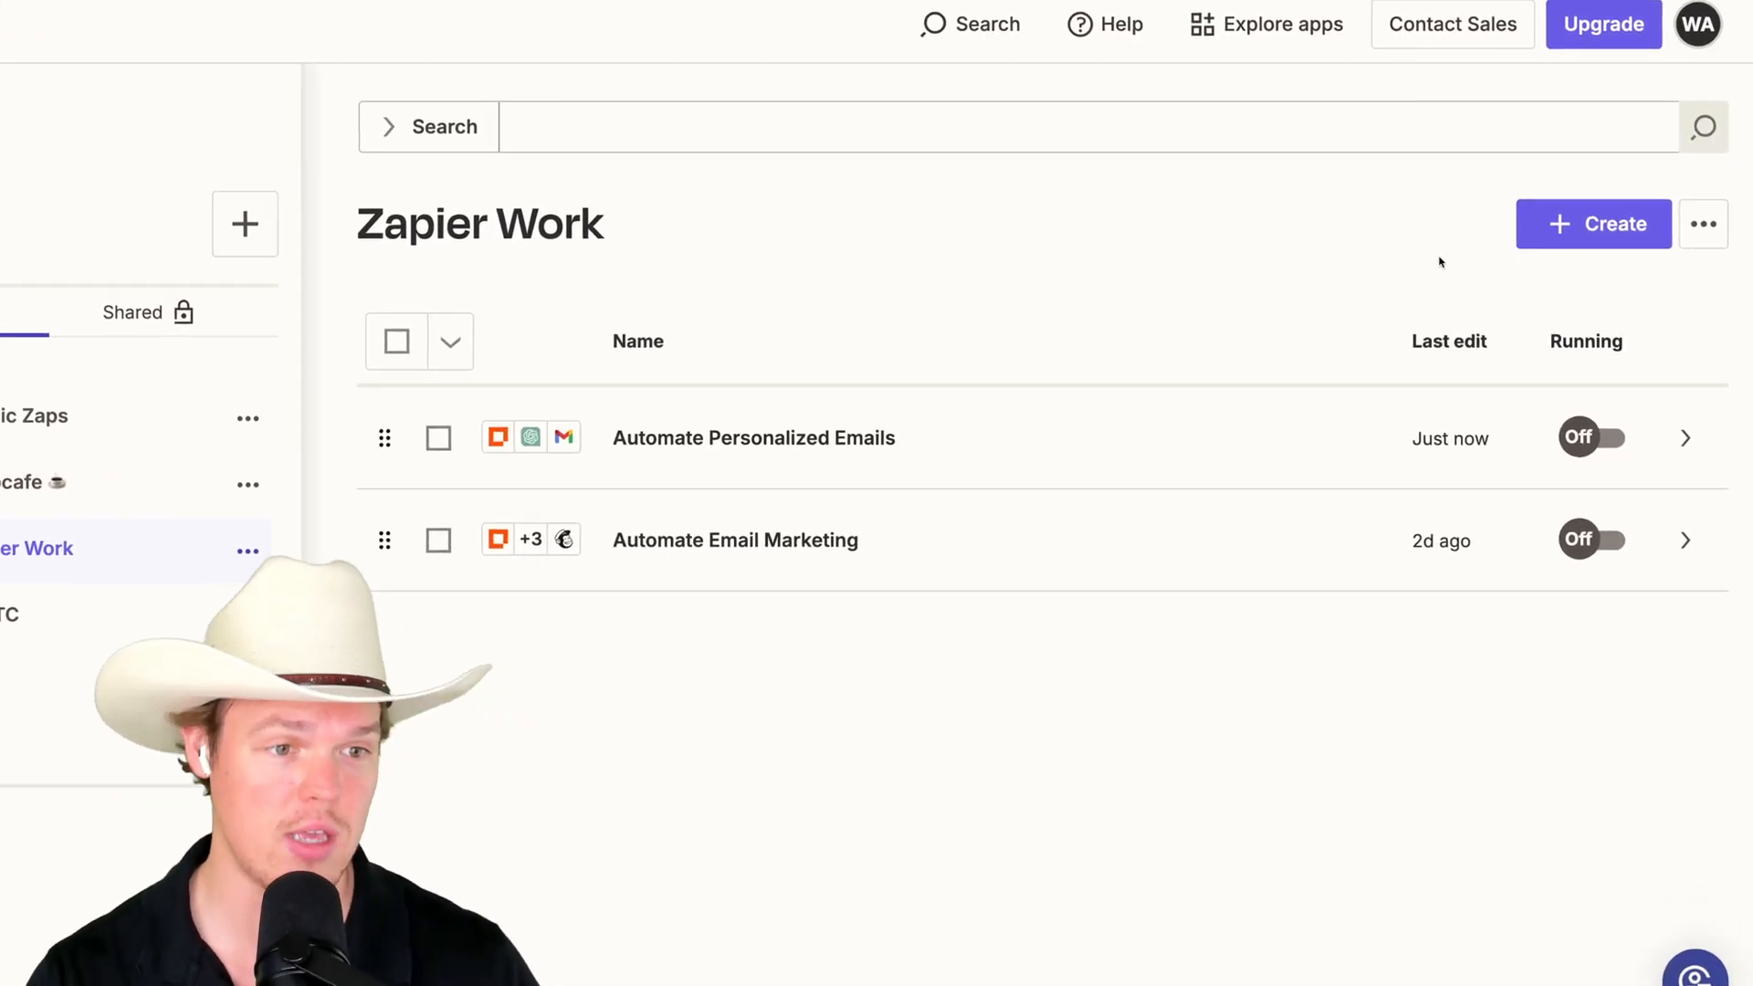
- Create a new draft Zap in the Zapier Work folder
click(1592, 223)
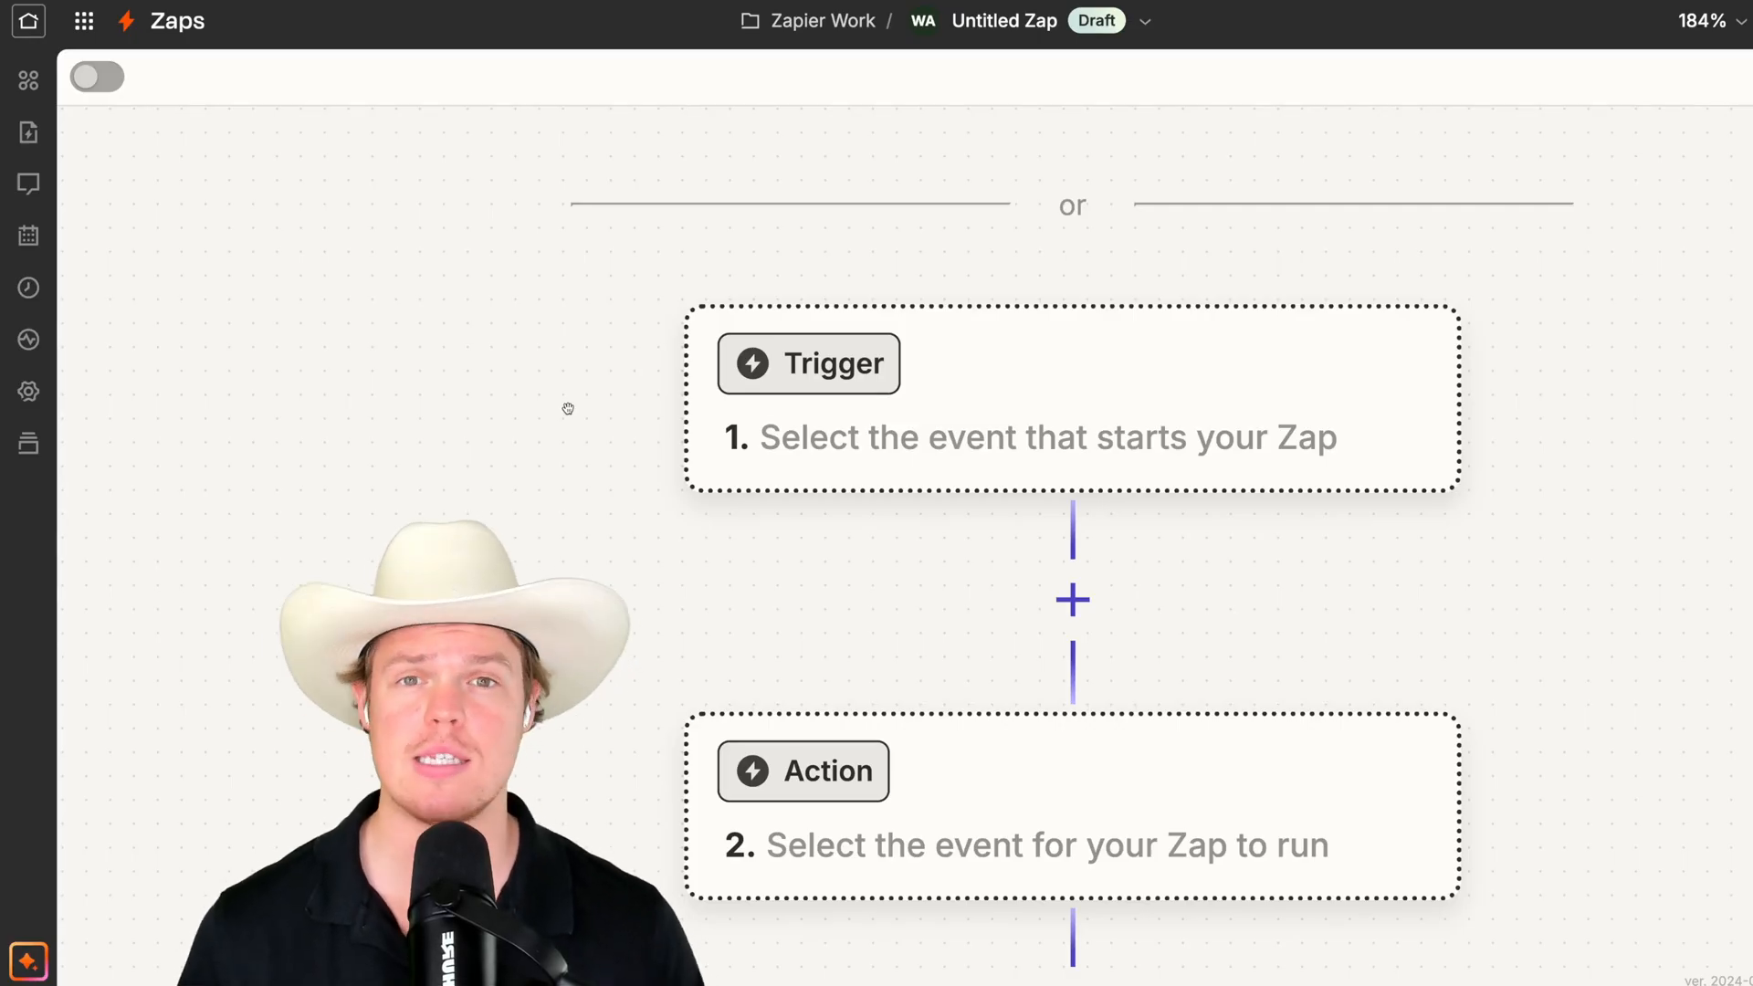
- Set the trigger to YouTube with the 'New Video in Channel' event
click(807, 362)
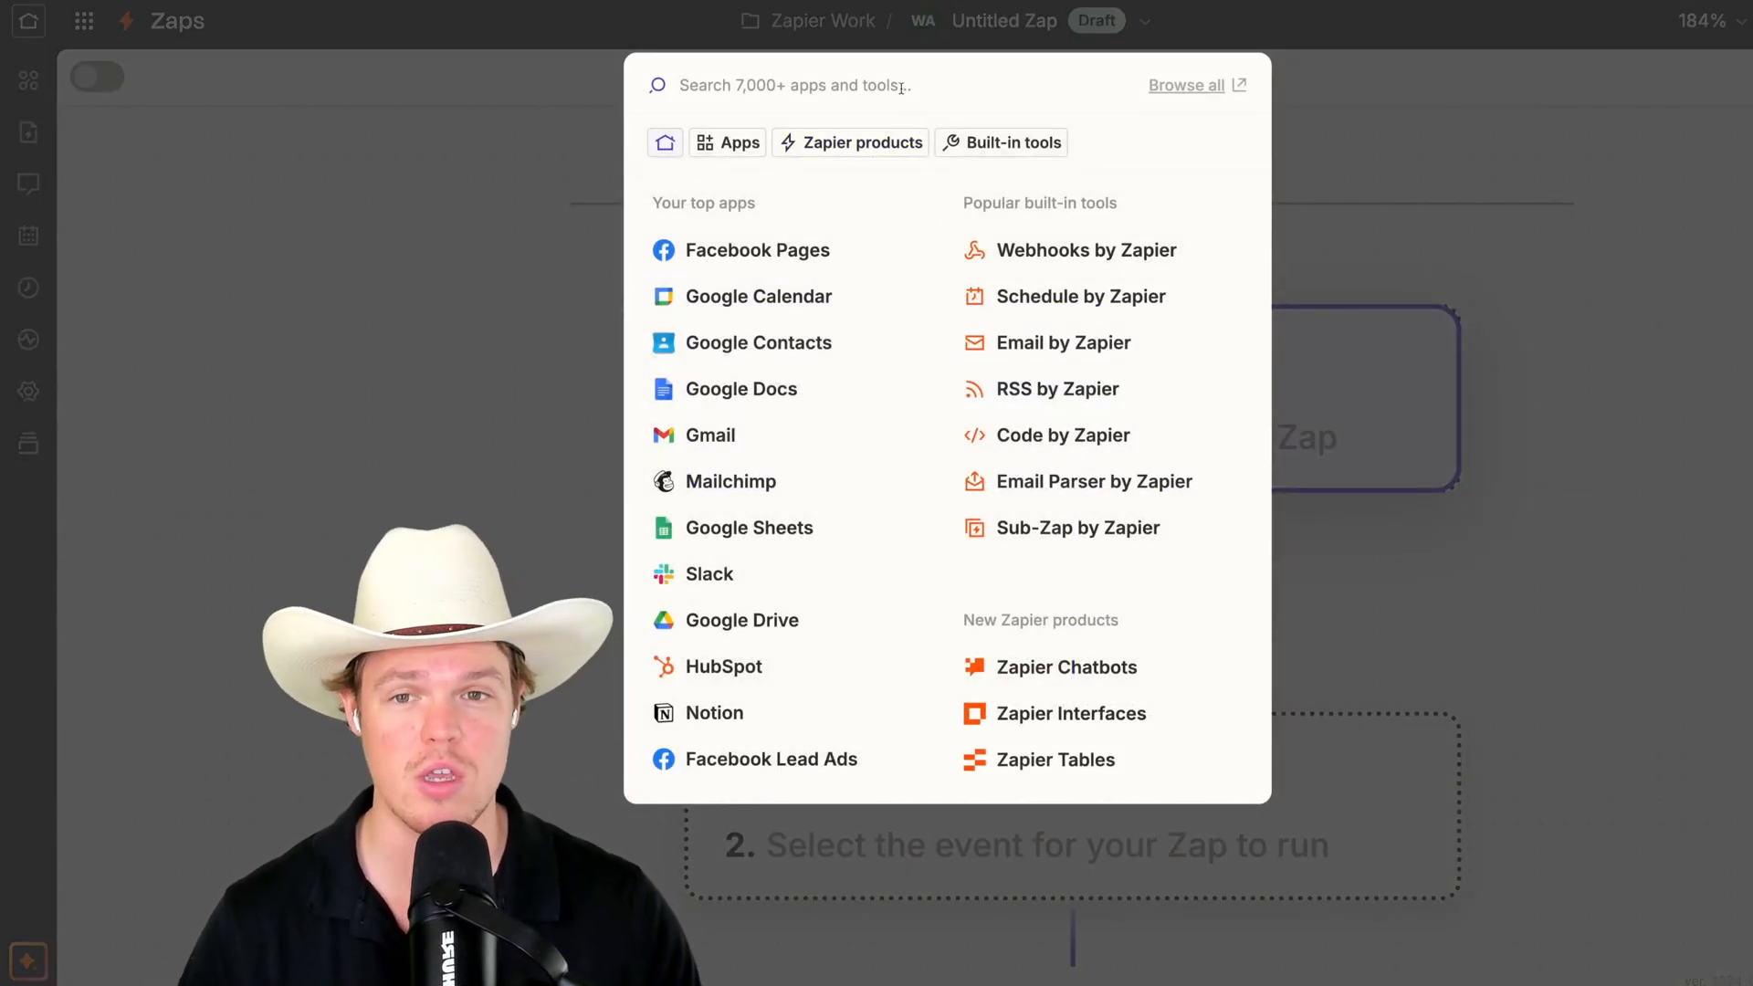
text(youtube)
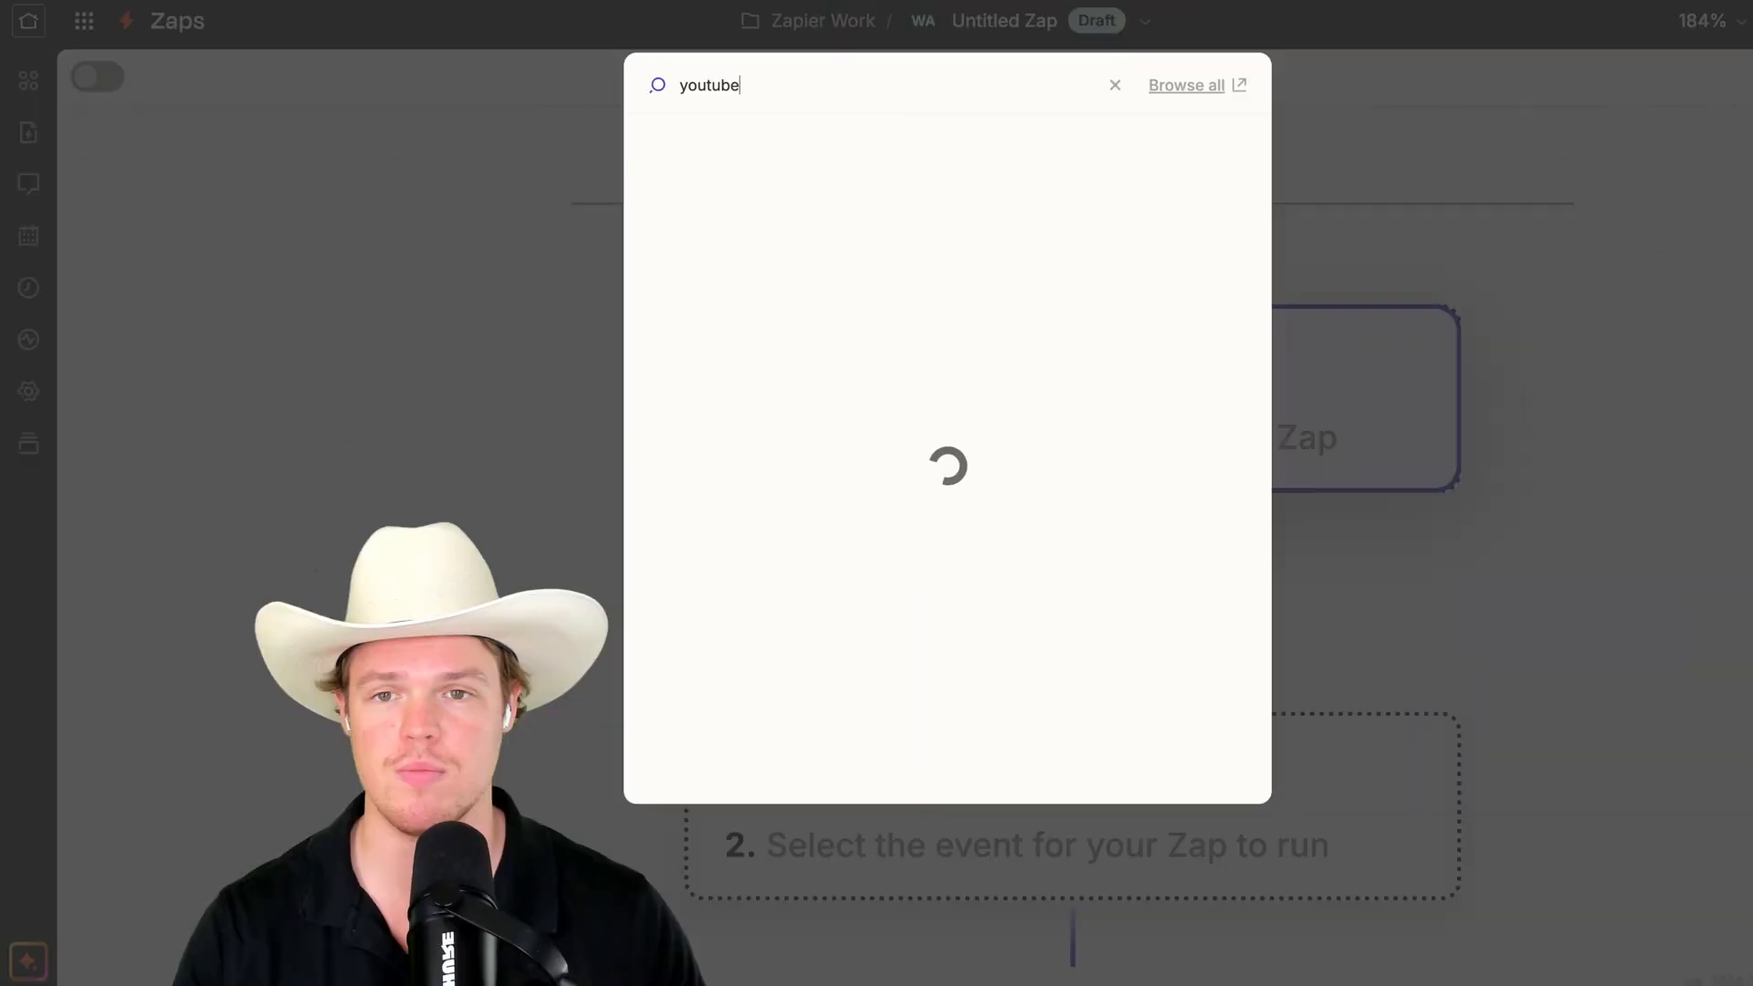
click(1114, 84)
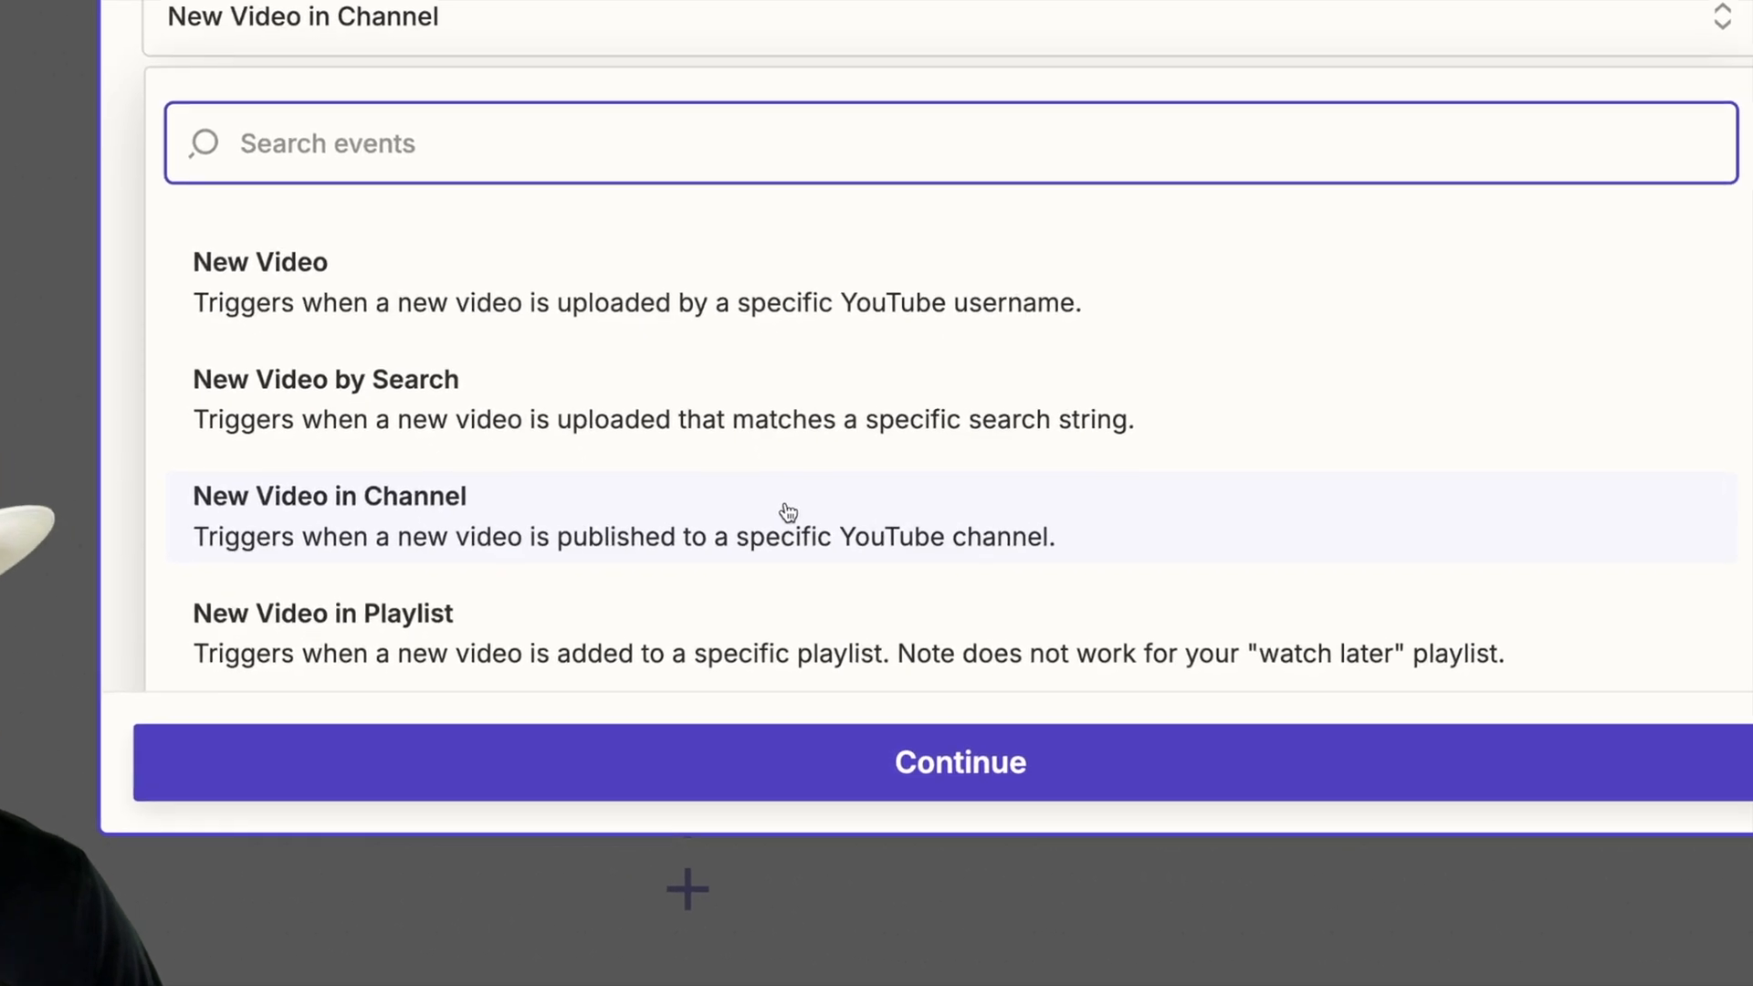
click(329, 497)
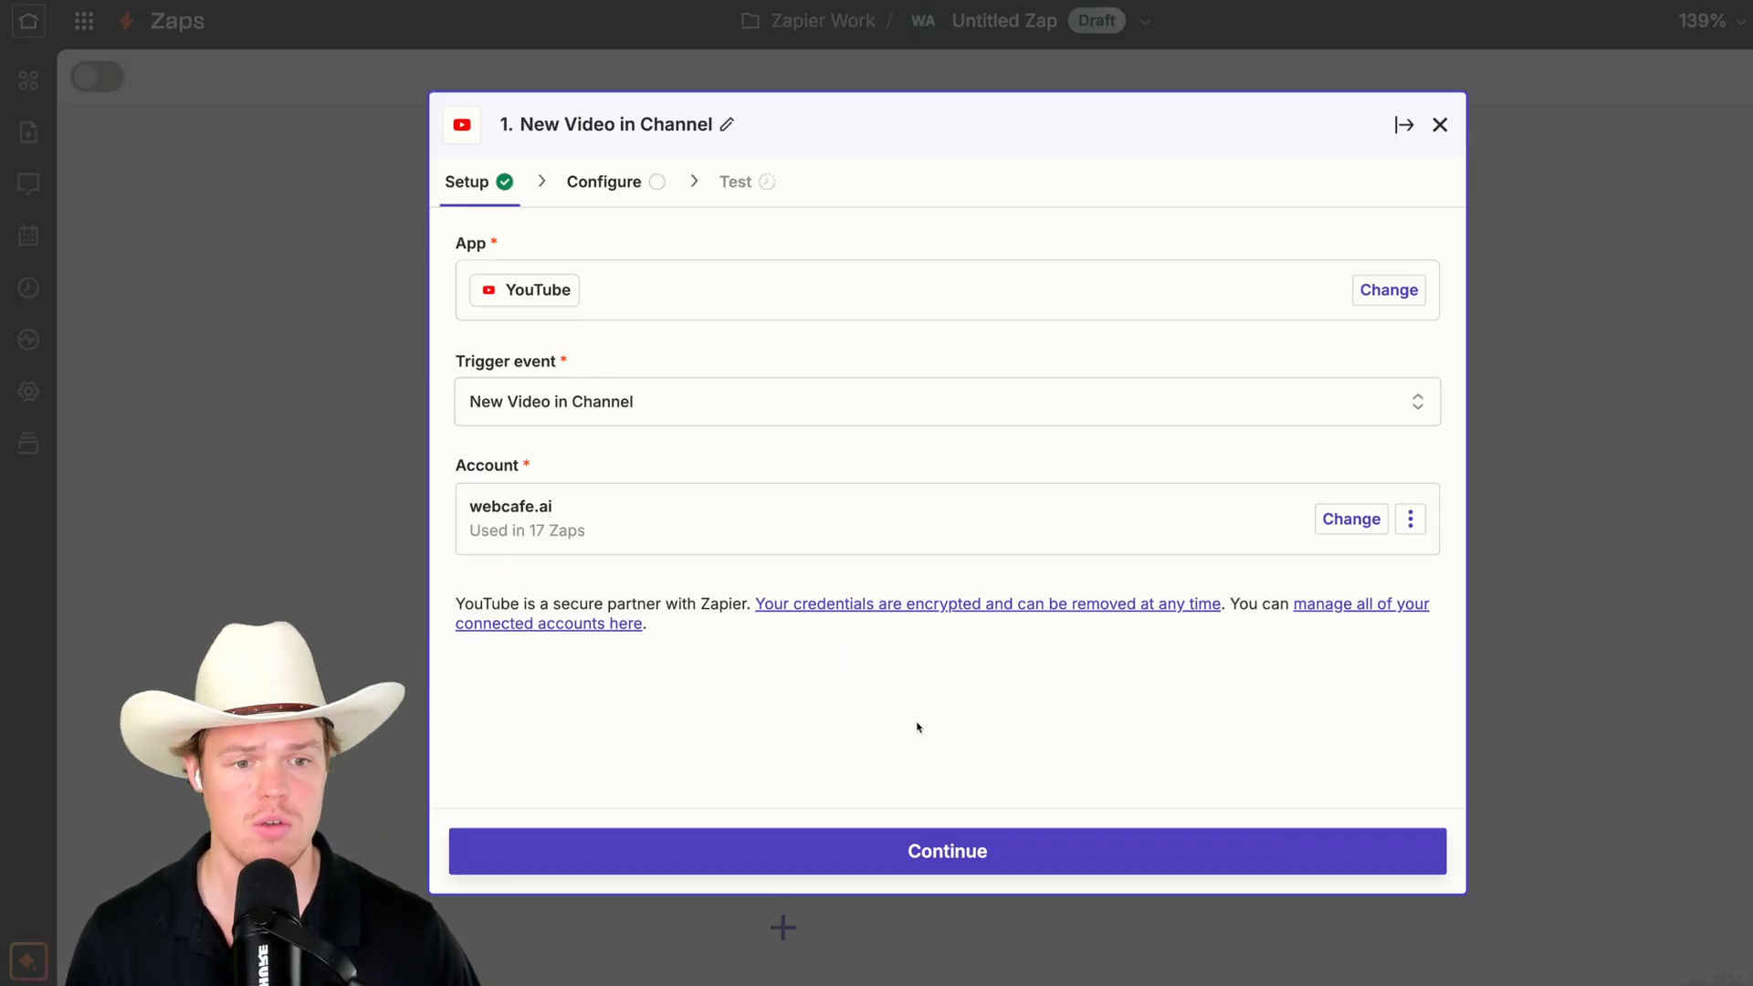
- Set the trigger channel to UCJFMISxcvIZg5yZUYJT0Pug and test it against a recent video
click(946, 851)
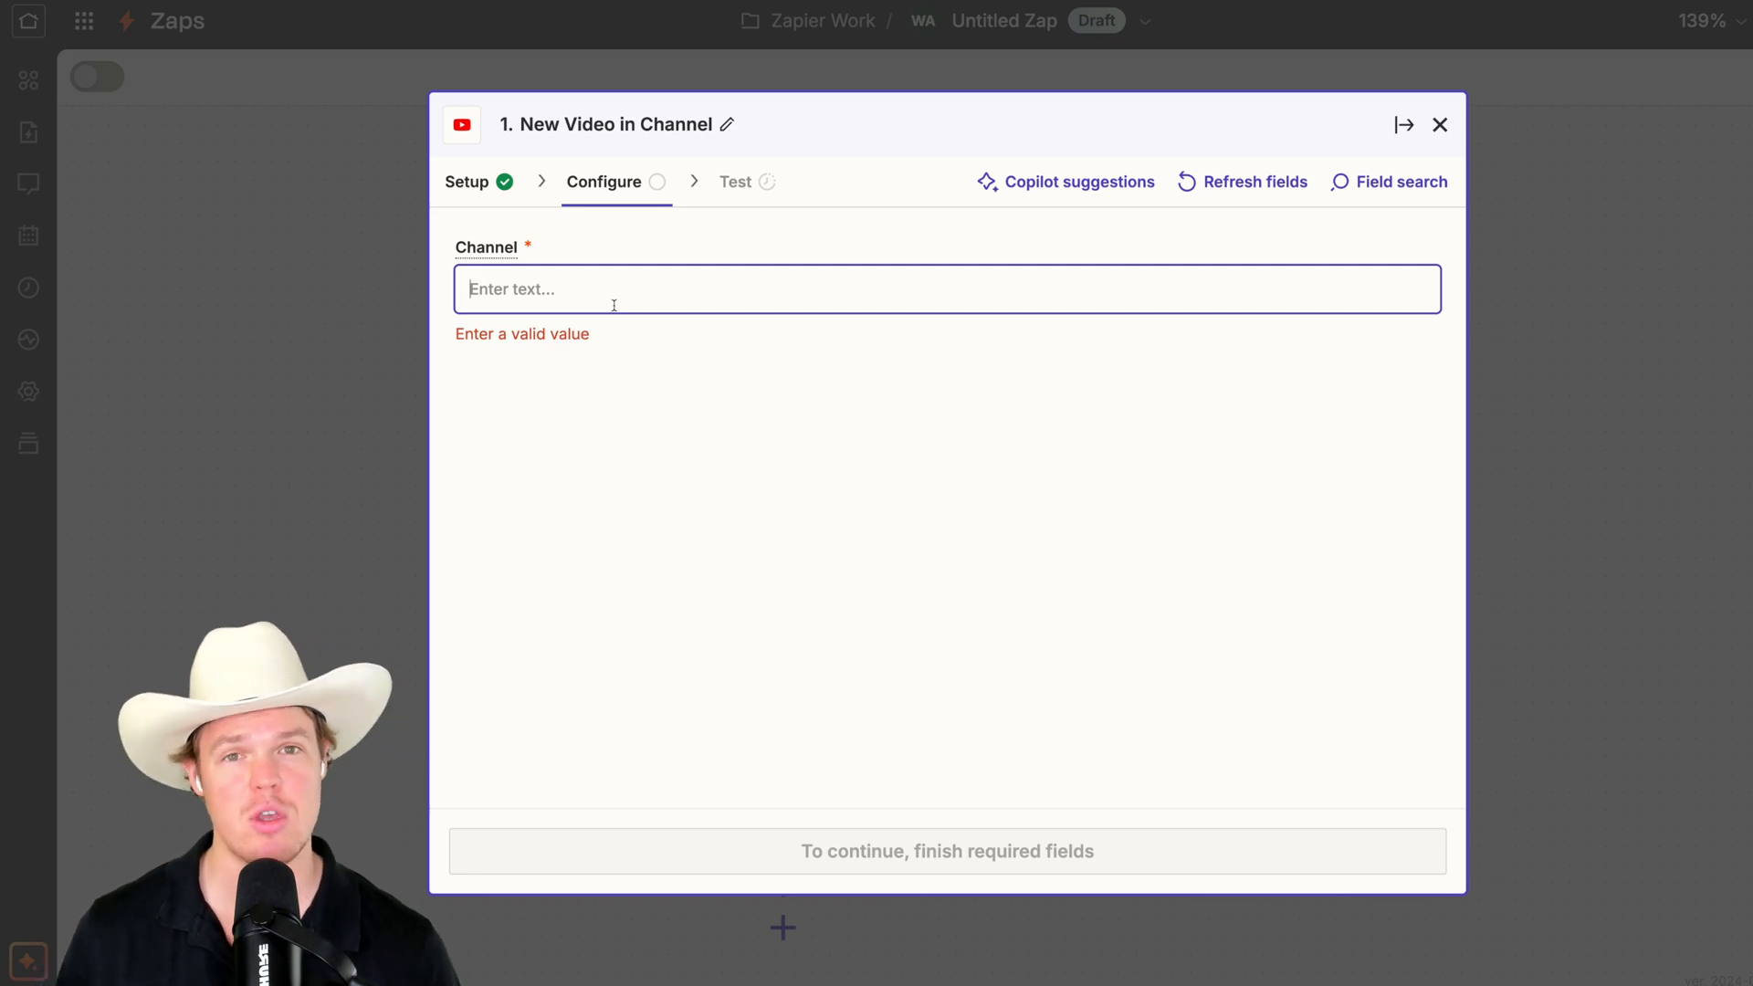
text(UCJFMISxcvIZg5yZUYJT0Pug)
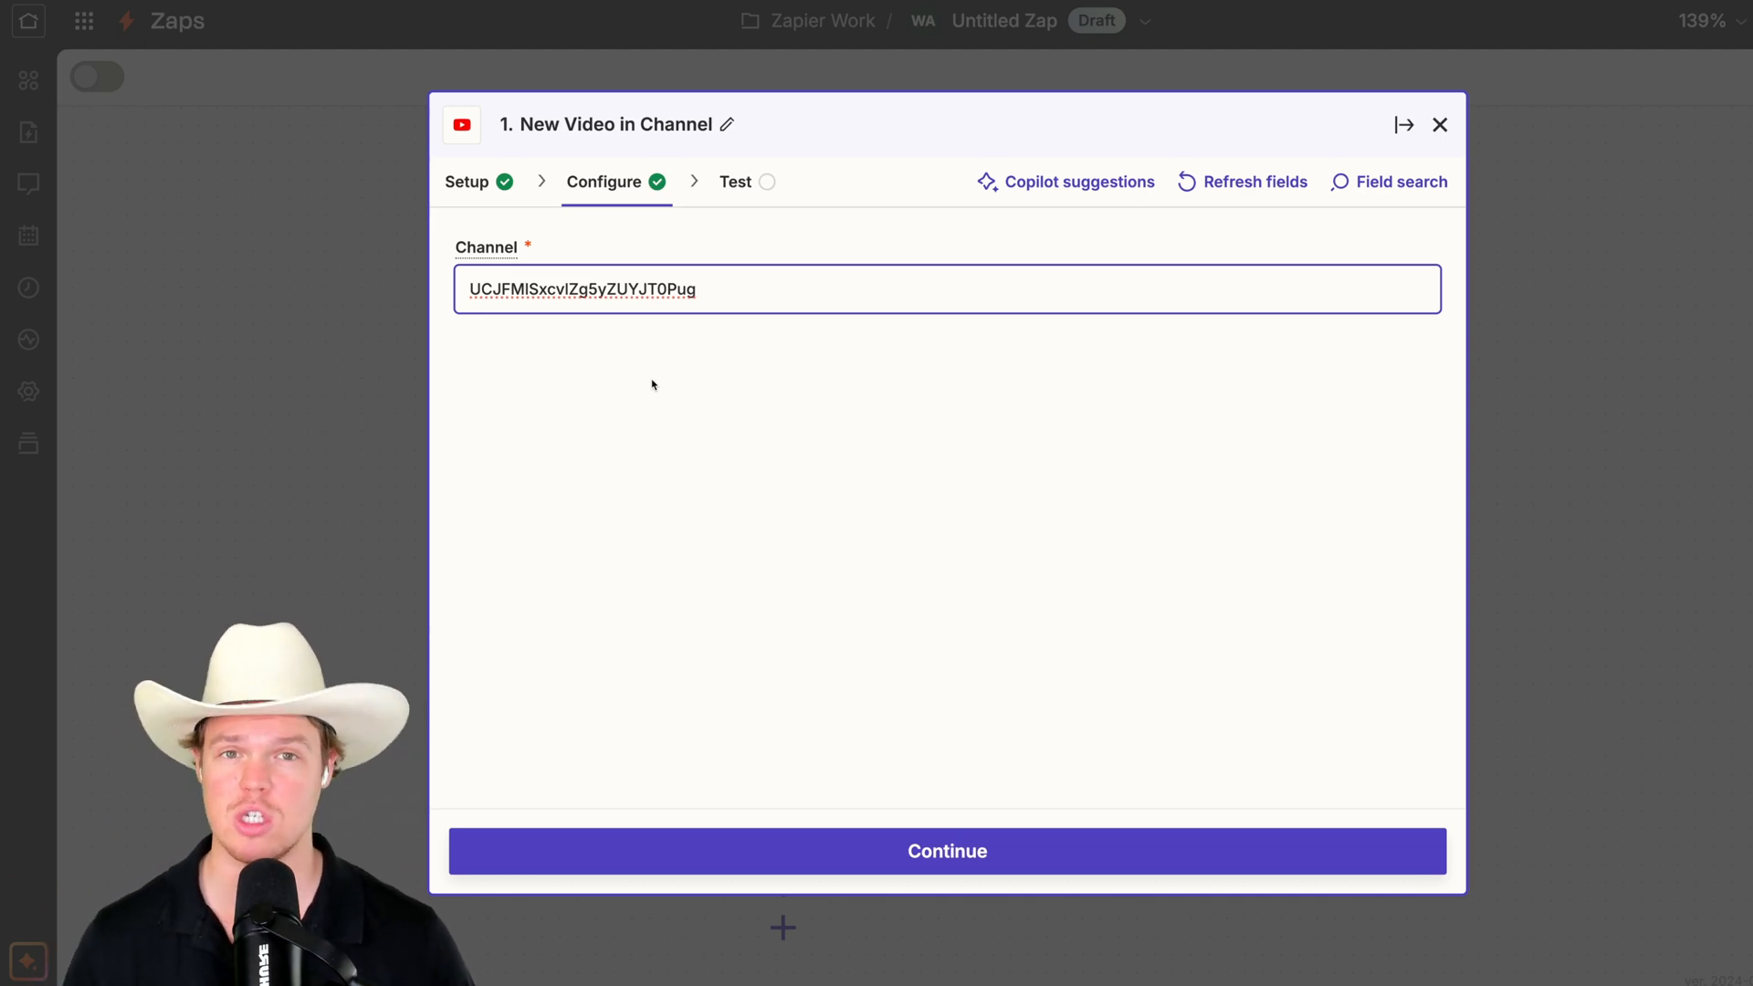
click(946, 851)
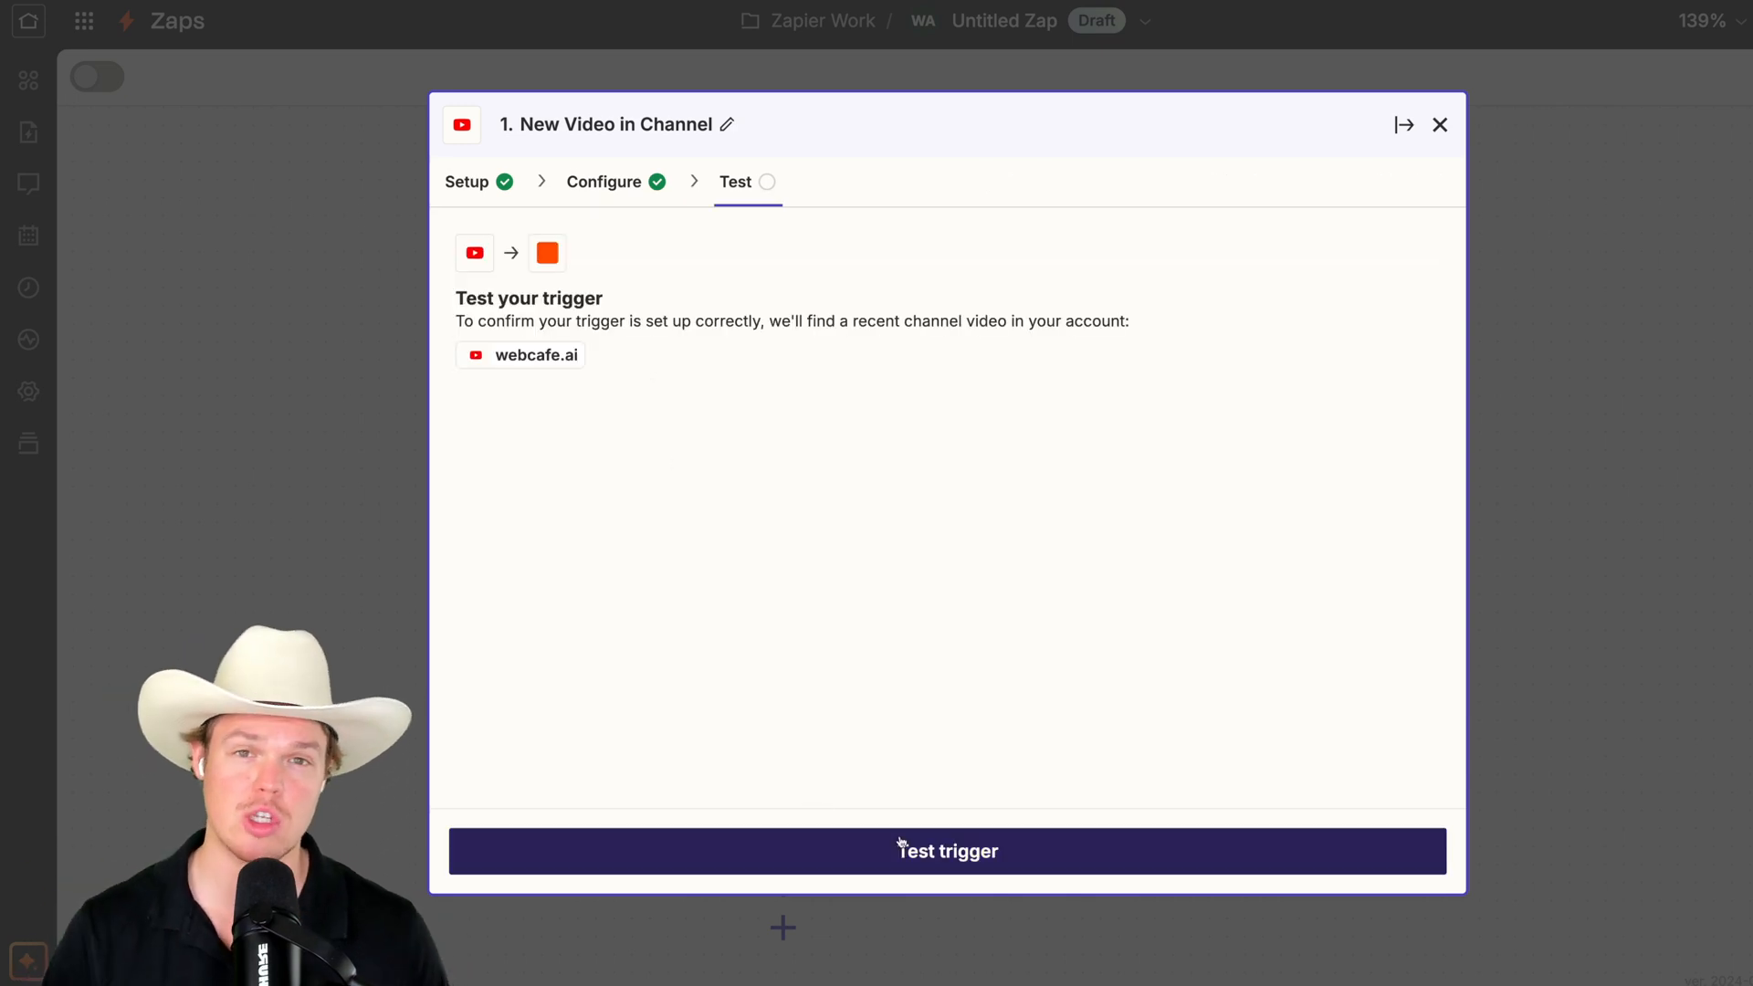
click(945, 850)
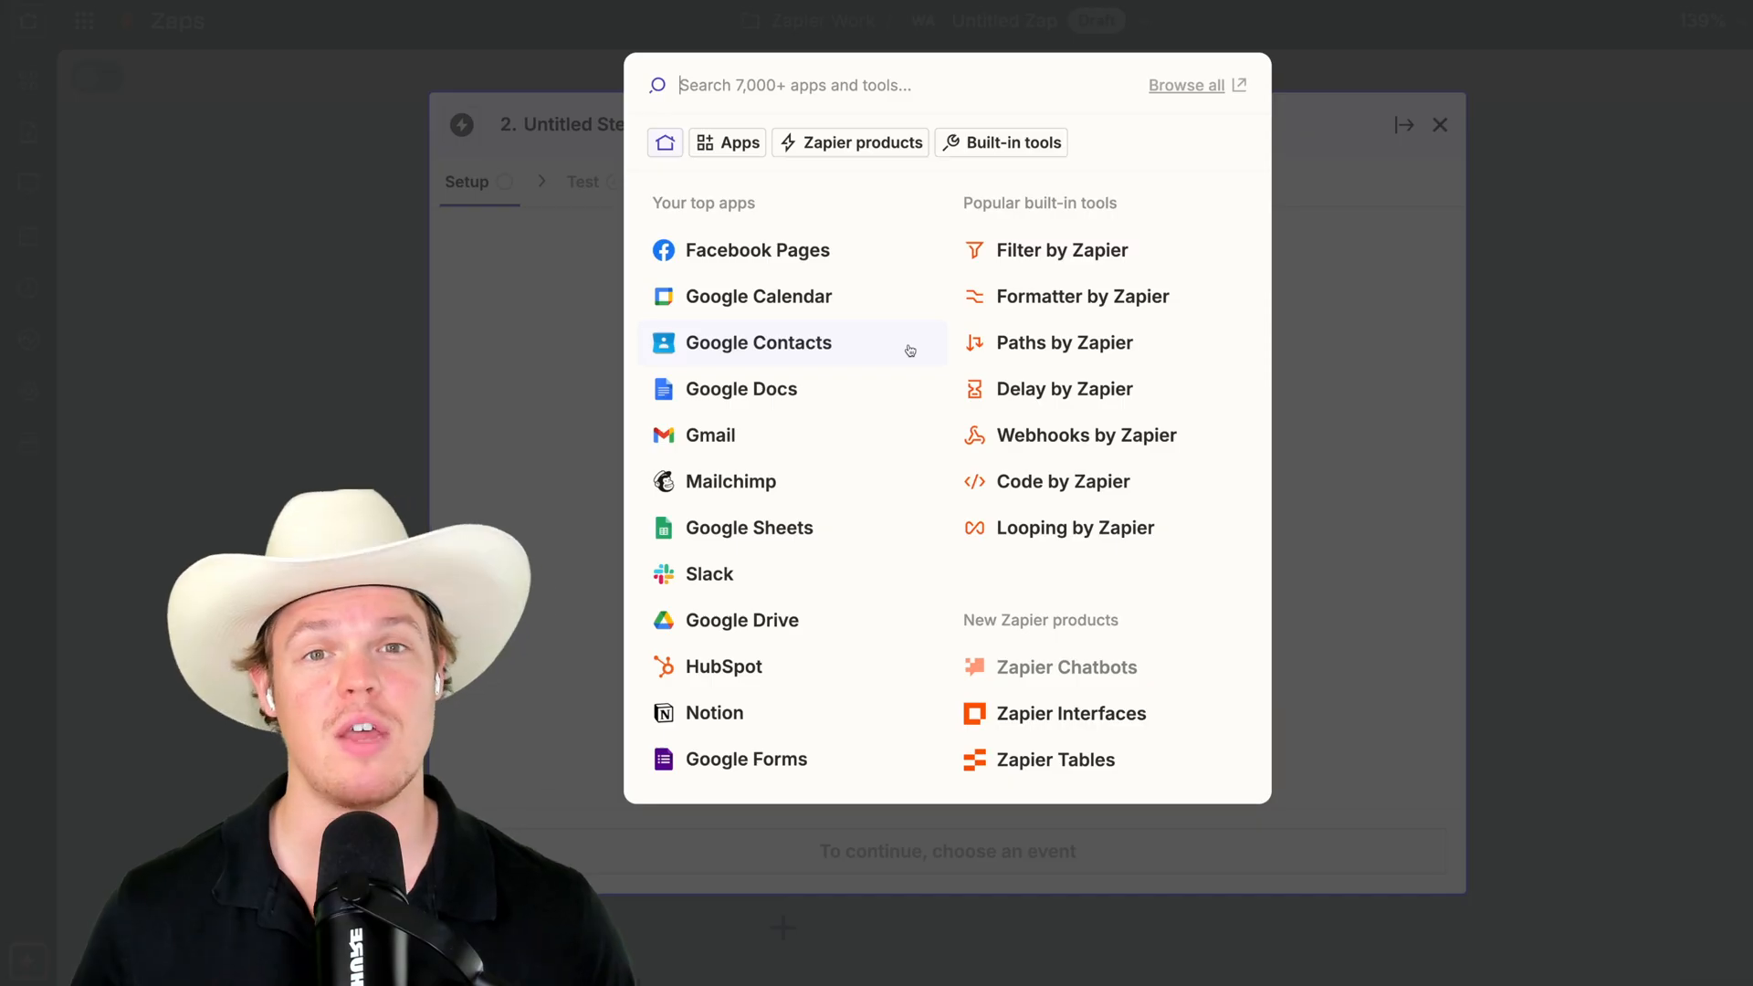
- Add Filter by Zapier as the second step
click(1060, 250)
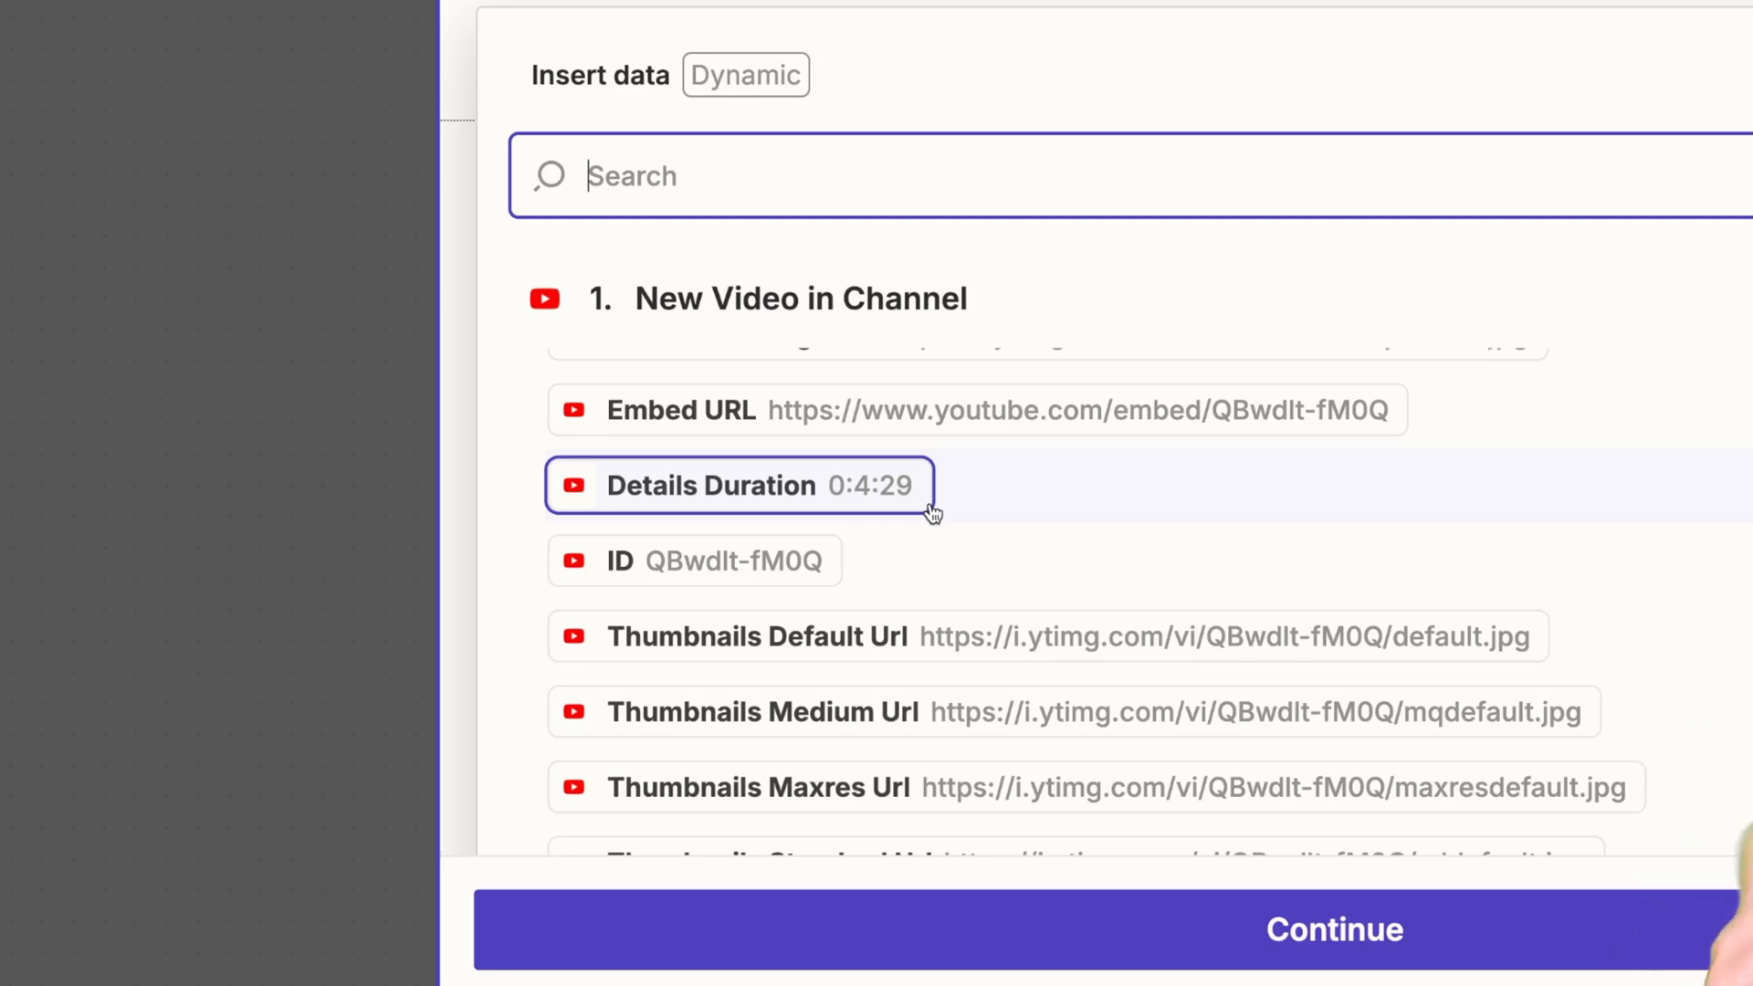
- Filter on Details Duration greater than 0:1:00 and confirm the filter test passes
click(737, 484)
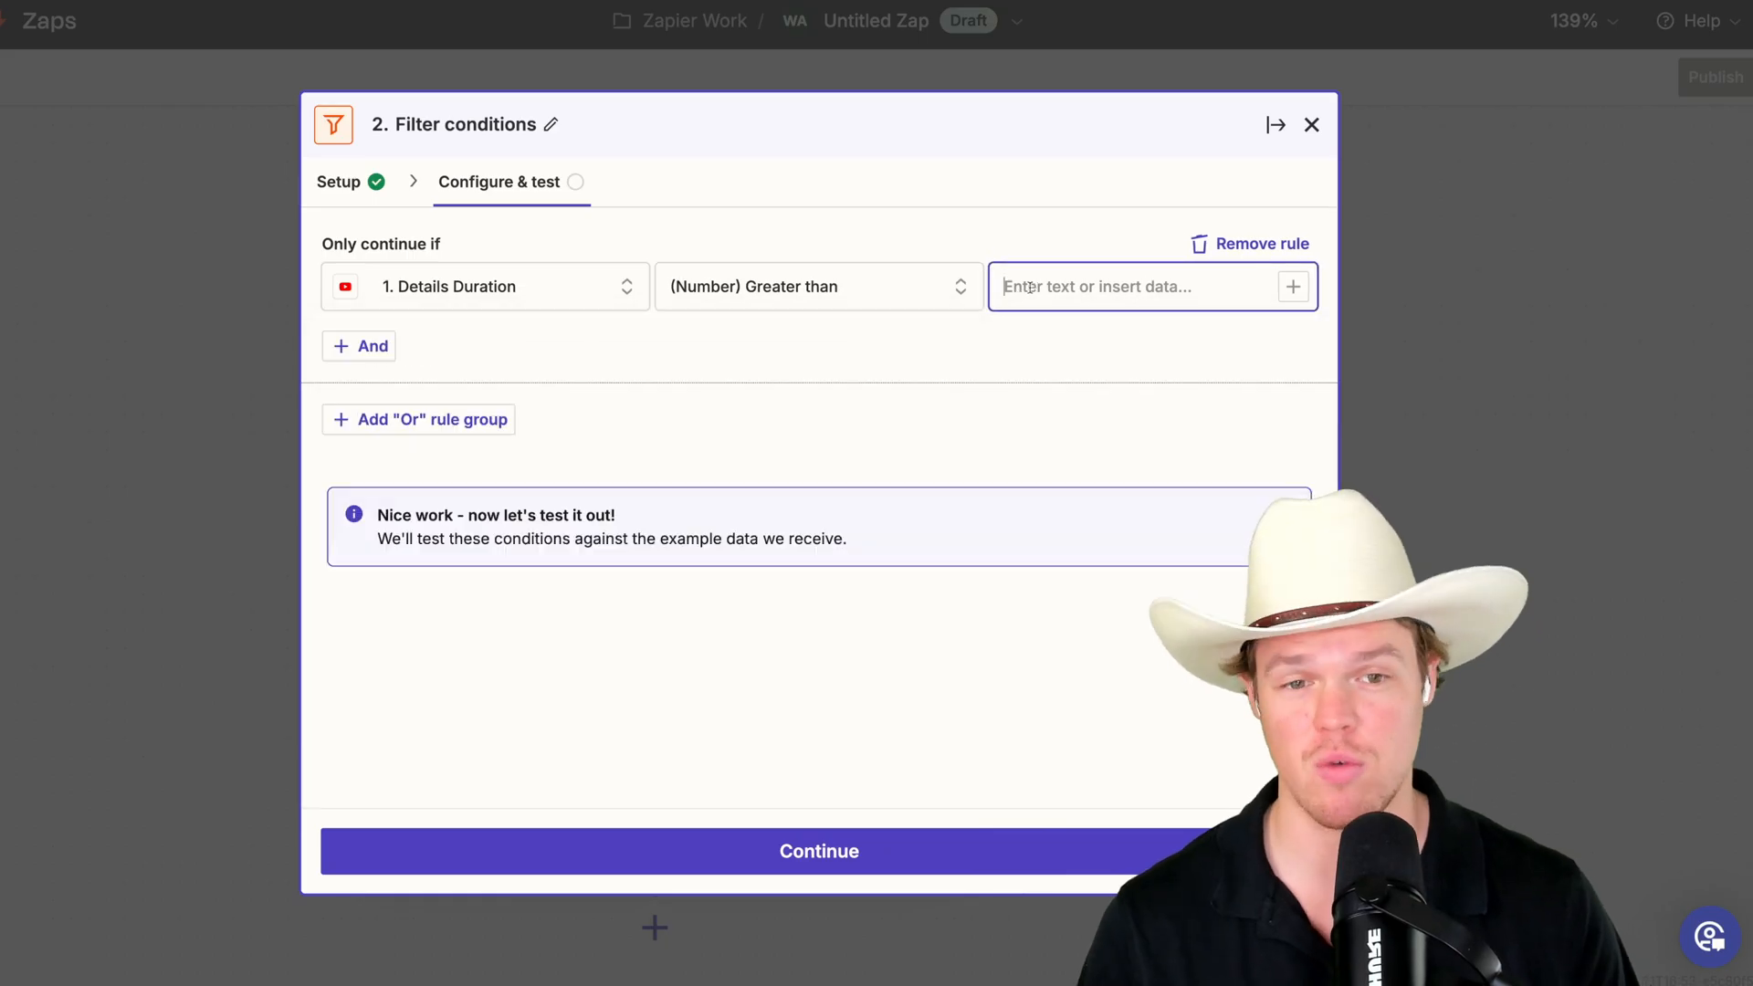
text(0)
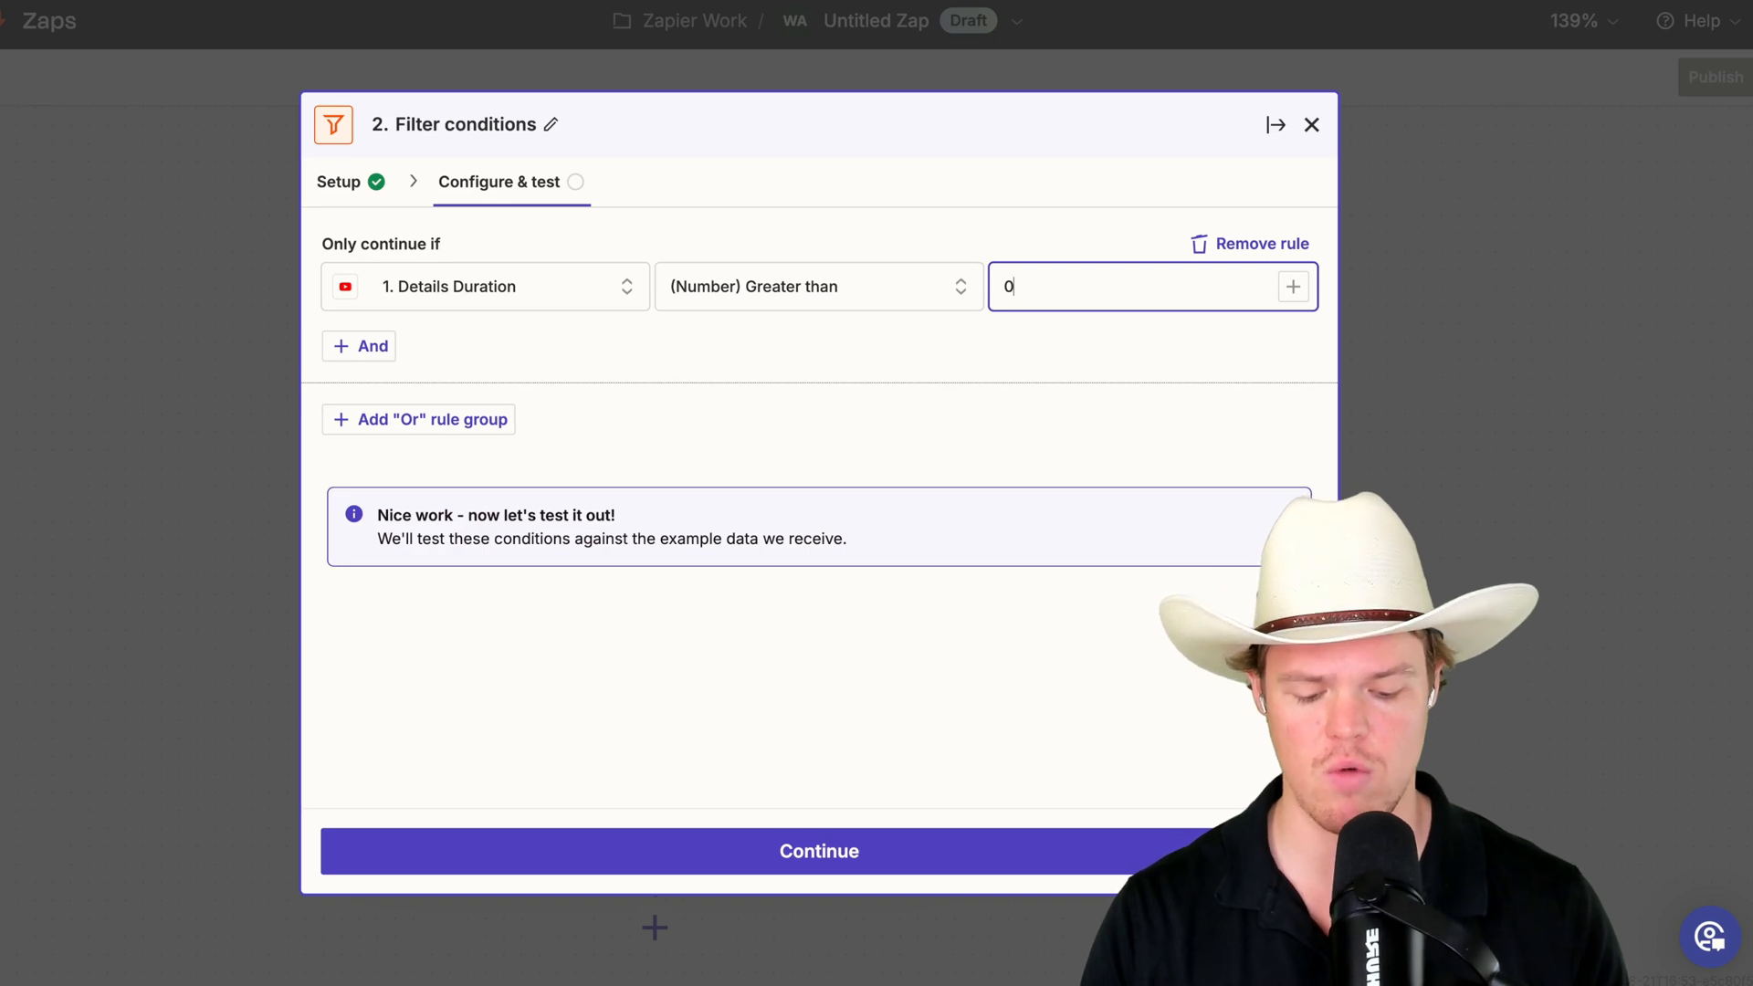
text(0:1:00)
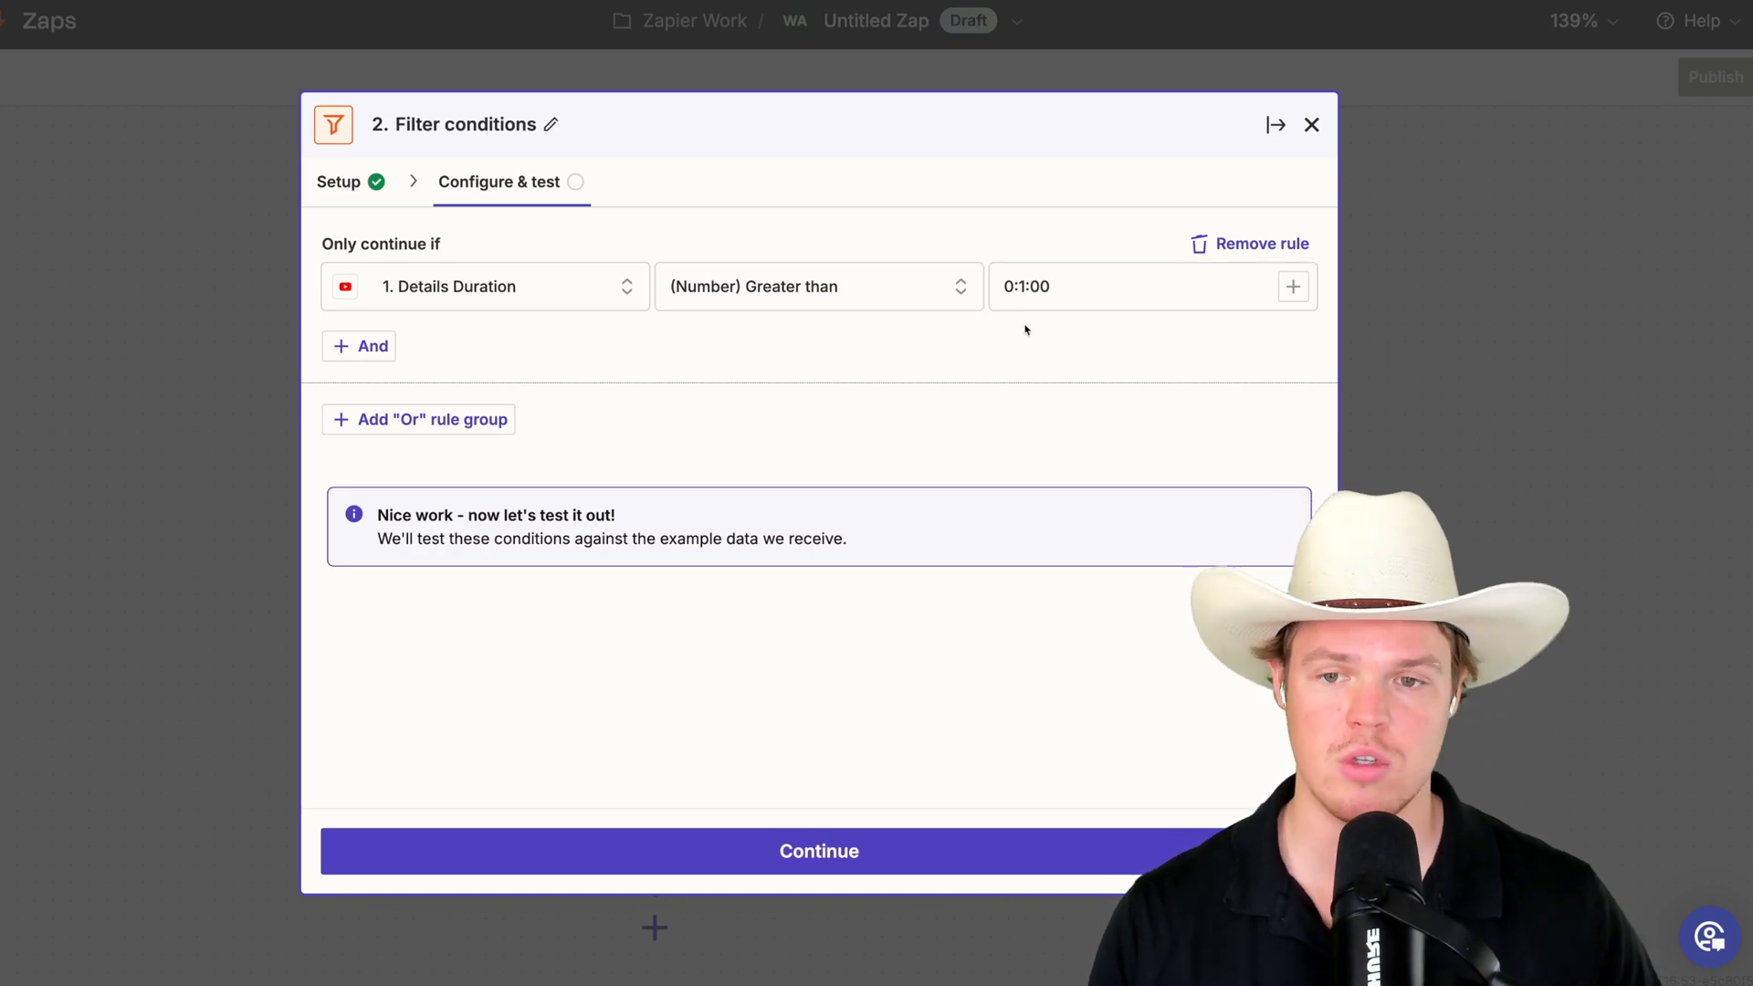
click(818, 850)
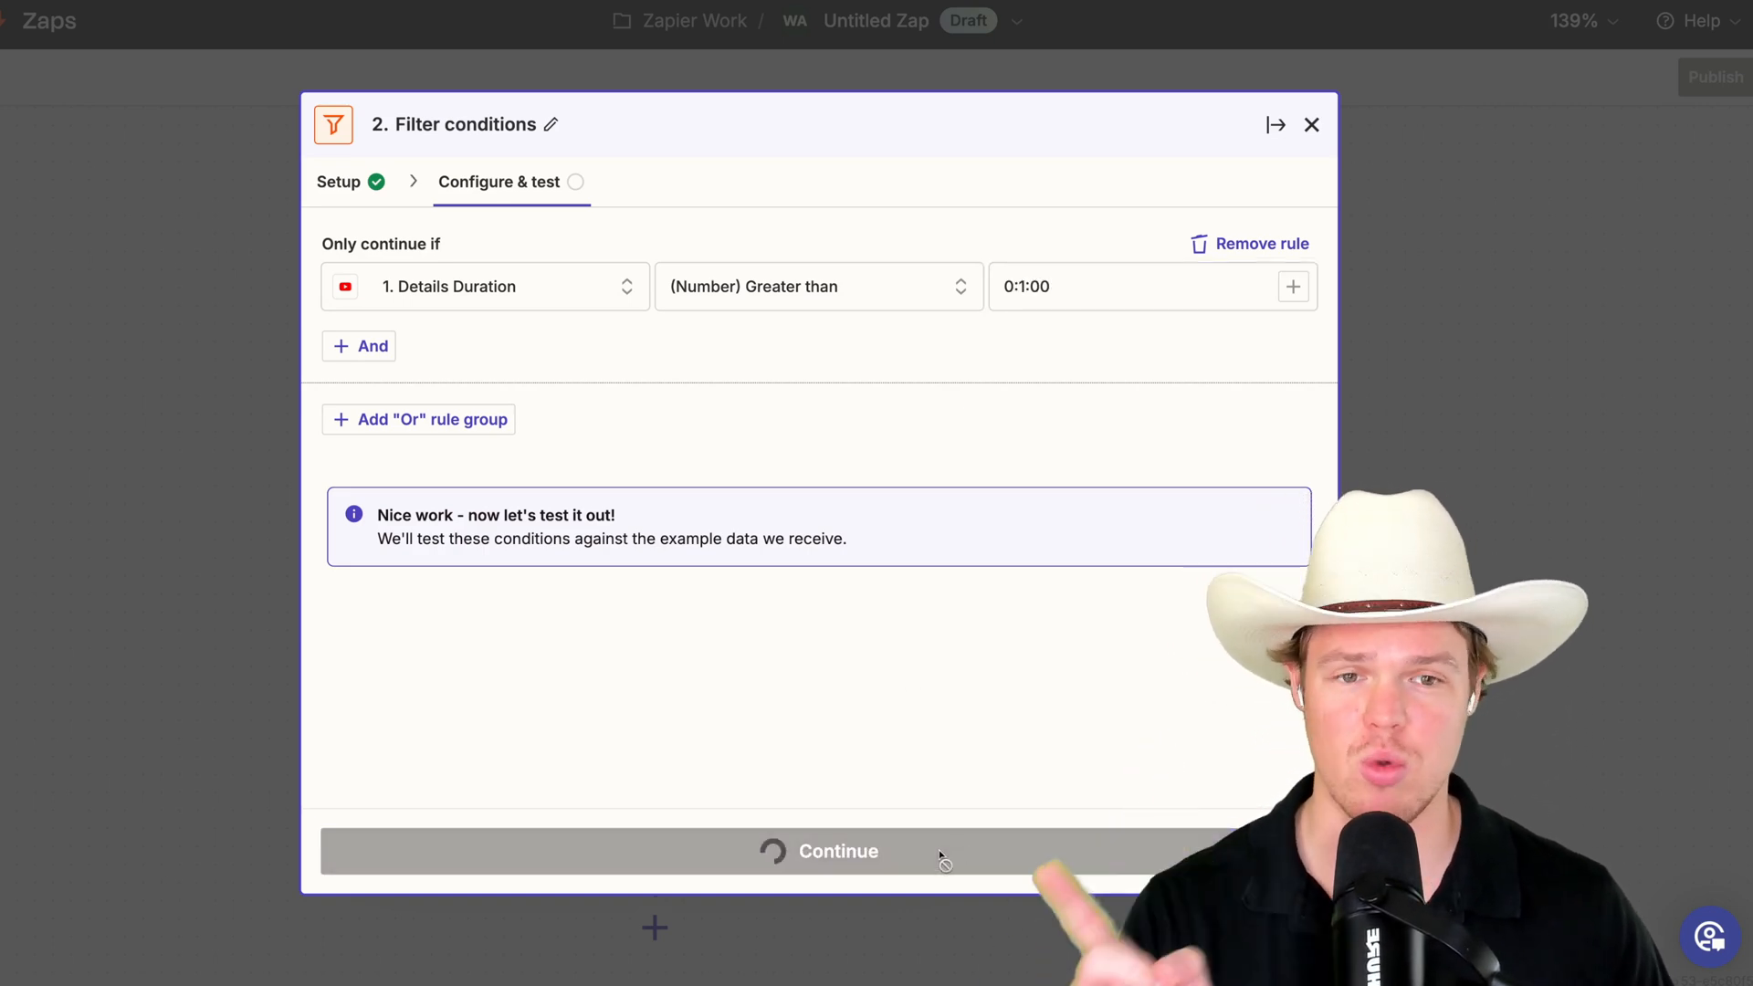
click(818, 851)
text(5)
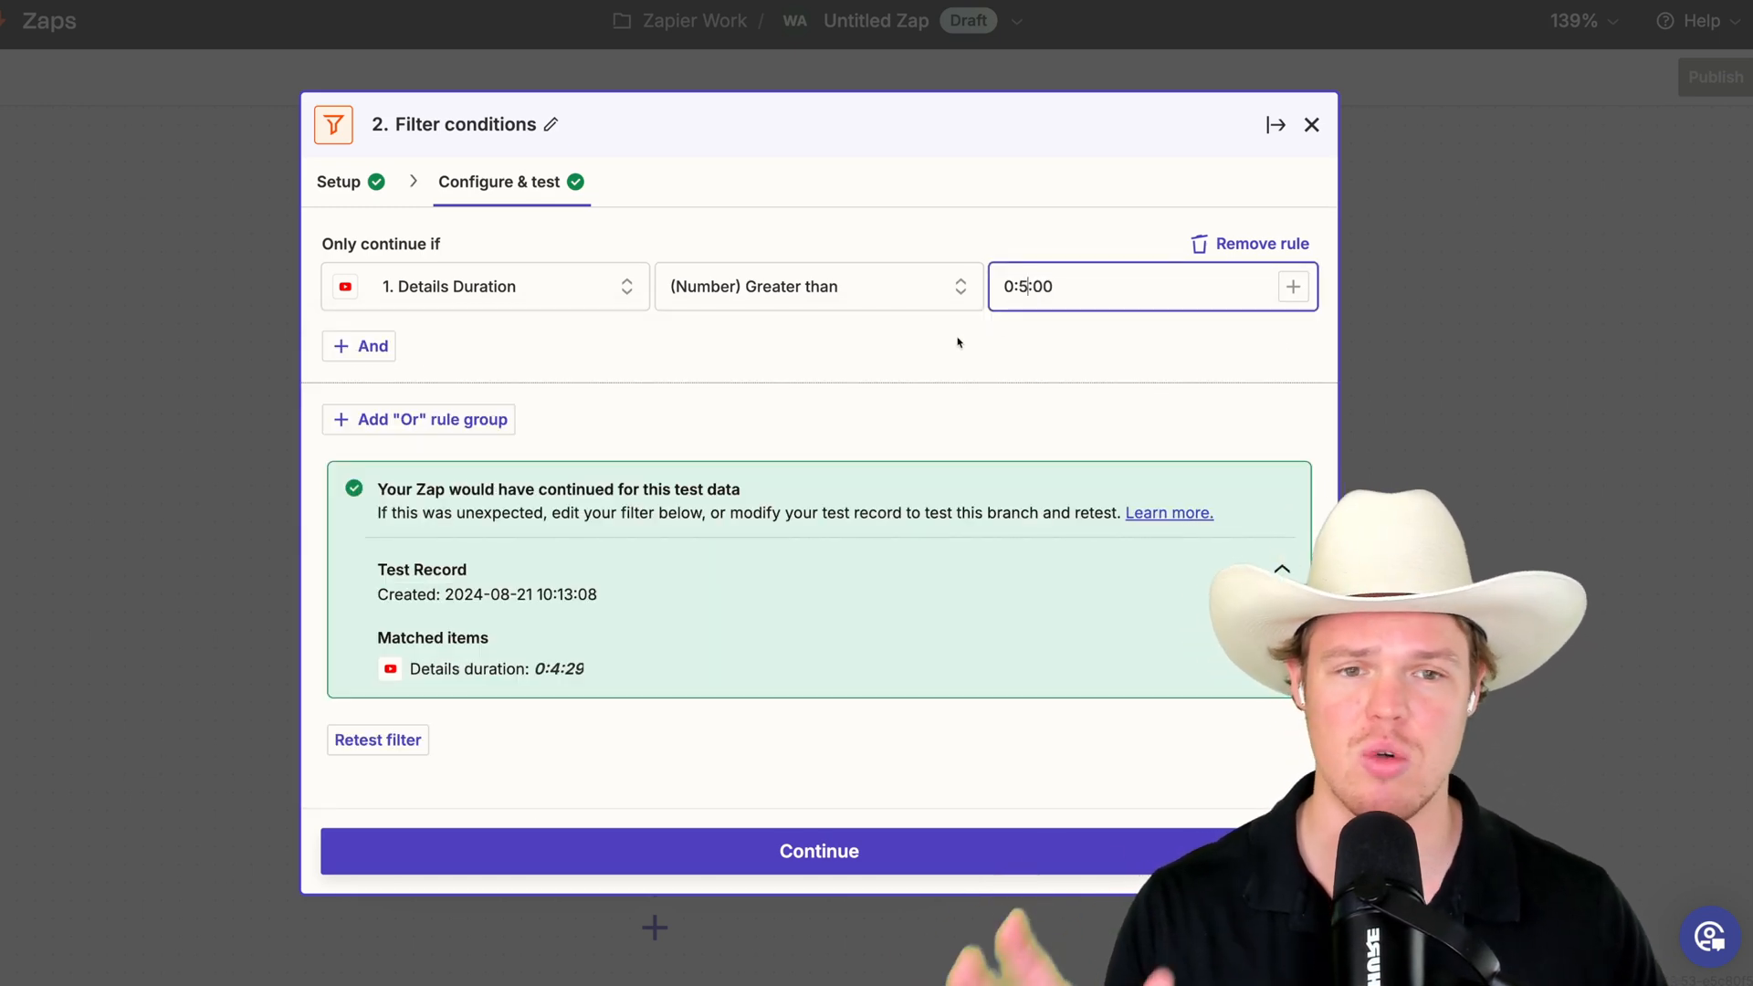
click(818, 851)
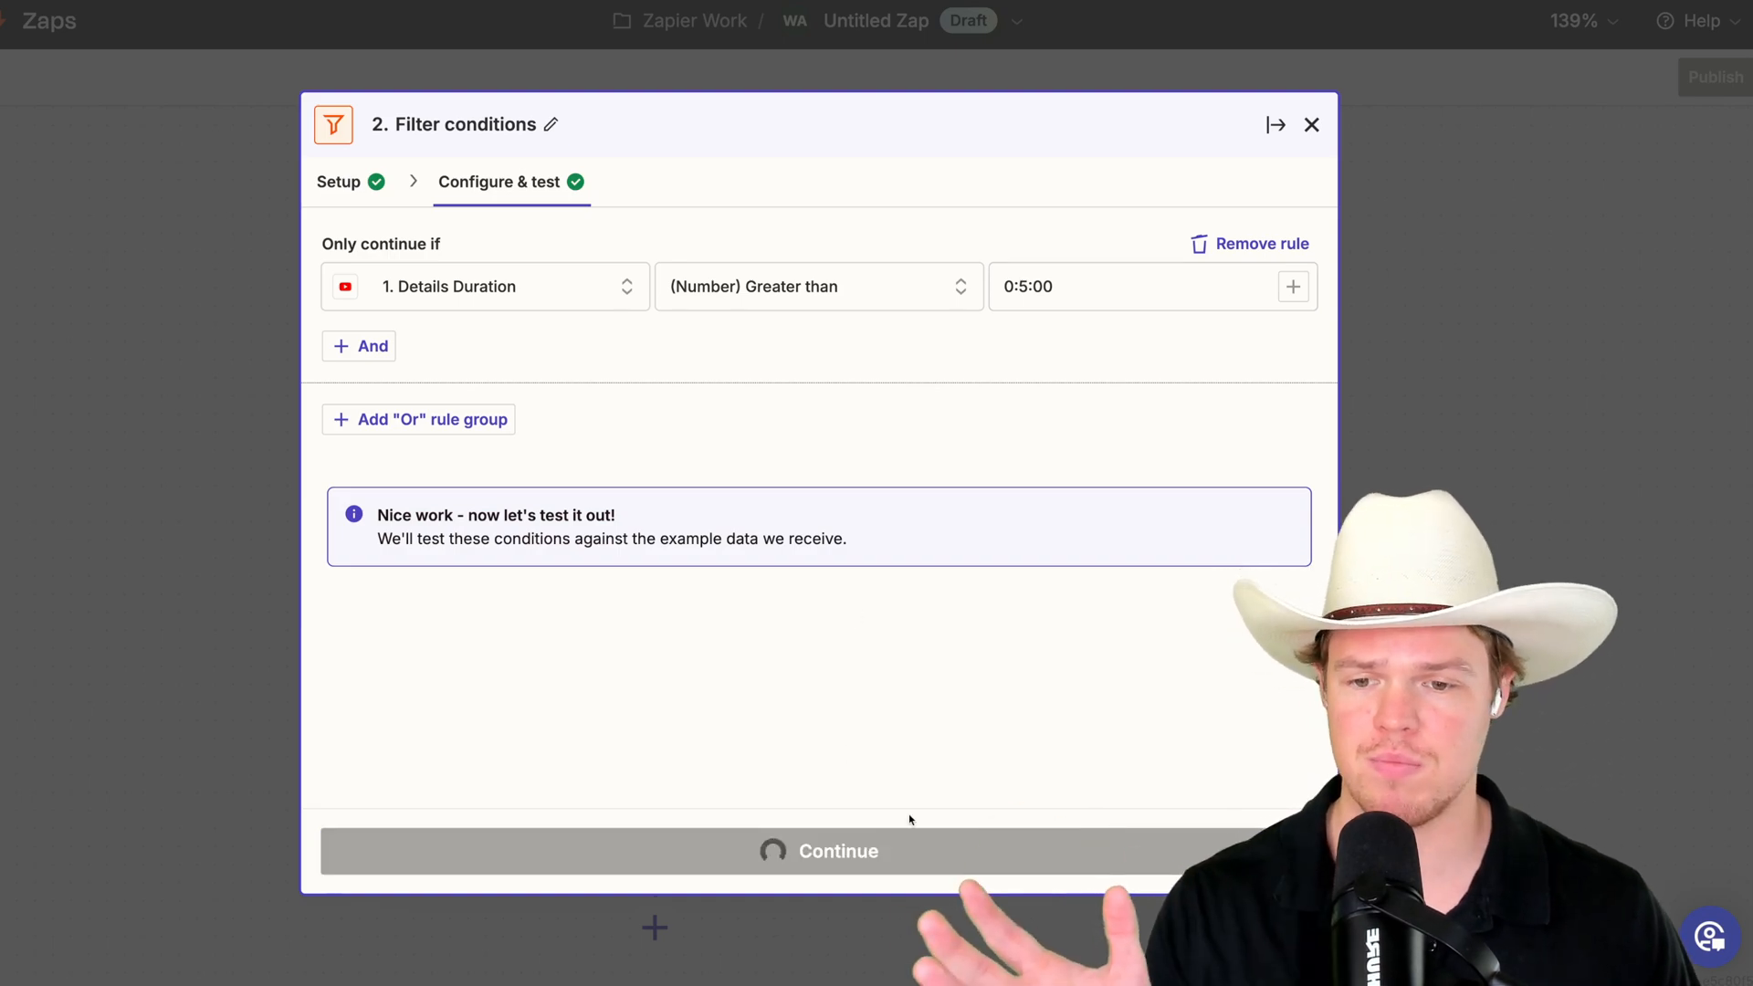
click(837, 851)
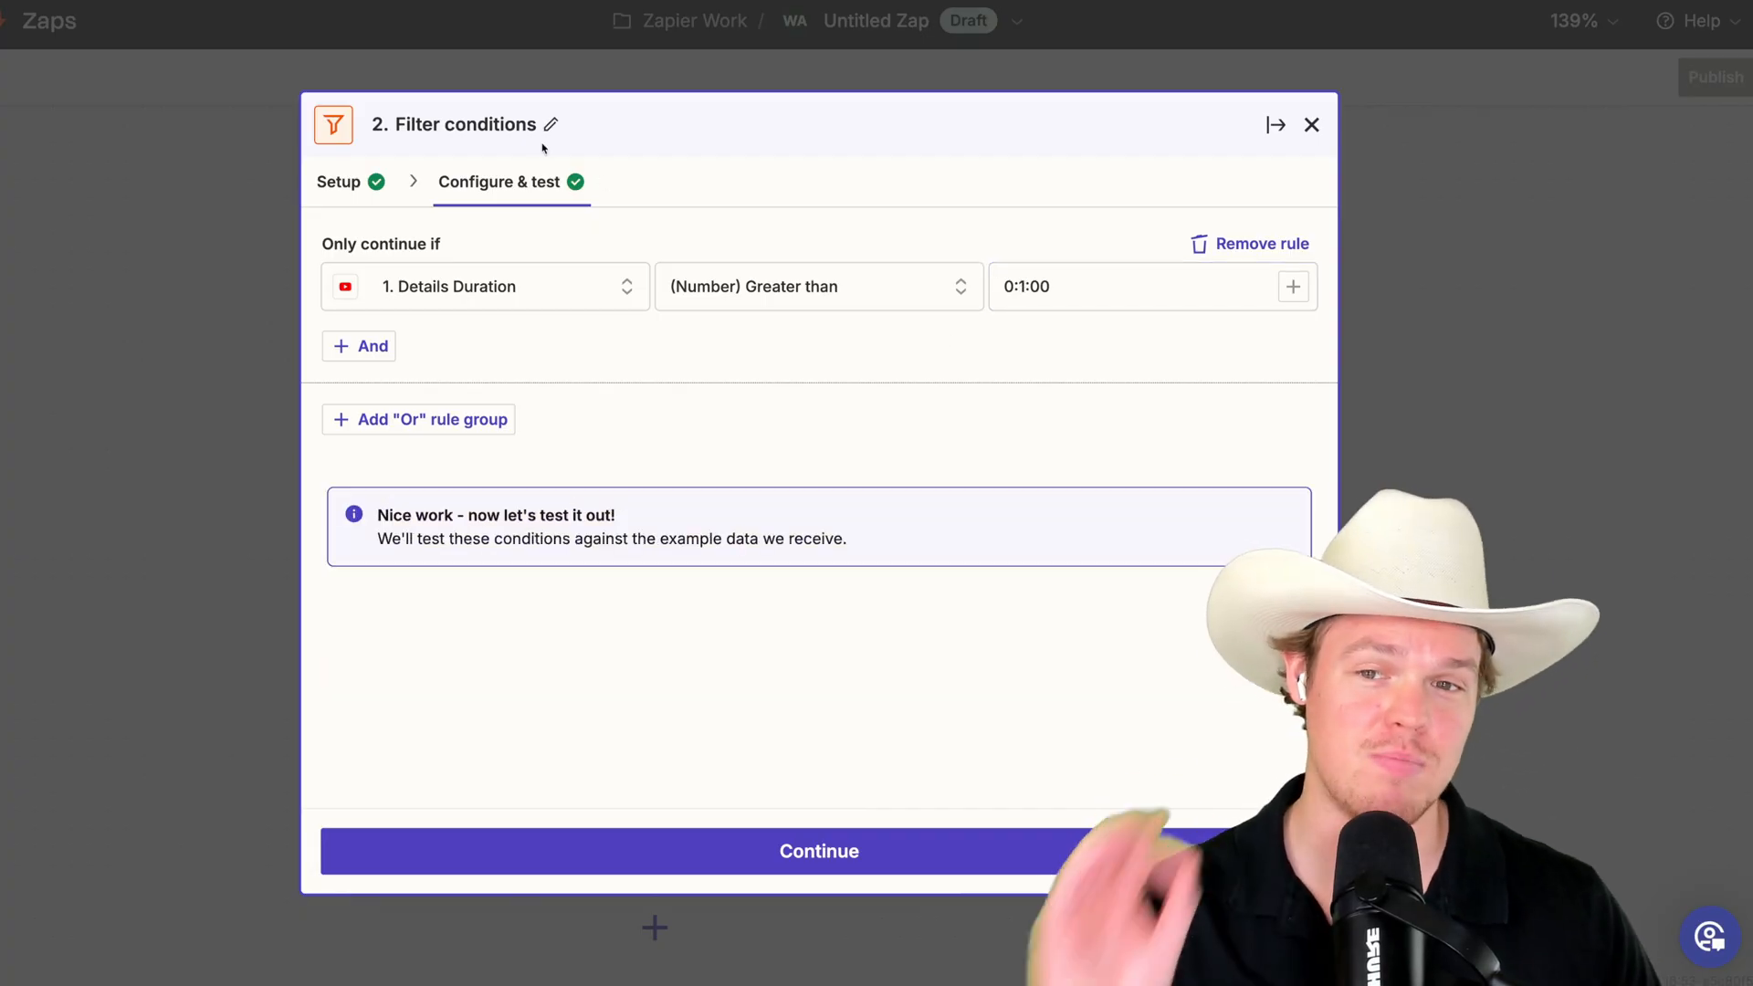
- Rename the filter step to 'I Dont Want Shorts'
text(I Dont Want Shorts)
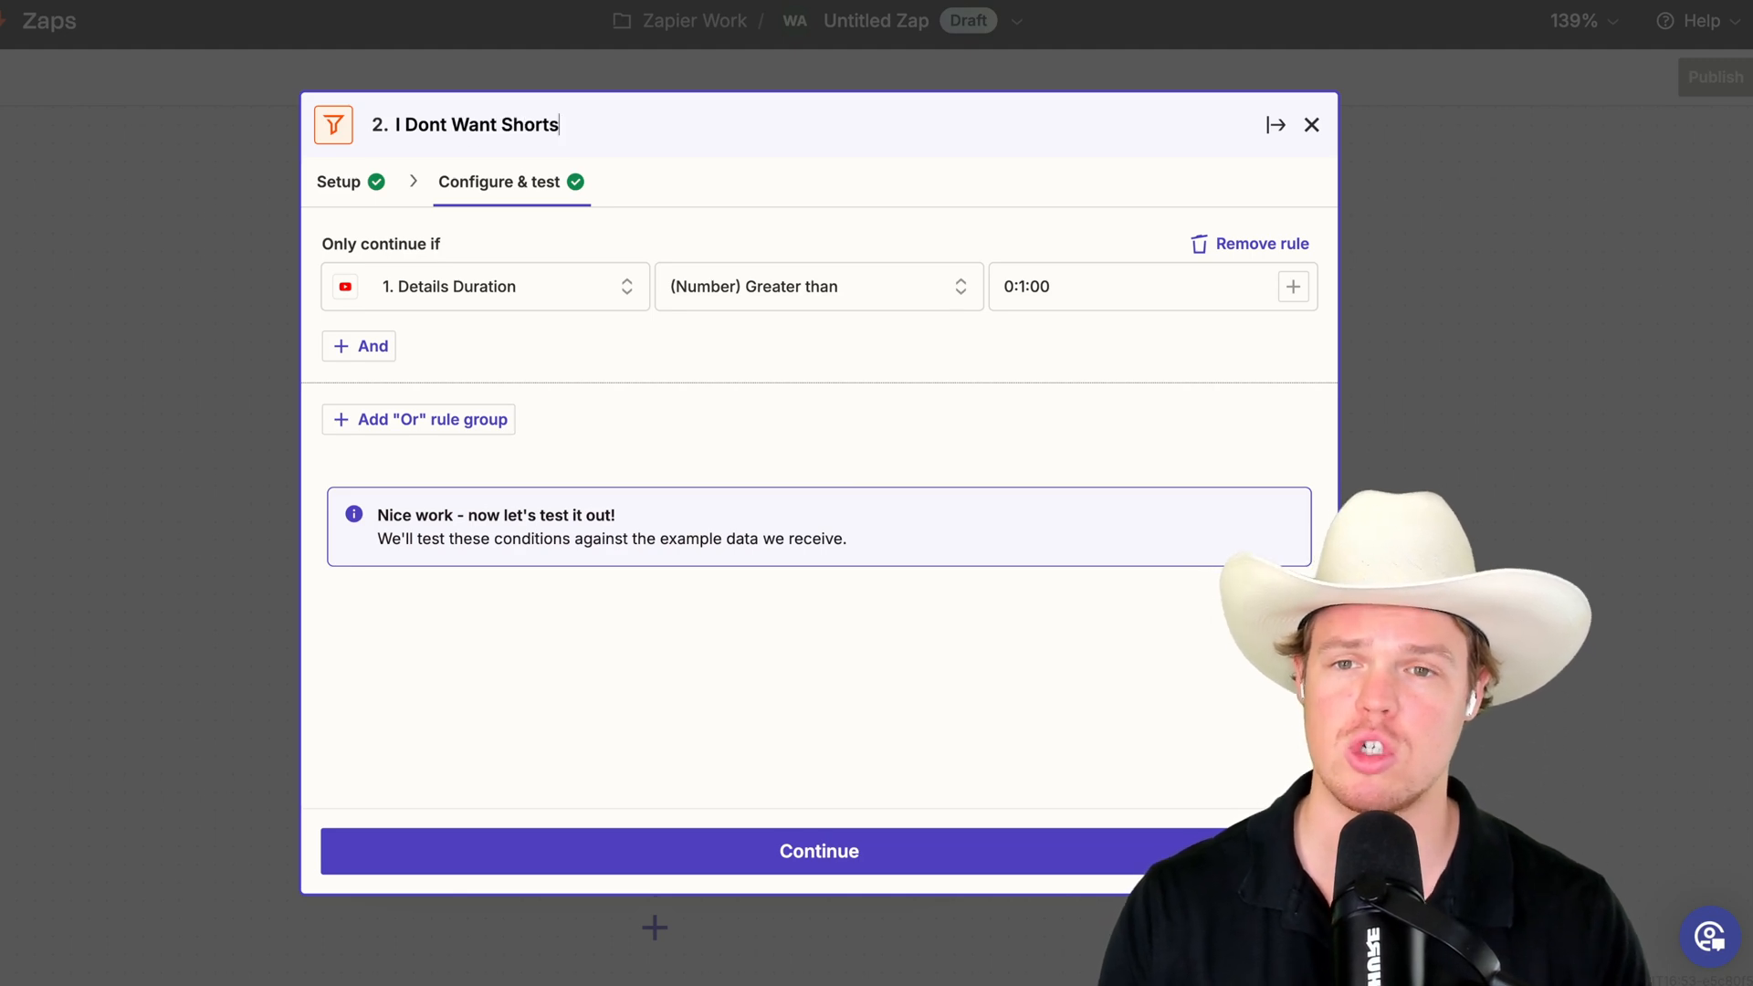
click(818, 851)
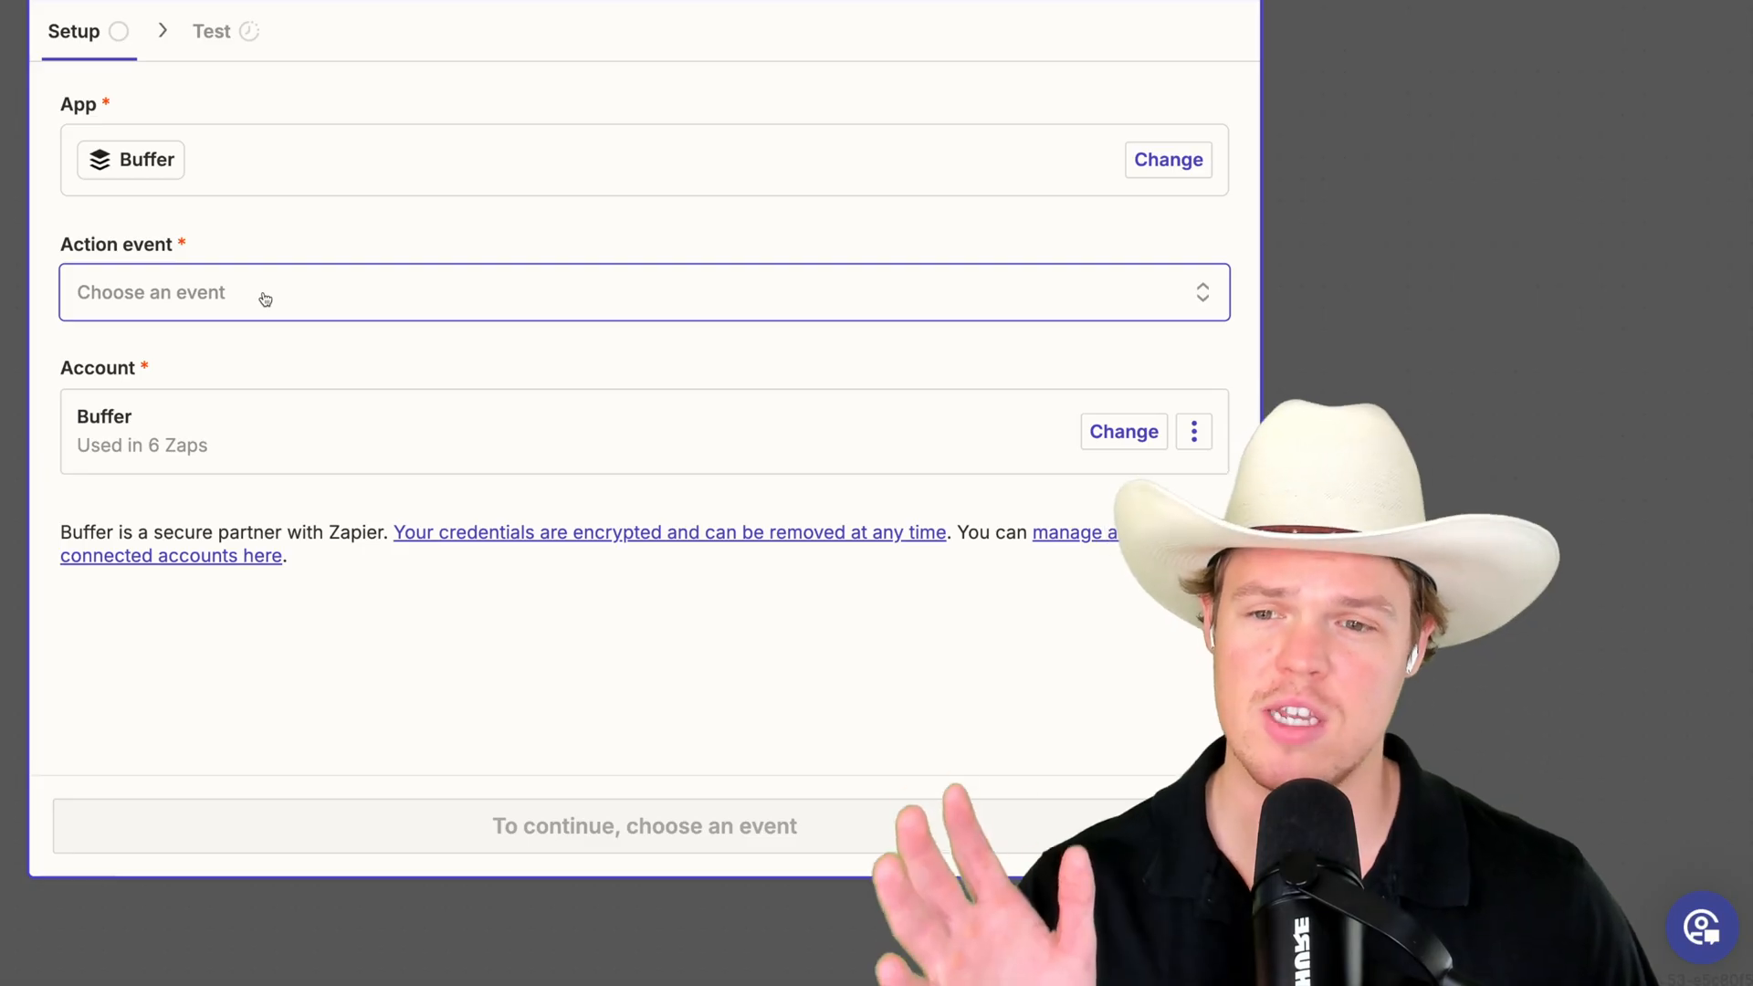
- Set the Buffer action event to Add to Queue and continue to configuration
click(642, 292)
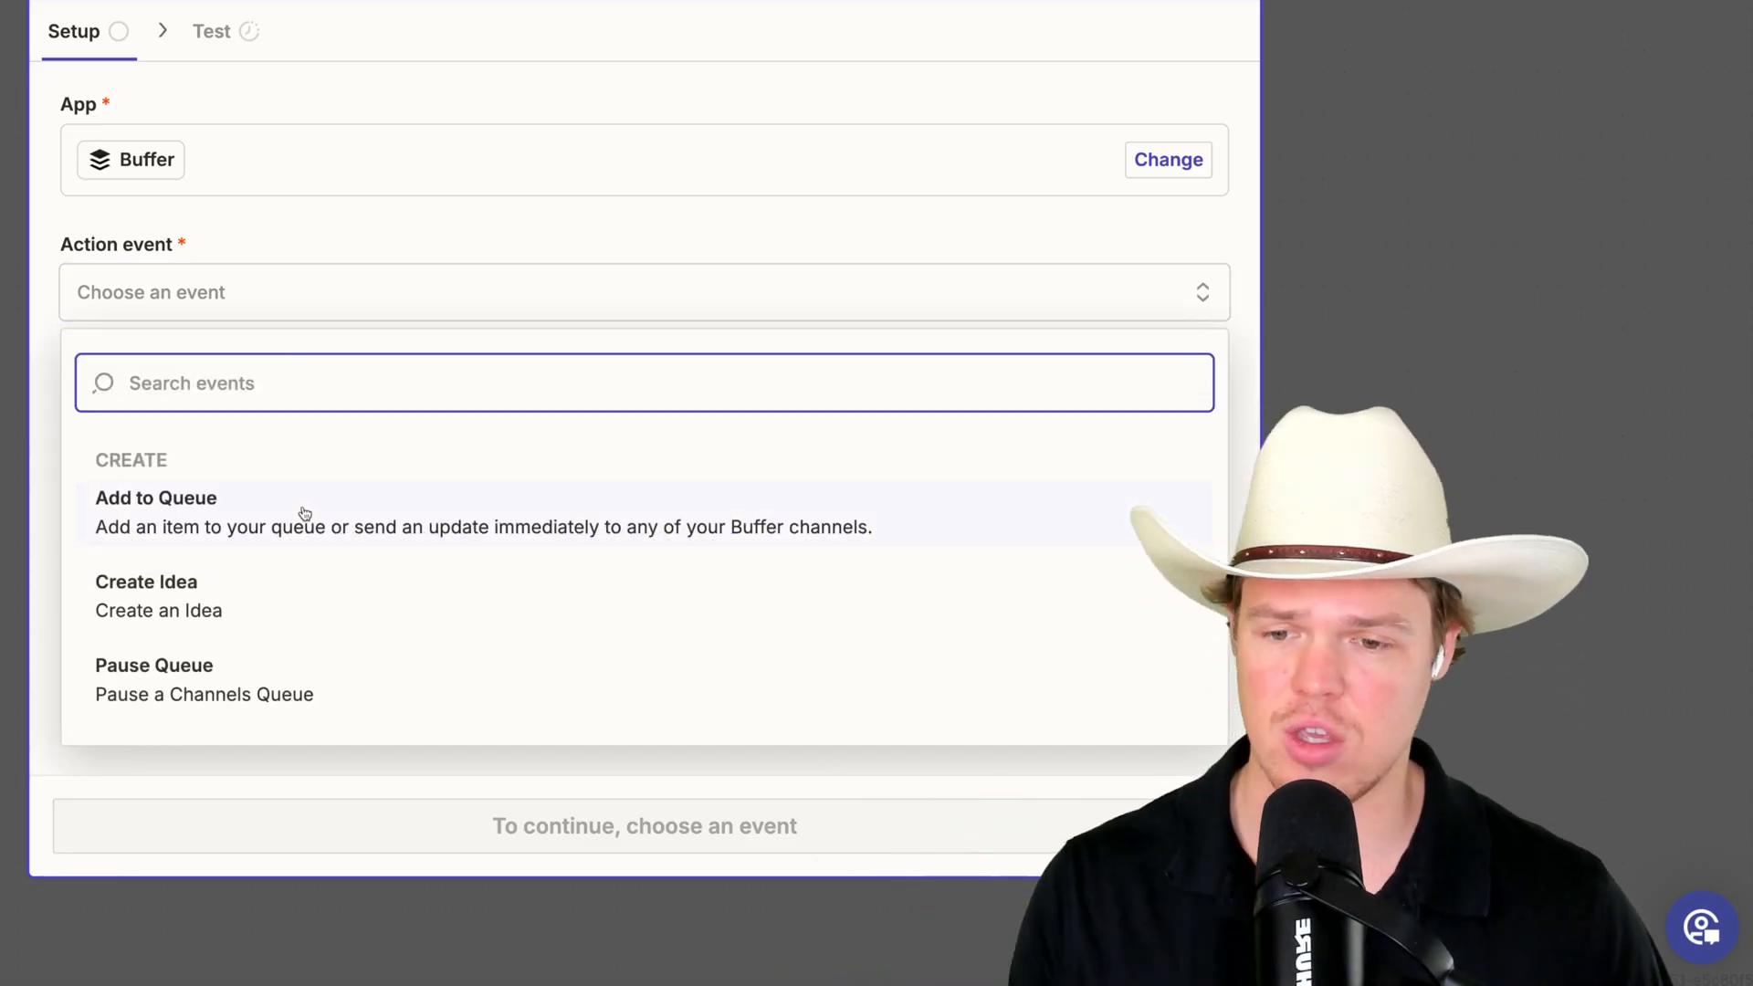
click(156, 511)
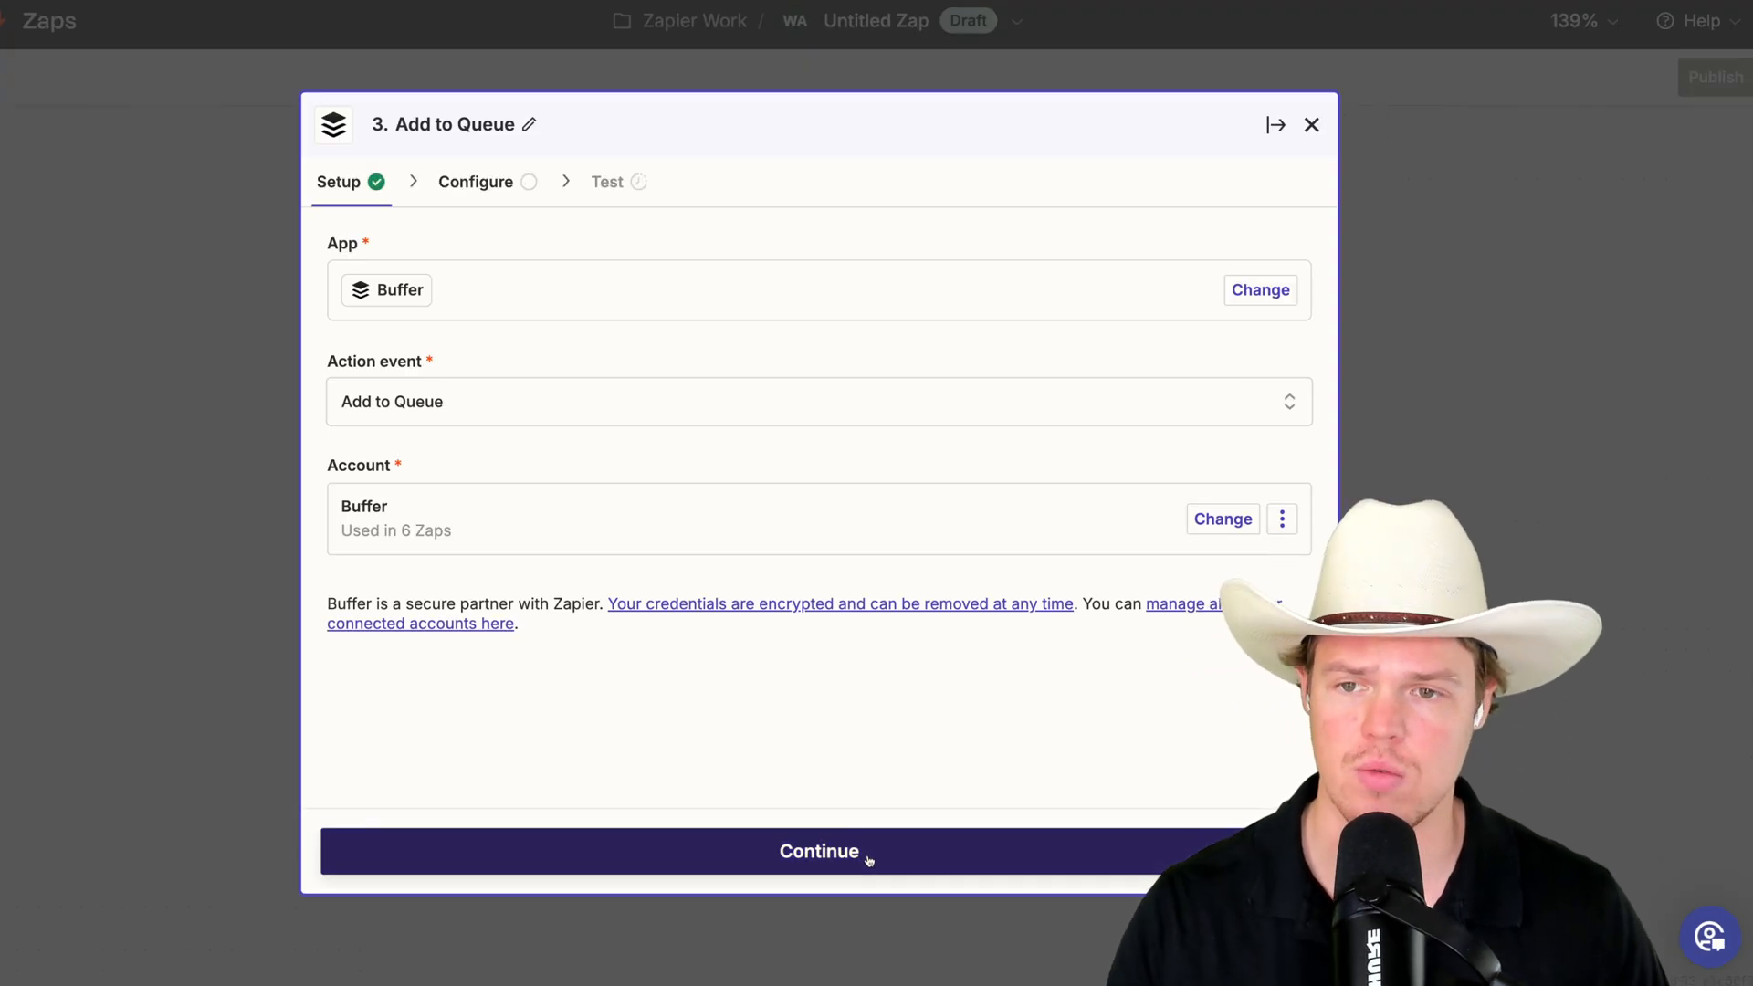
click(818, 851)
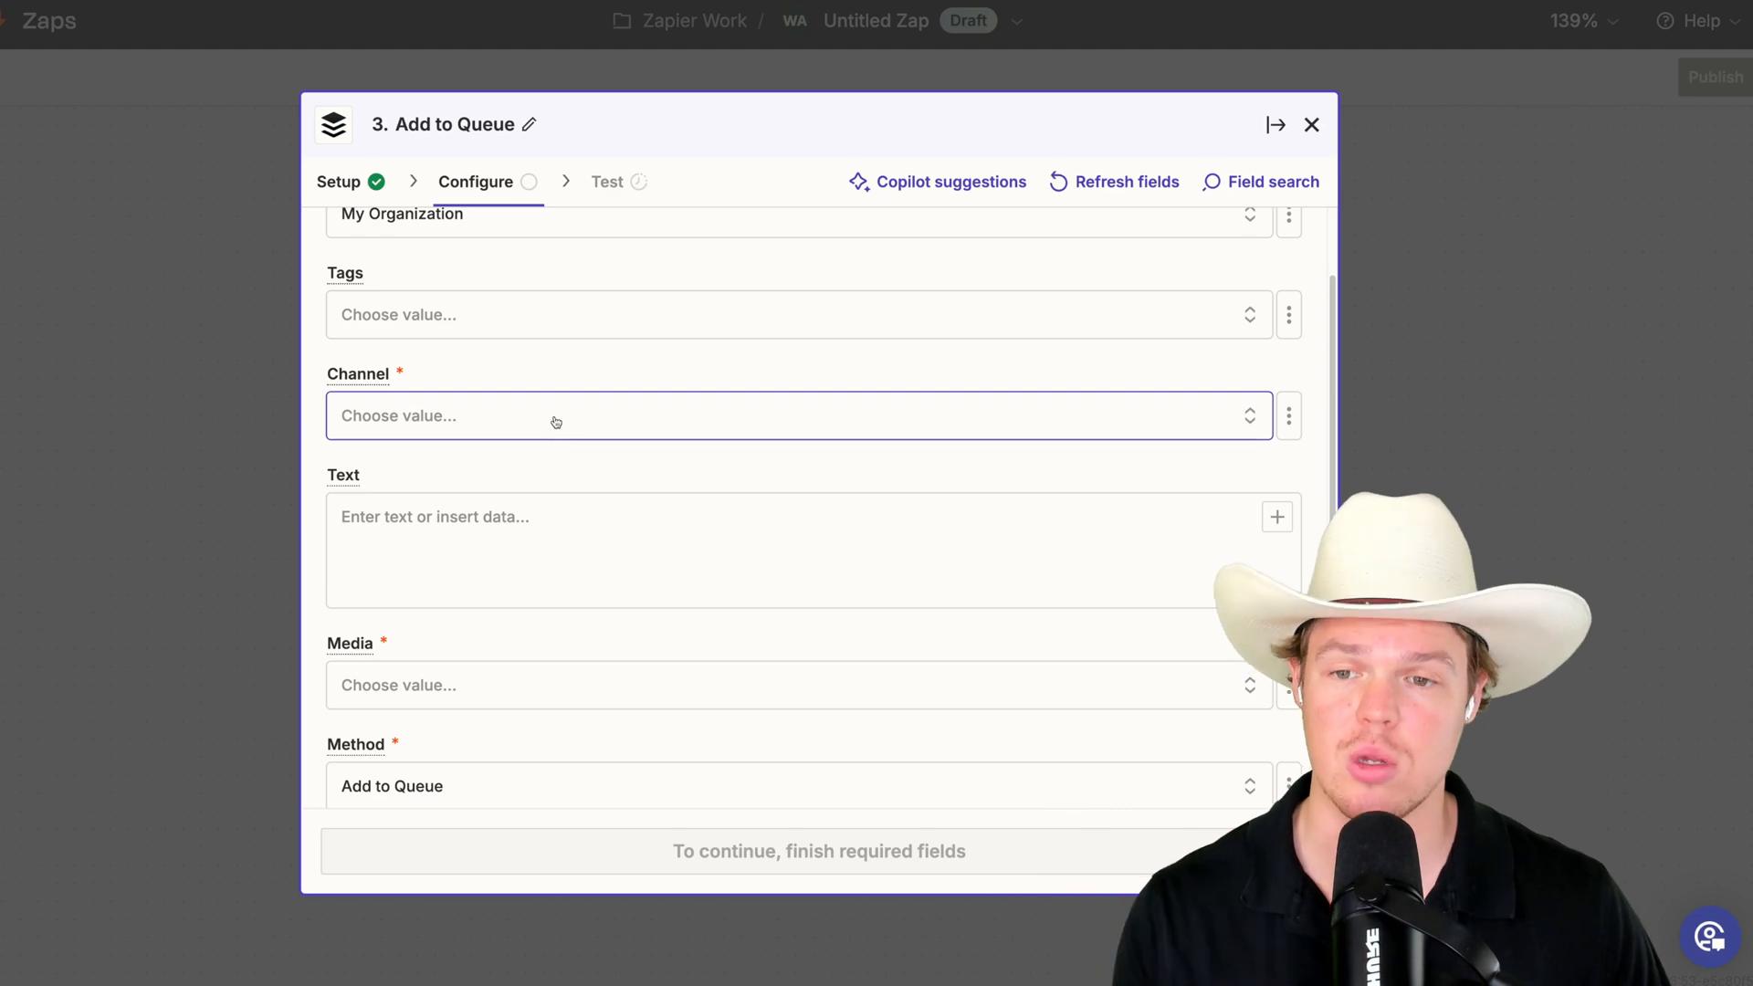
- Post to the webcafecommerce X Premium Profile channel, starting the text with the video title
click(782, 415)
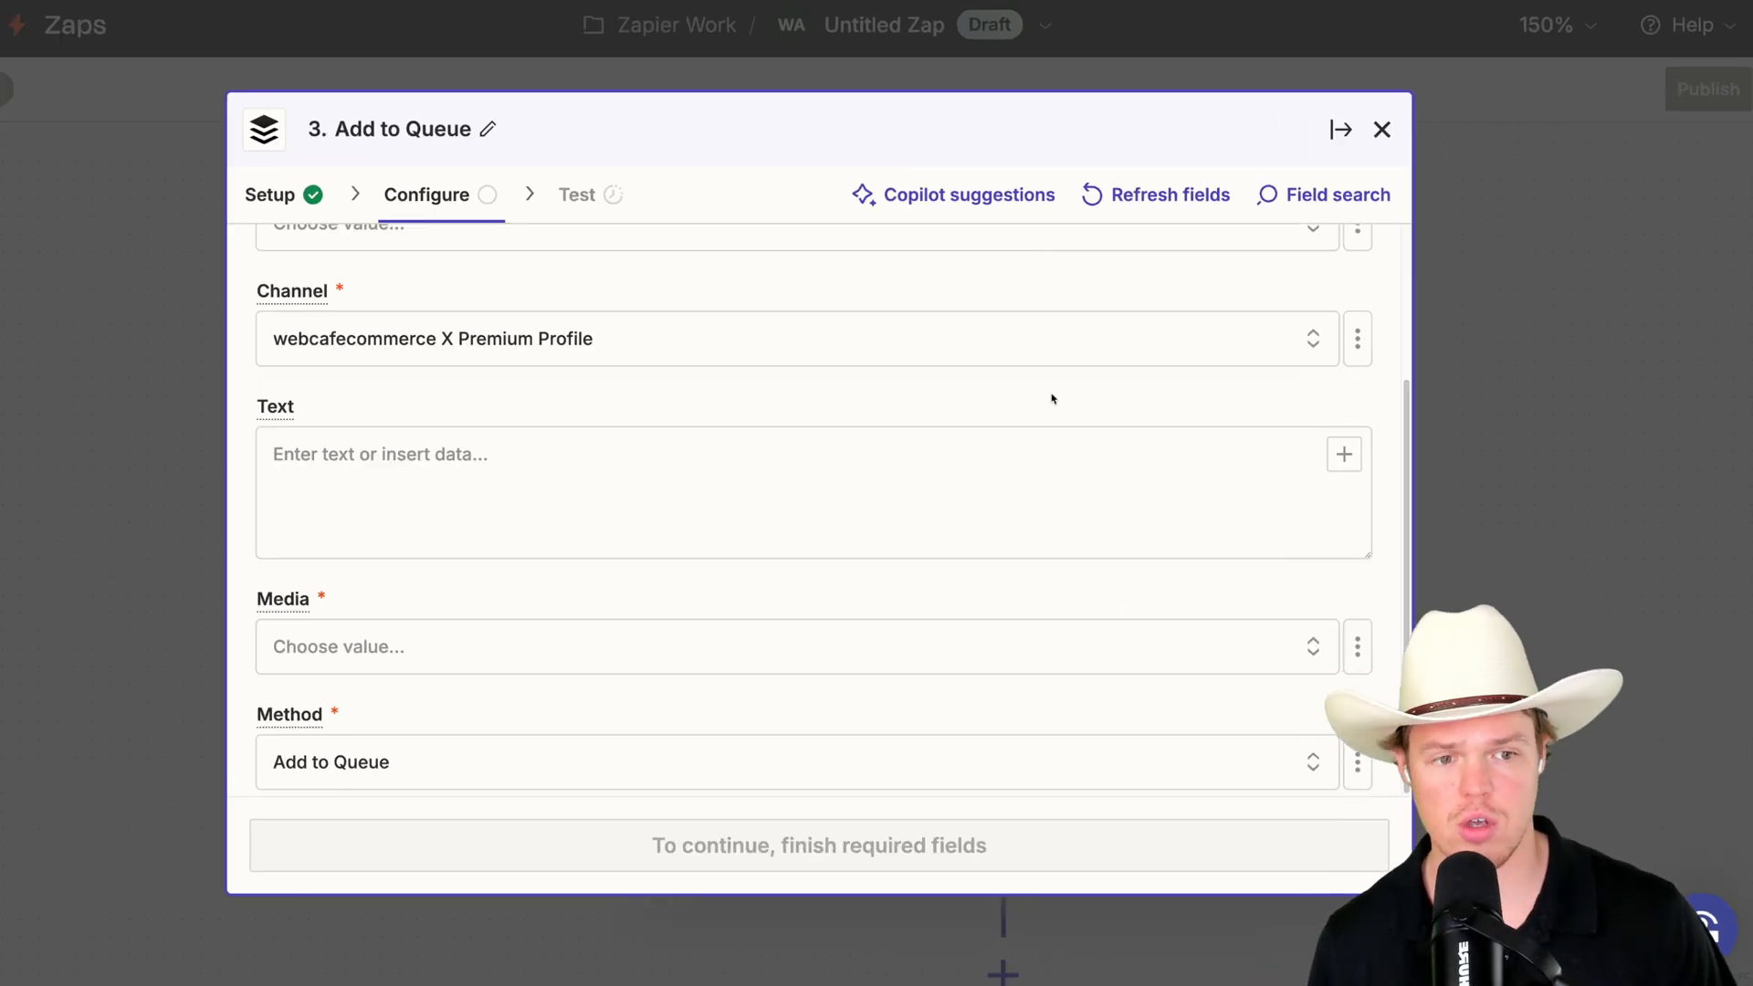
click(783, 492)
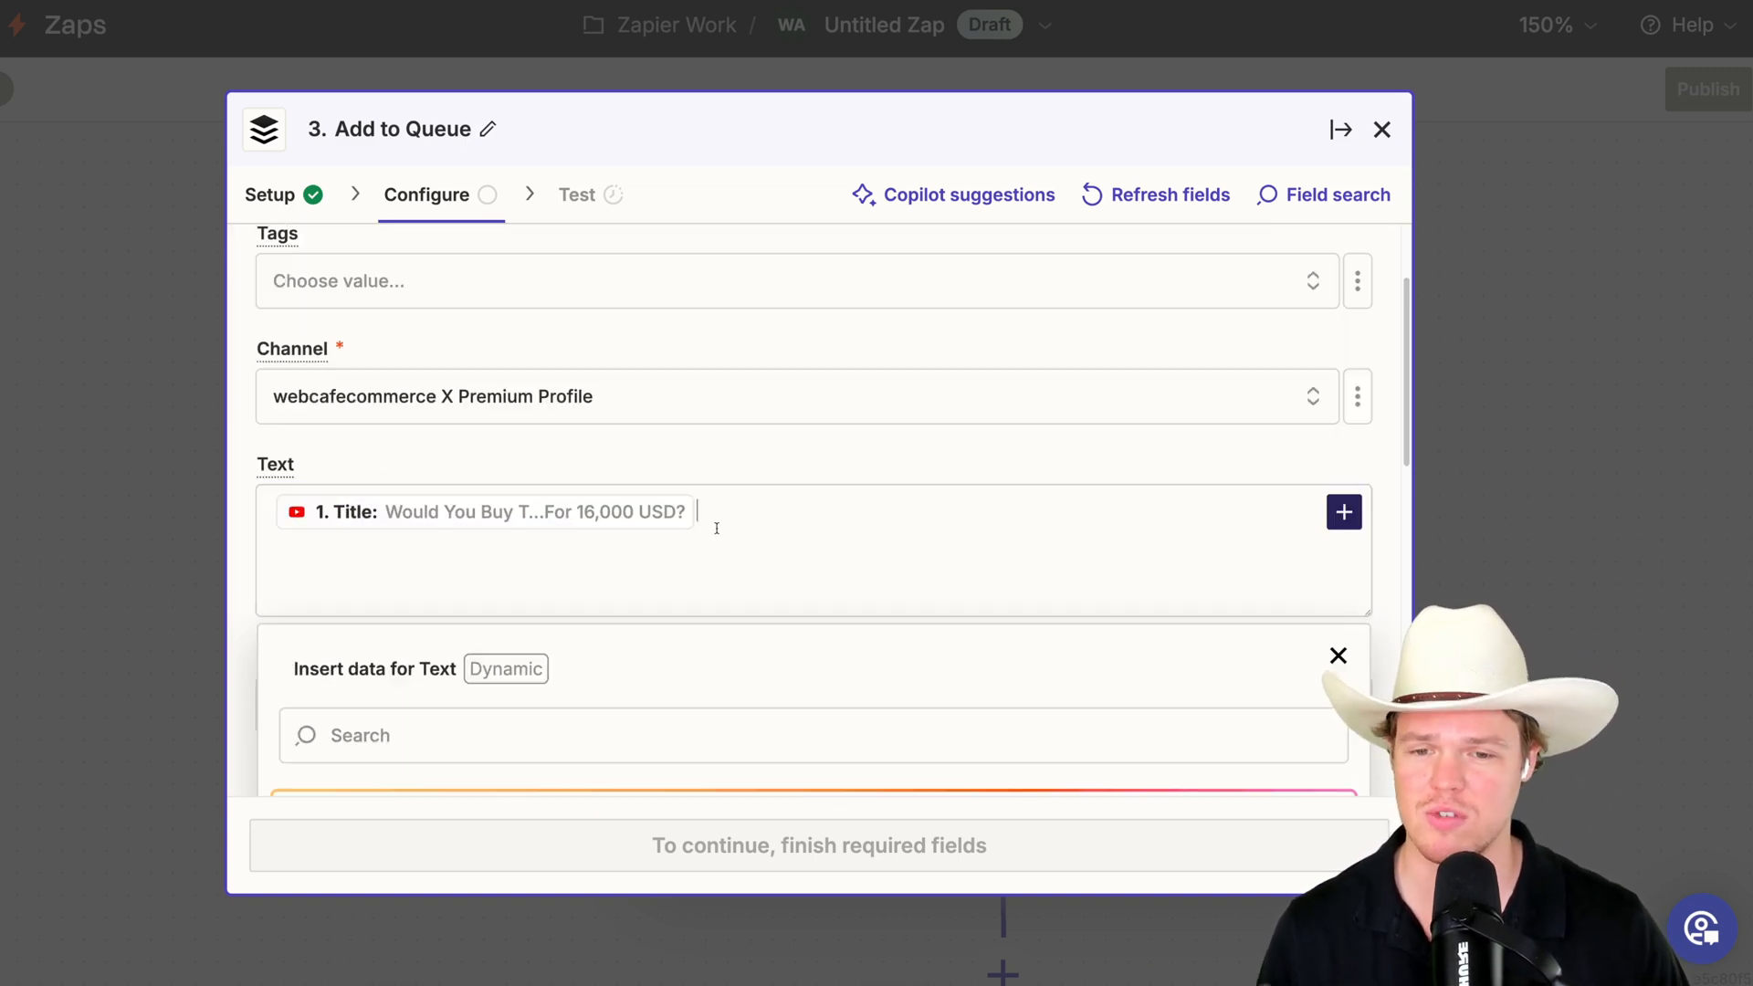
- Add 'Watch on YouTube' to the post text after the title
click(782, 548)
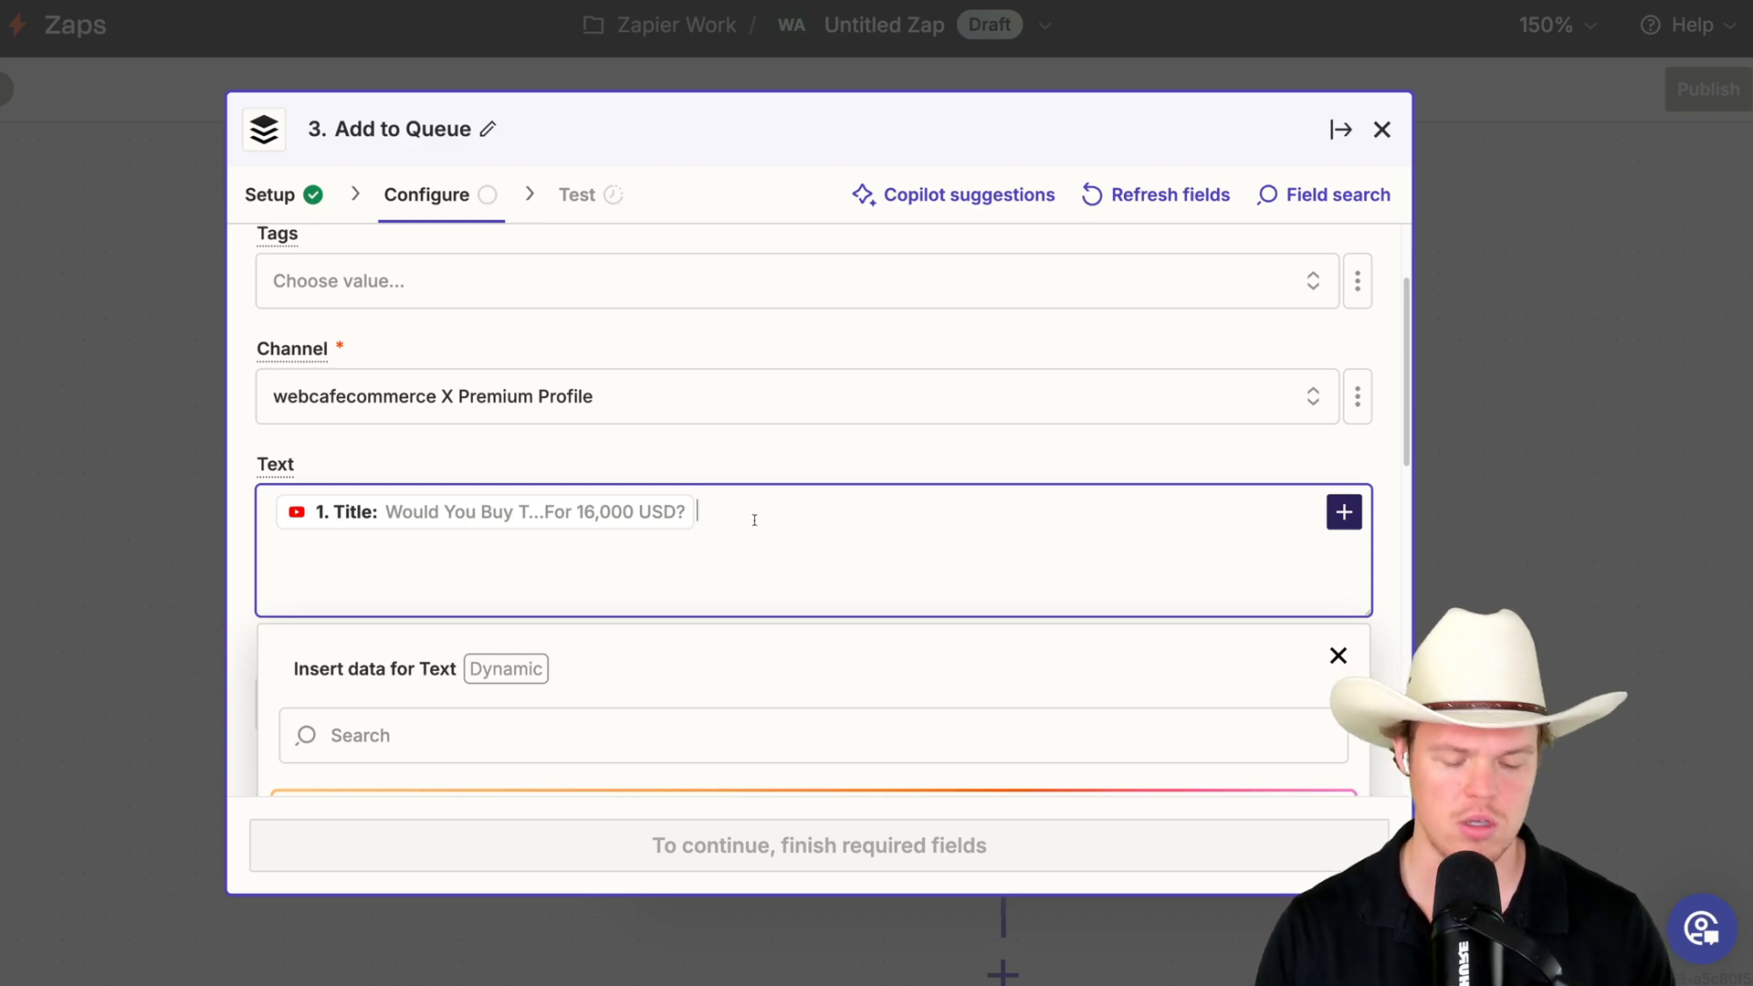
text(Watch)
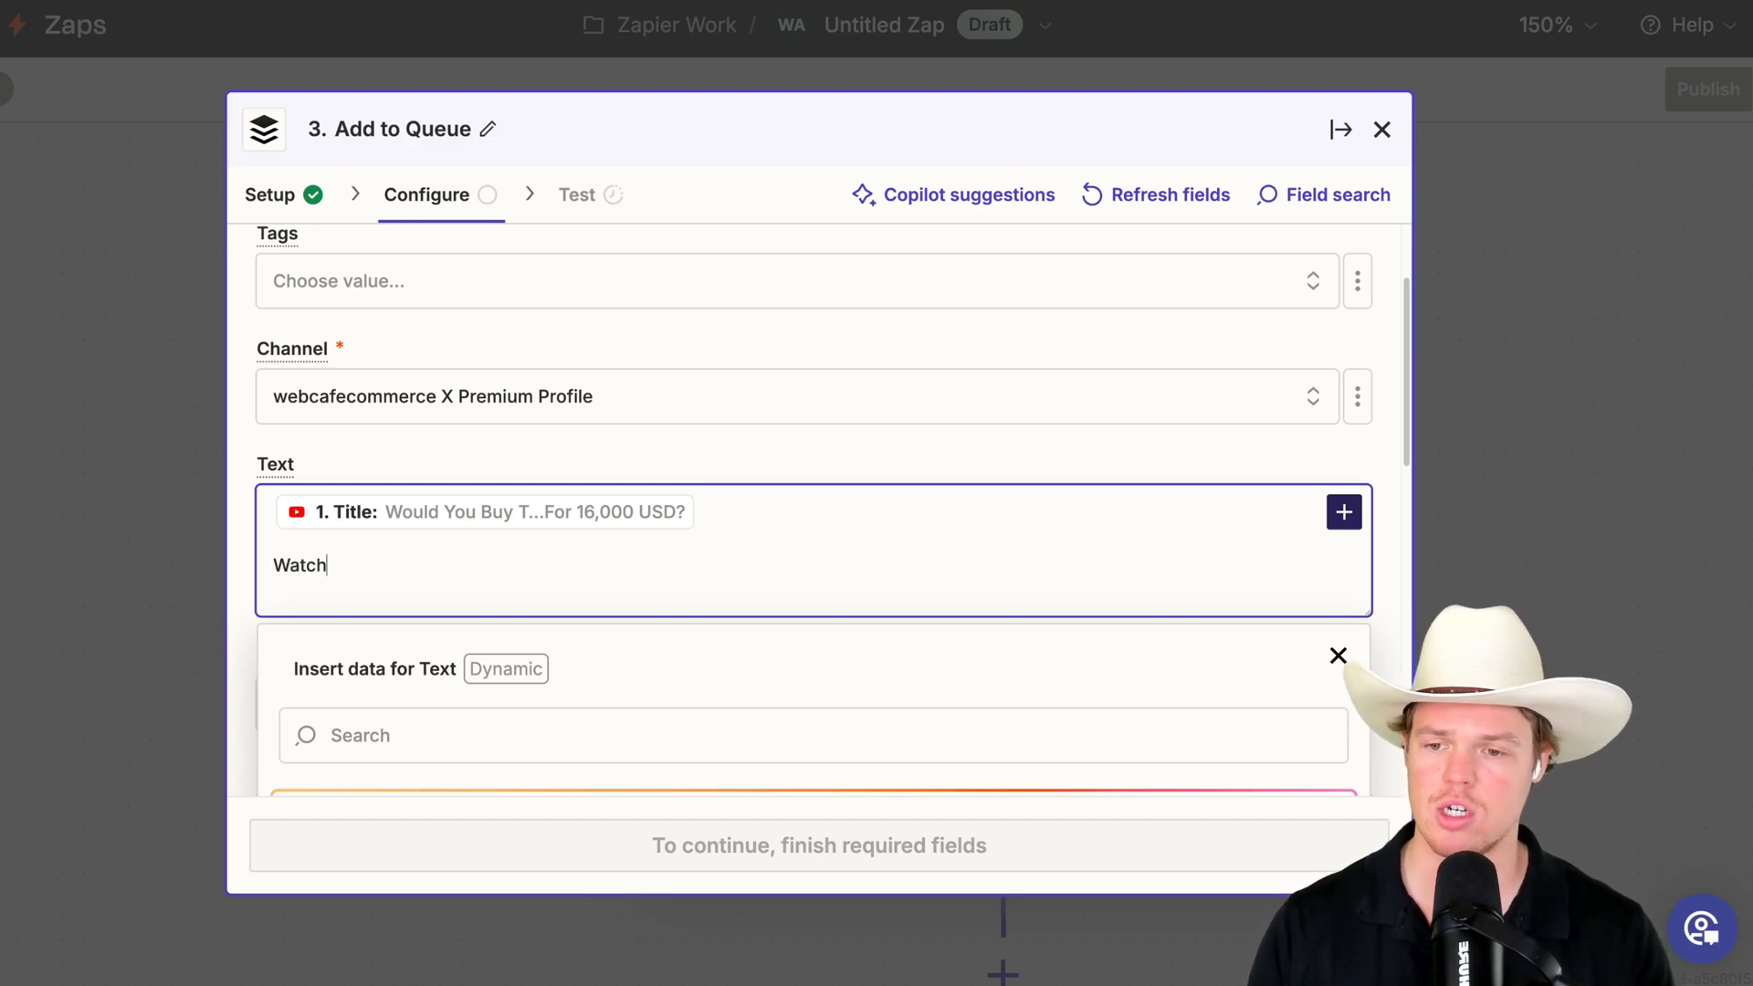
text(on You)
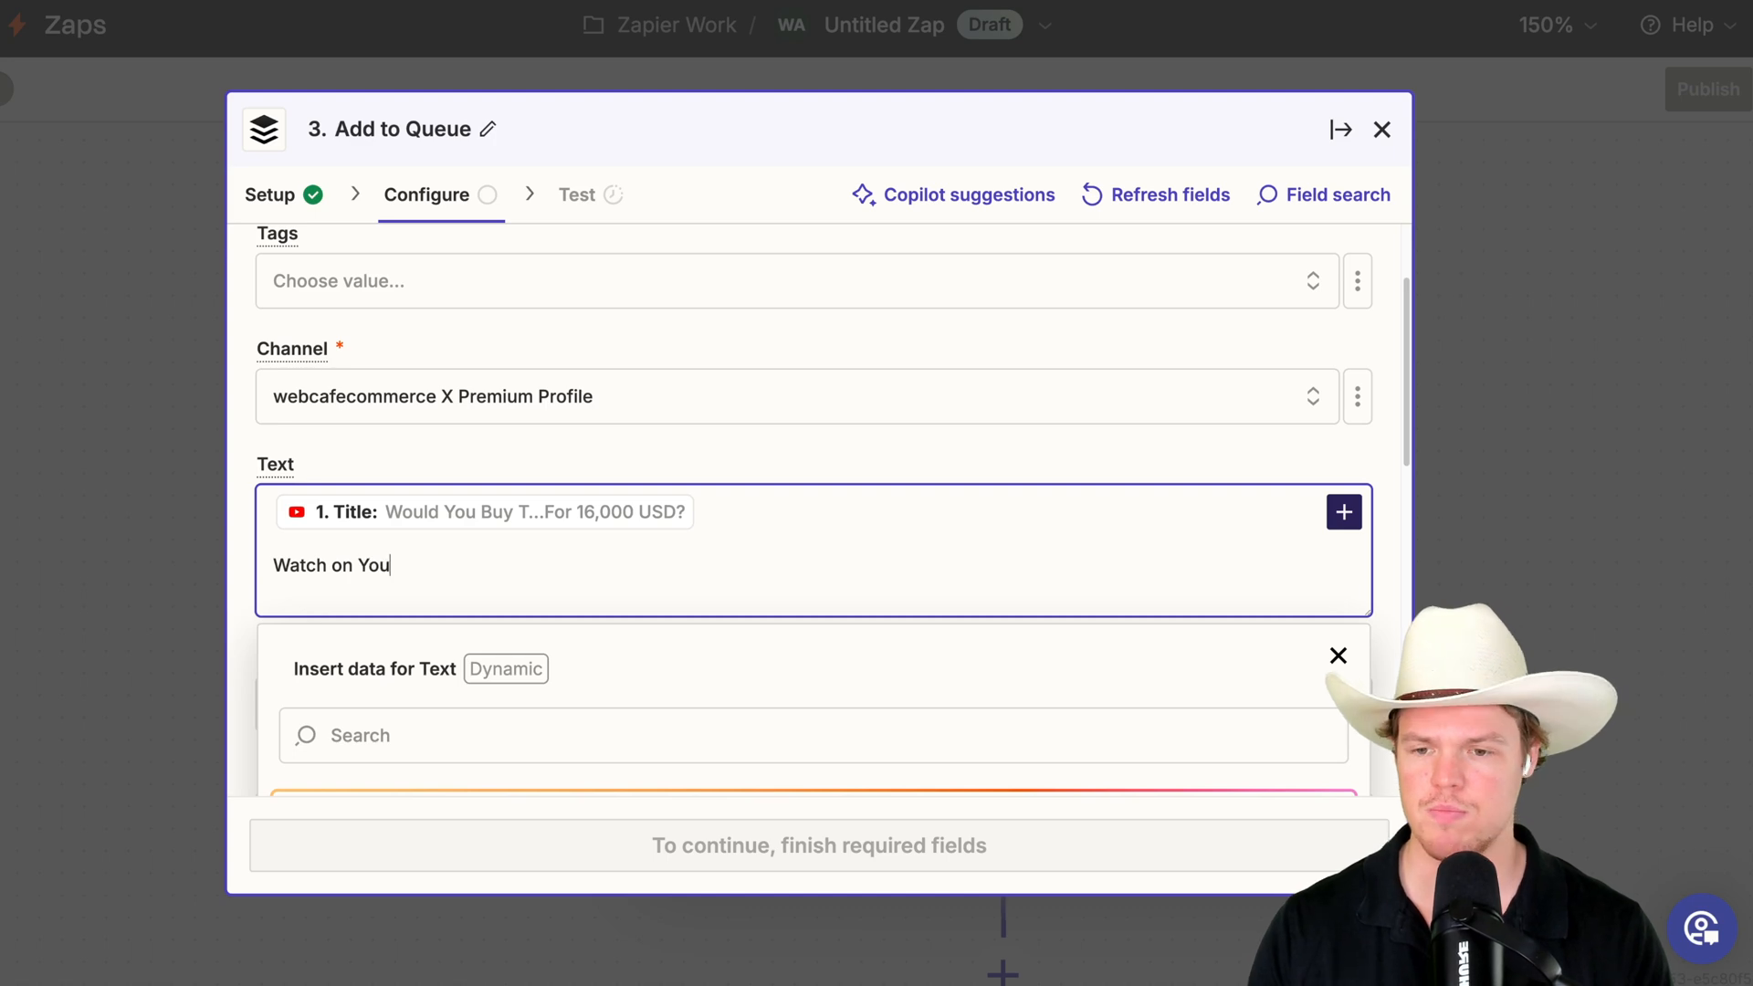
text(Tube)
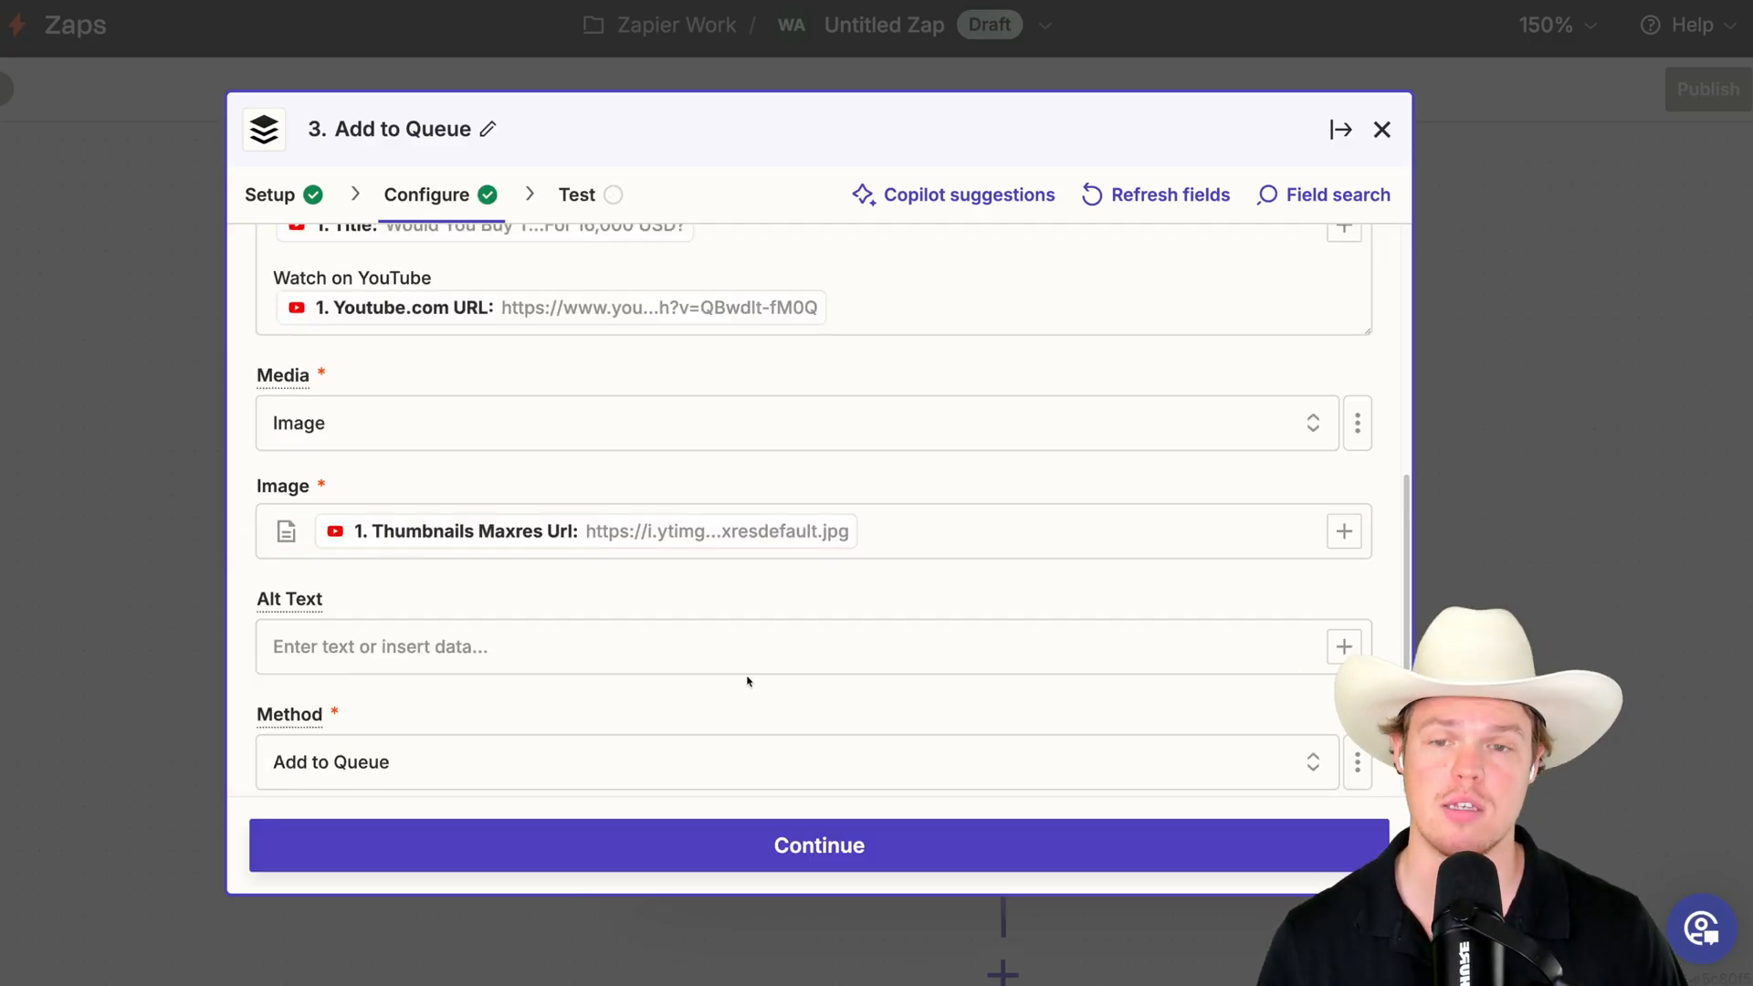
- Change the Buffer method to Share Now and move on to testing
click(796, 761)
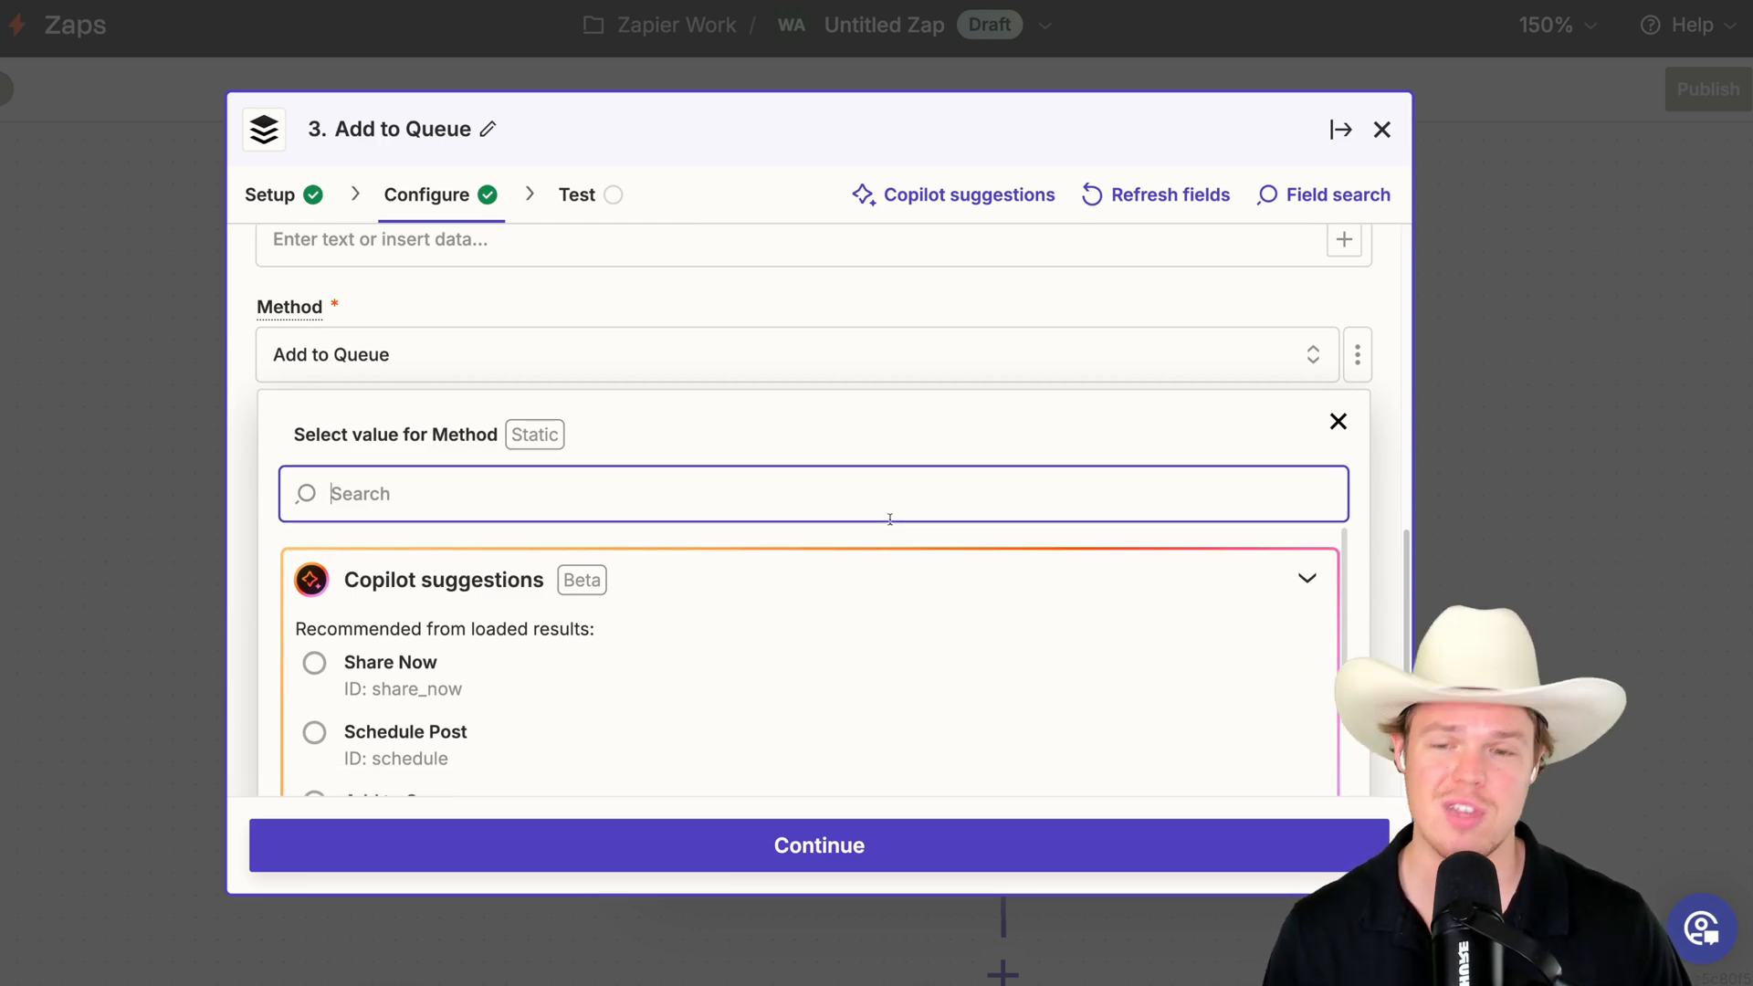
click(390, 662)
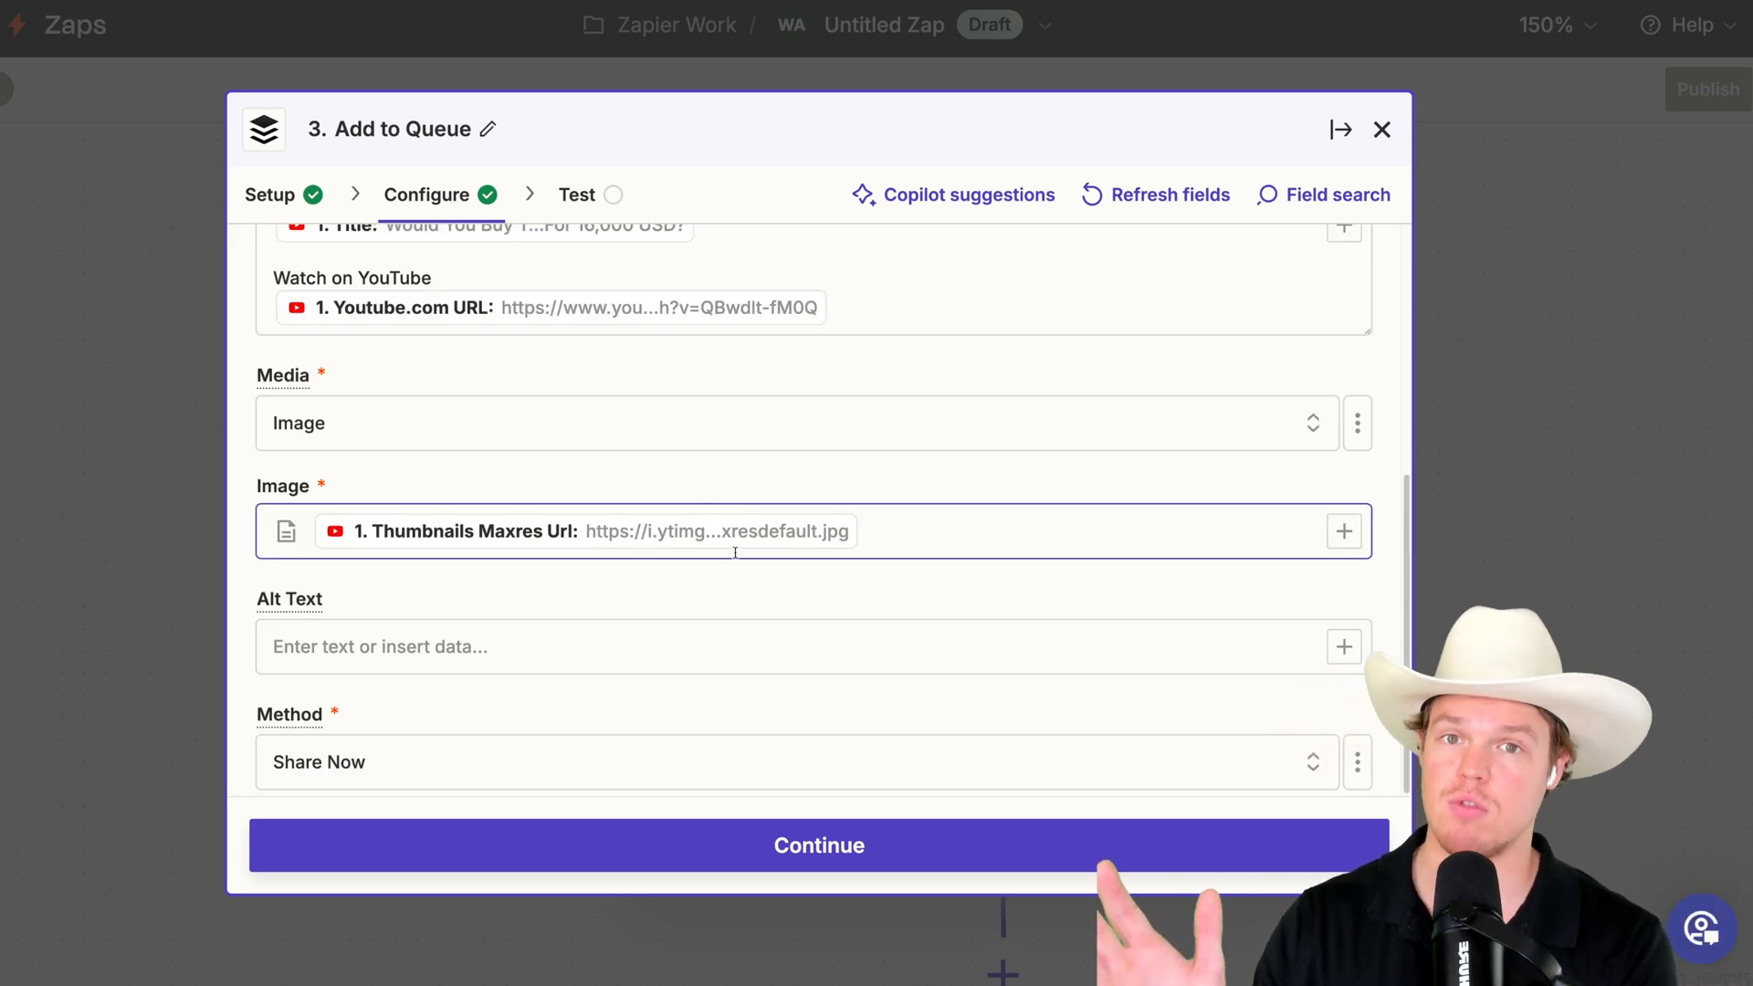
click(818, 846)
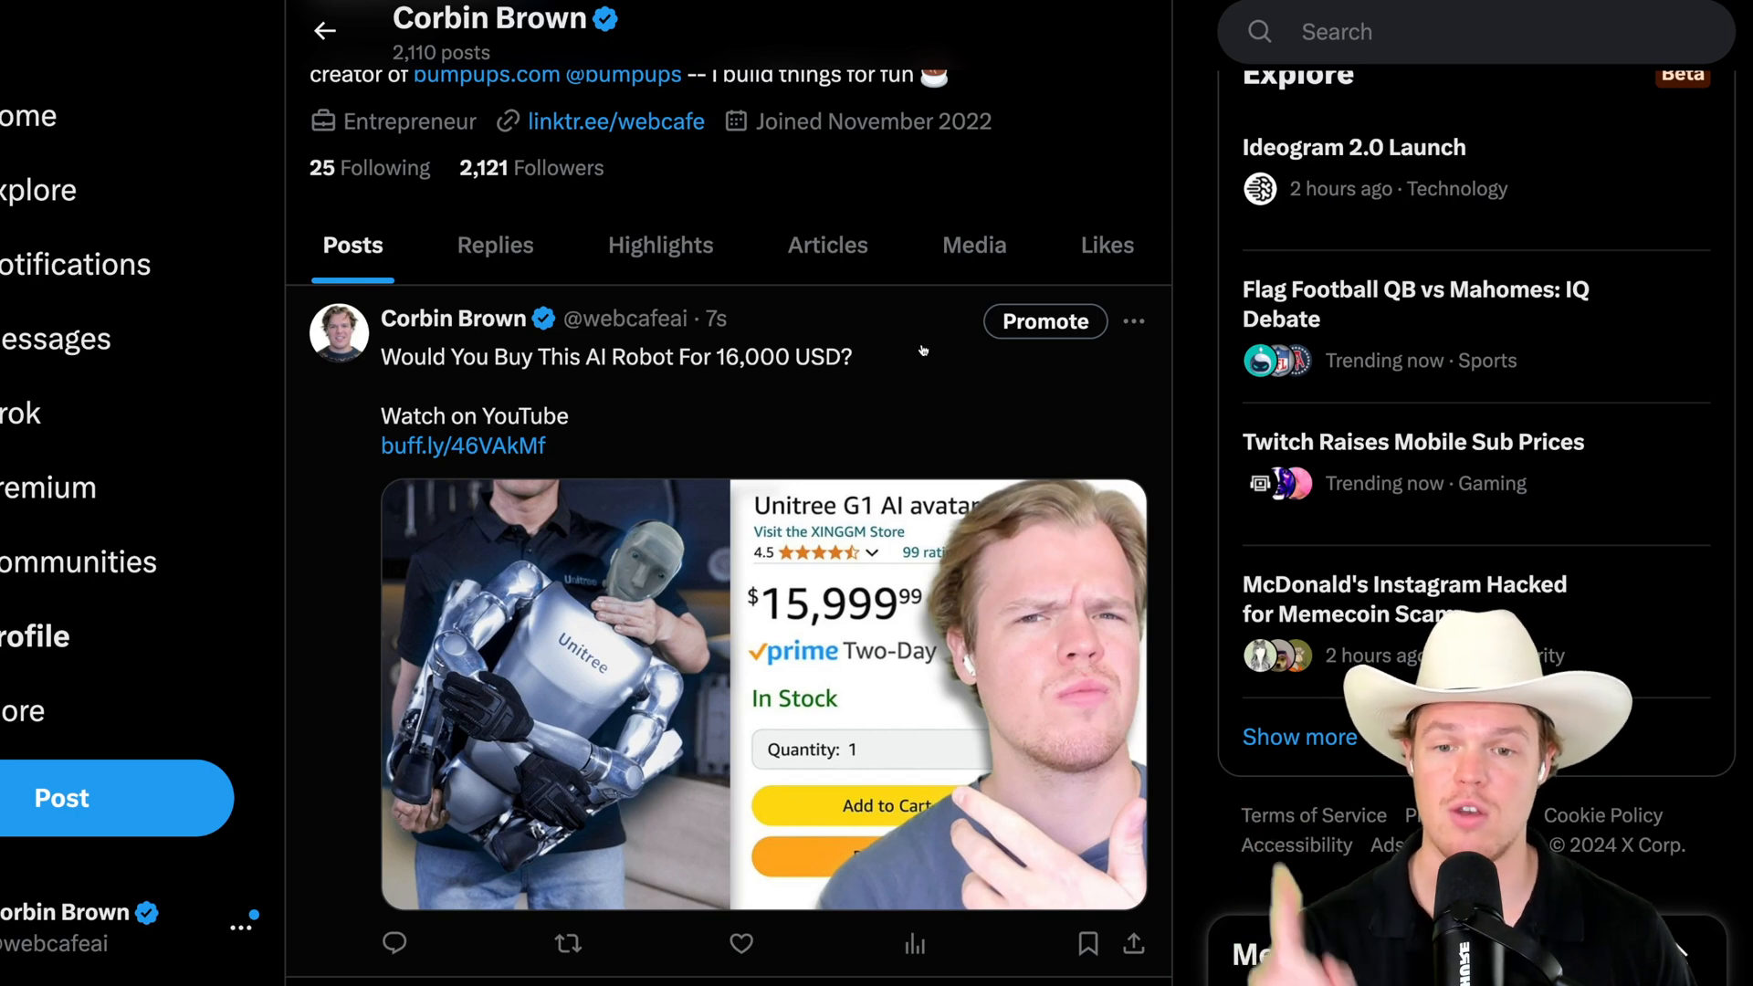
- Scroll the X profile to the newest post showing title, link and thumbnail
scroll(down, 3)
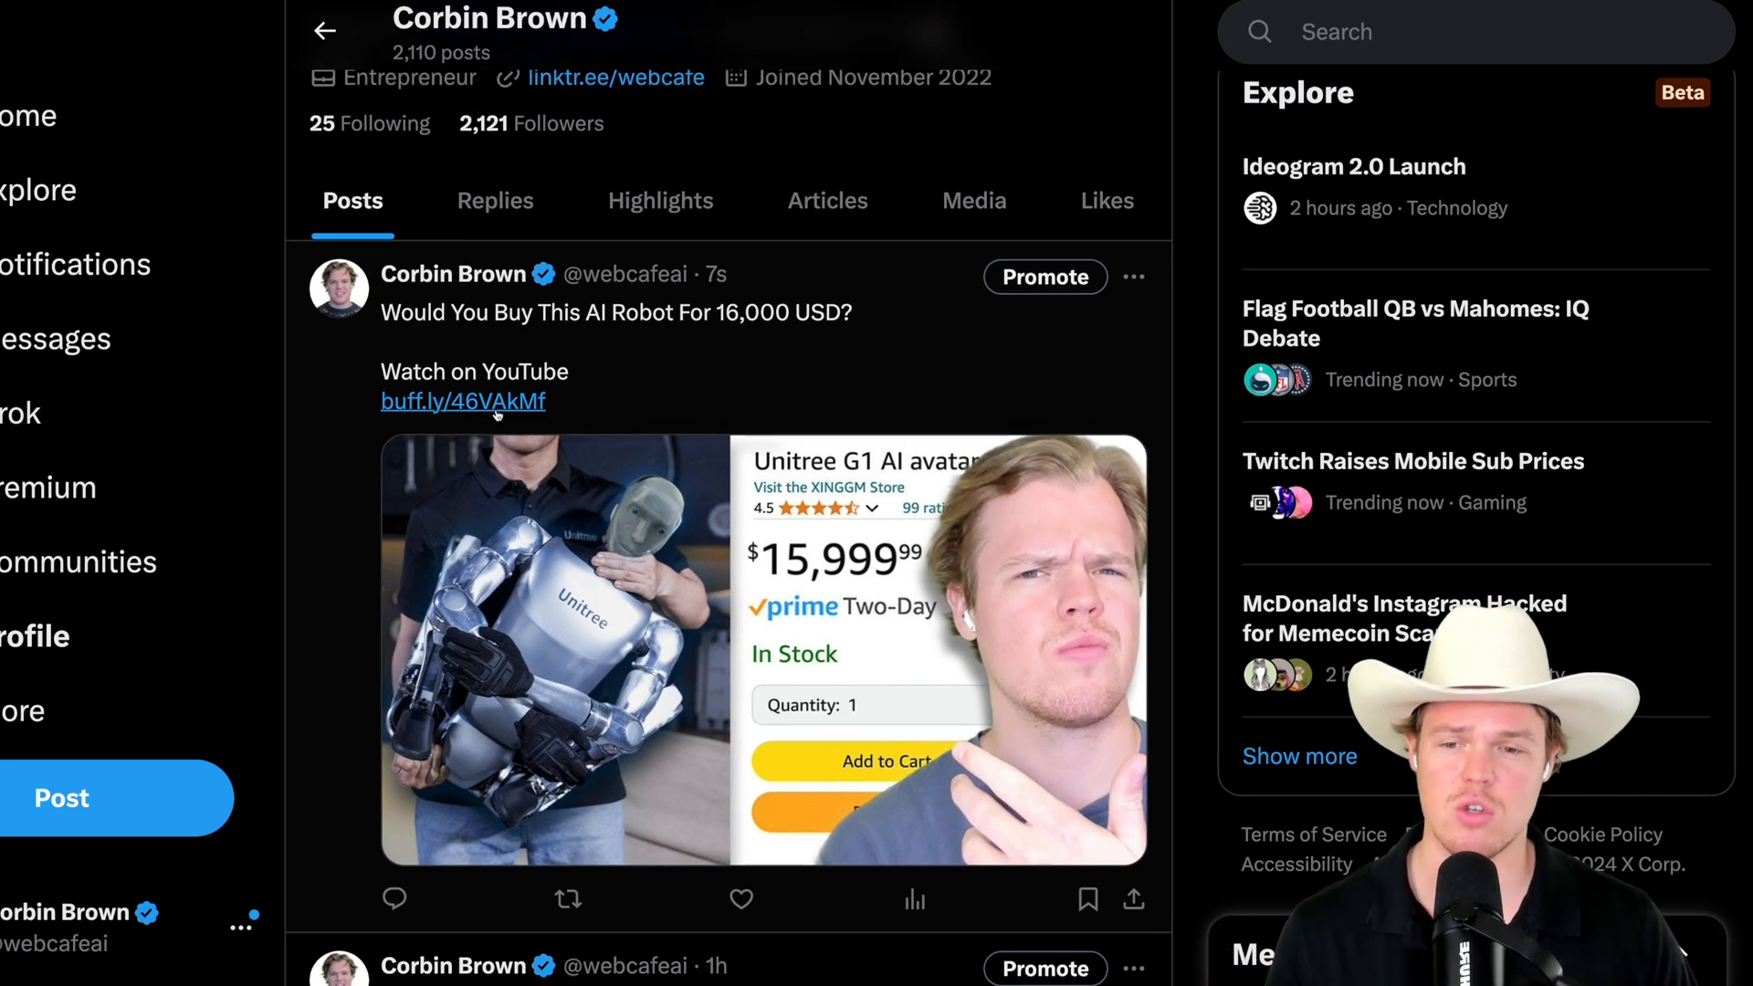
click(463, 400)
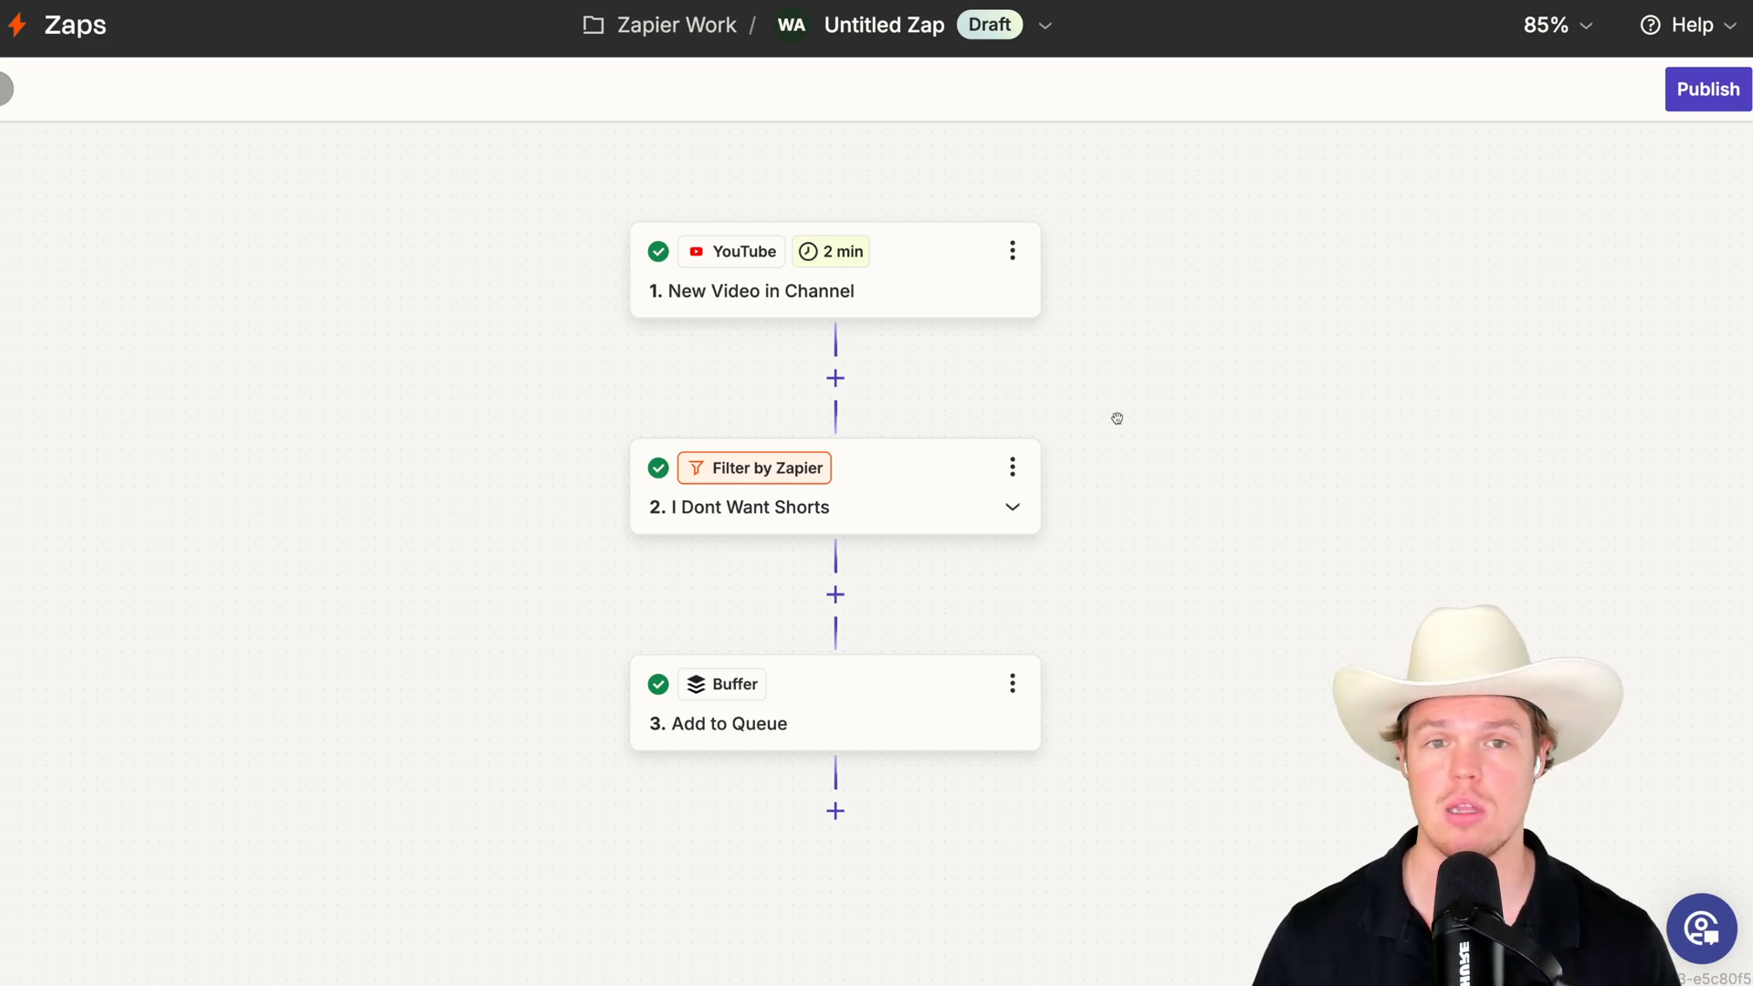
- Name the Zap 'Automate YouTube X (tweet)'
text(Automate YouTube X (tweet)
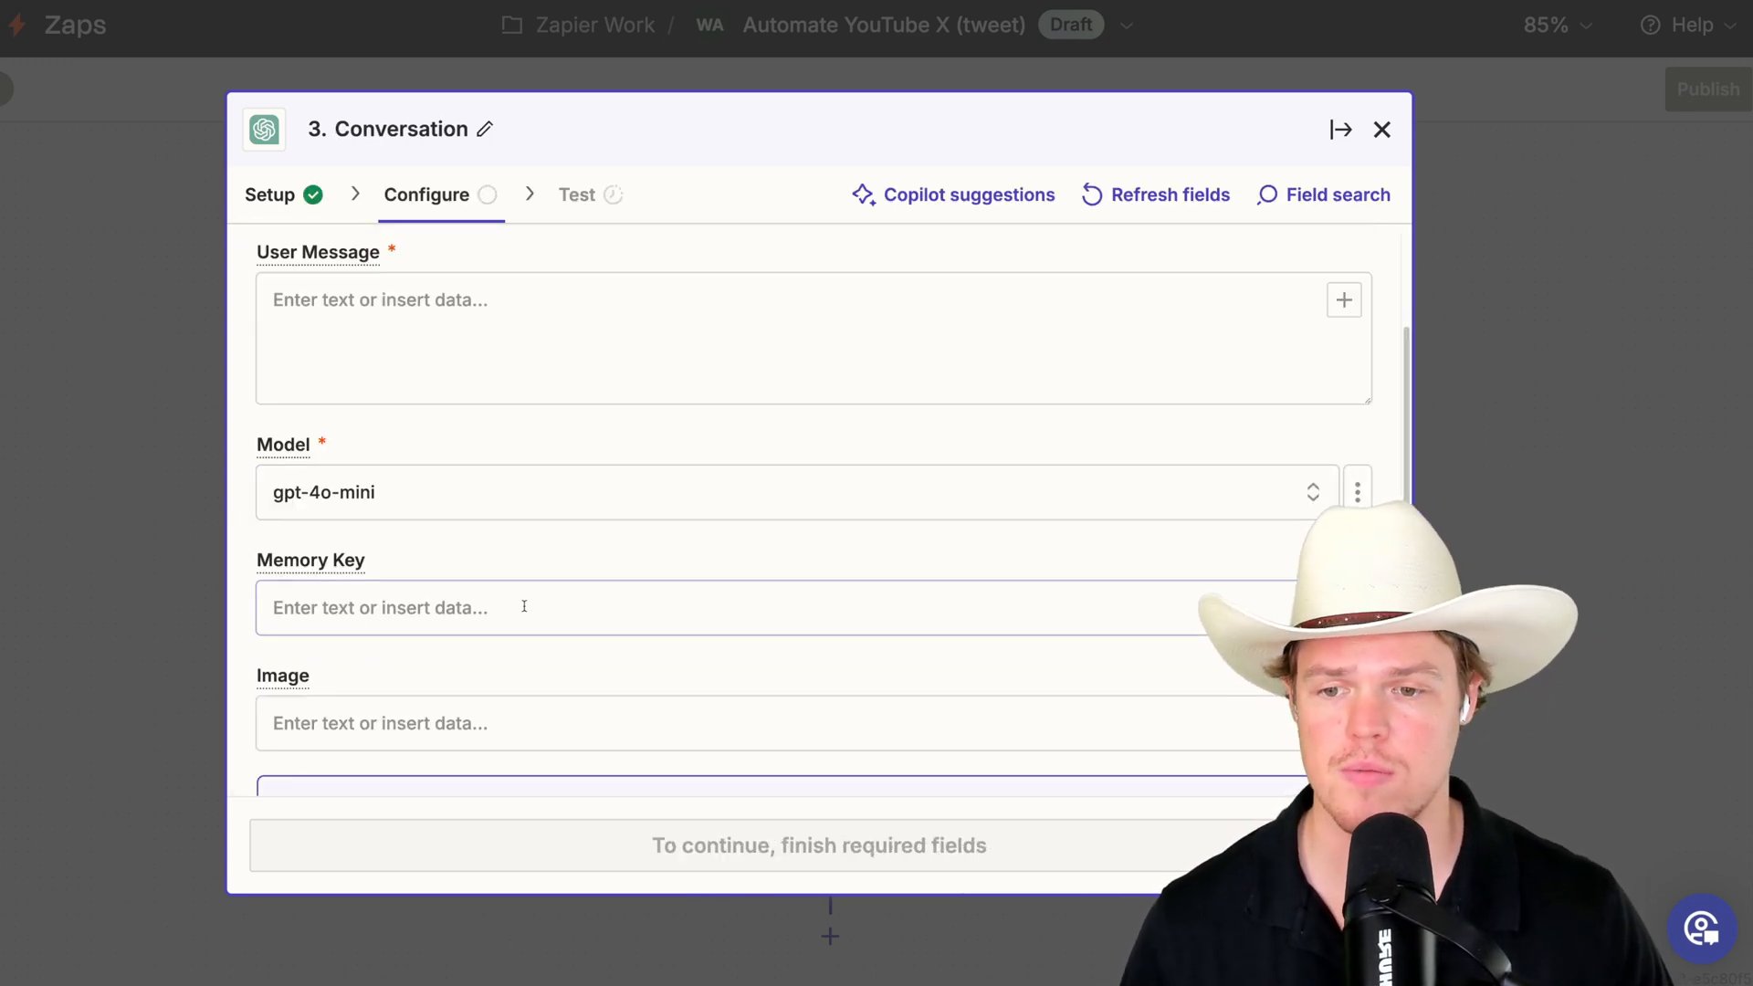
- Set the ChatGPT Conversation step's memory key to xformyyt
click(522, 607)
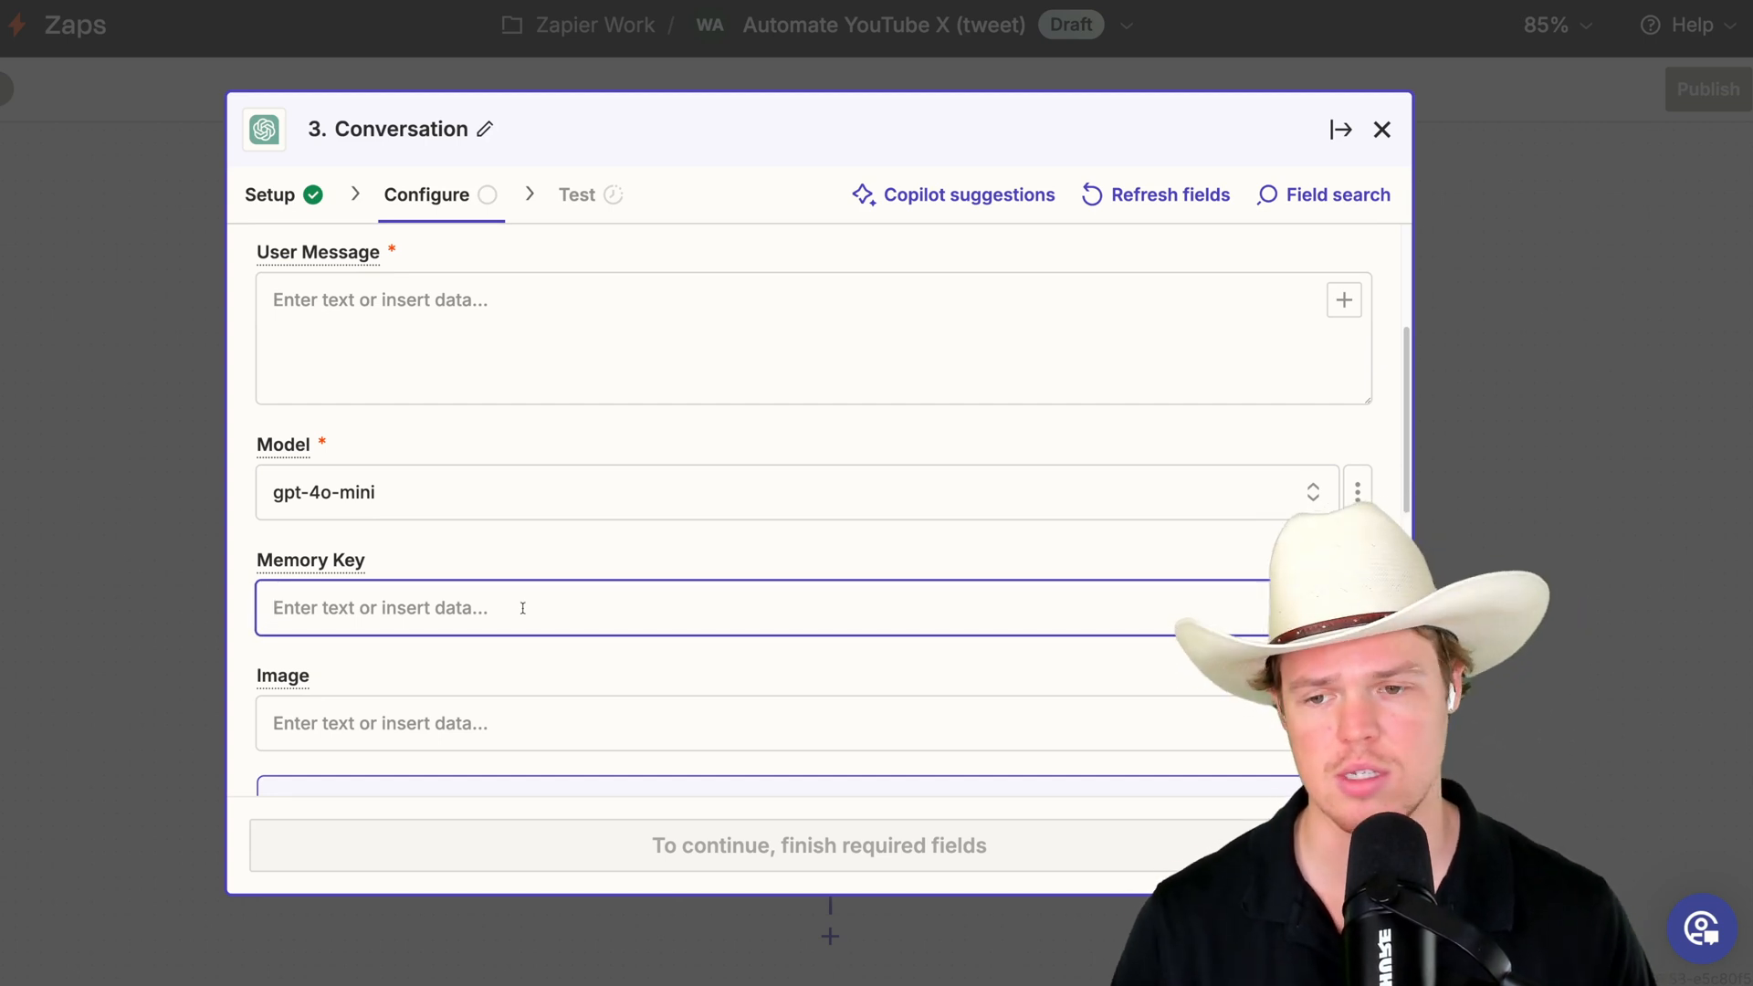
text(xformyyt)
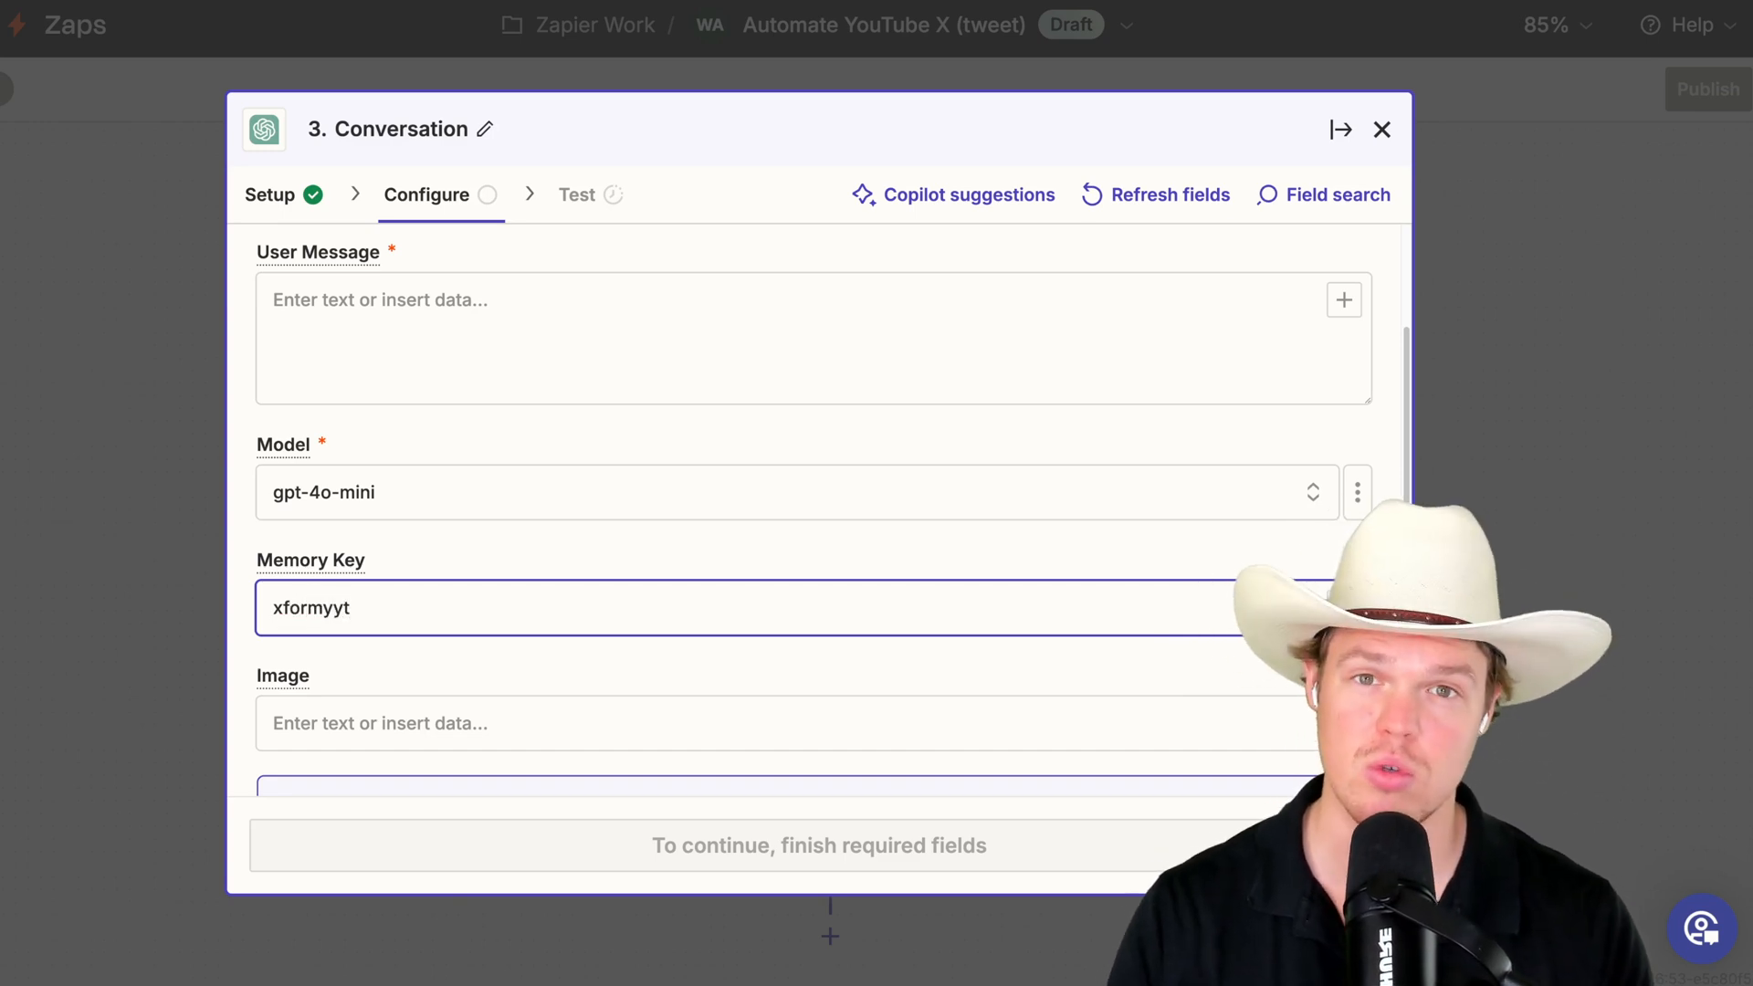
scroll(down, 3)
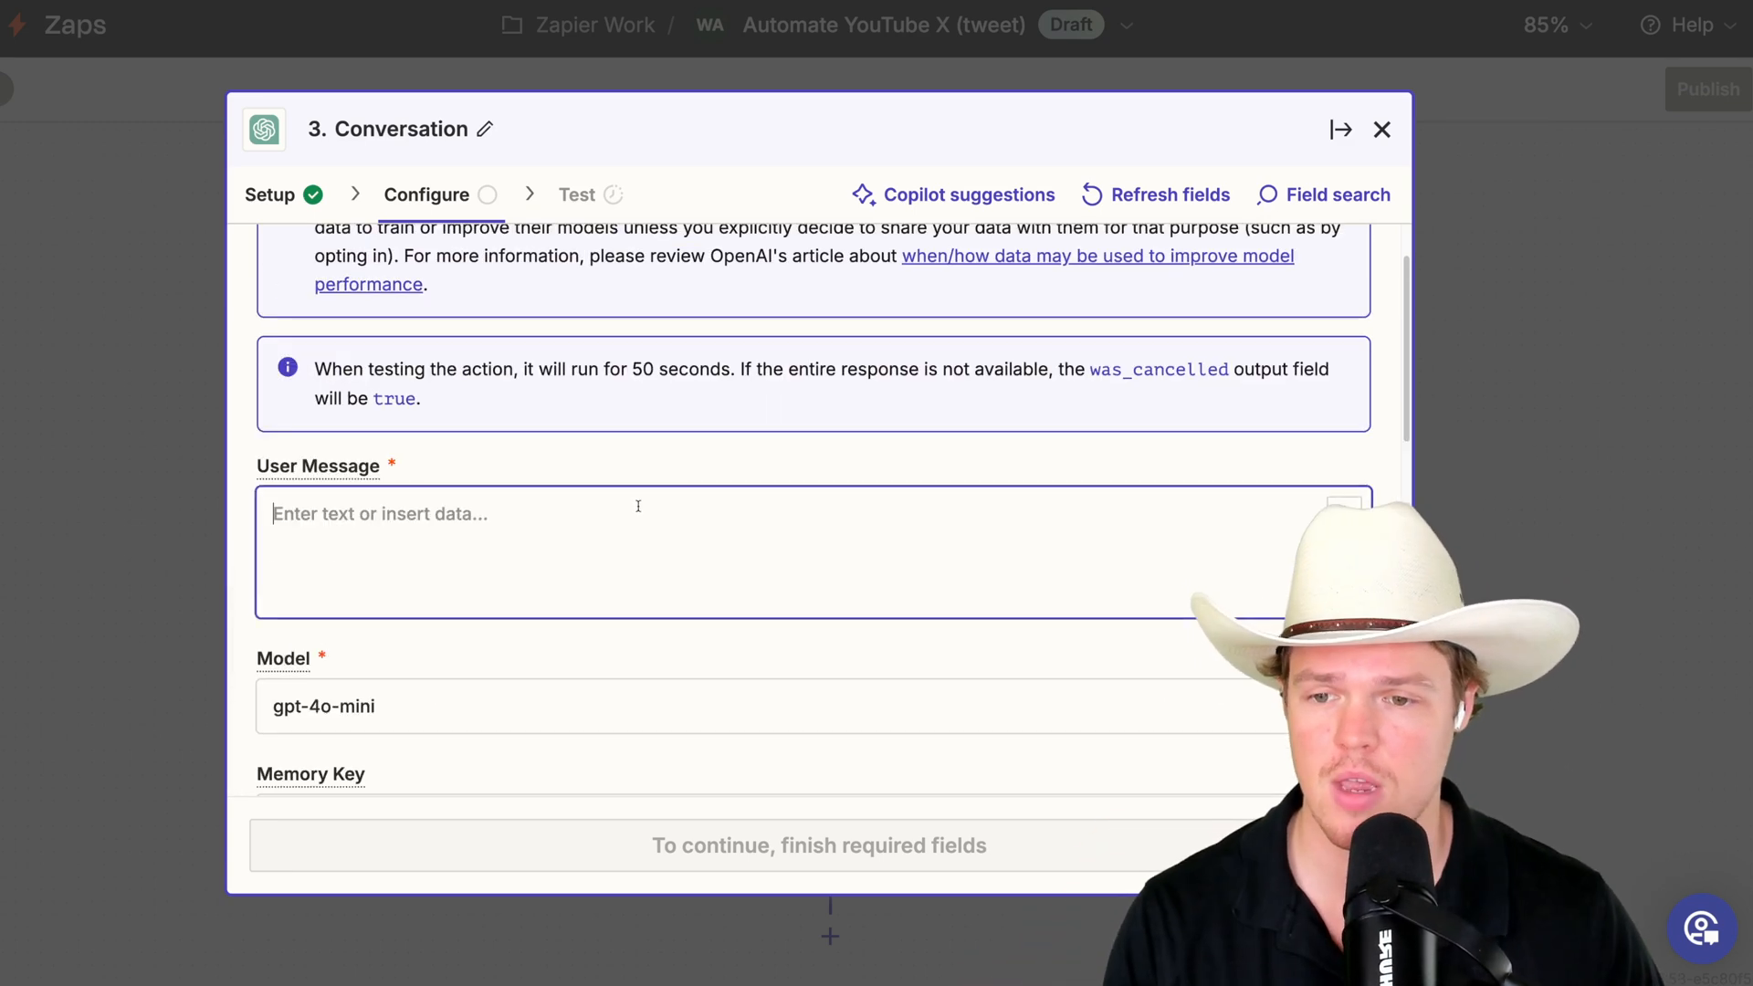
- Start the user message with tweet context and the video's Title and Description fields
text(DC)
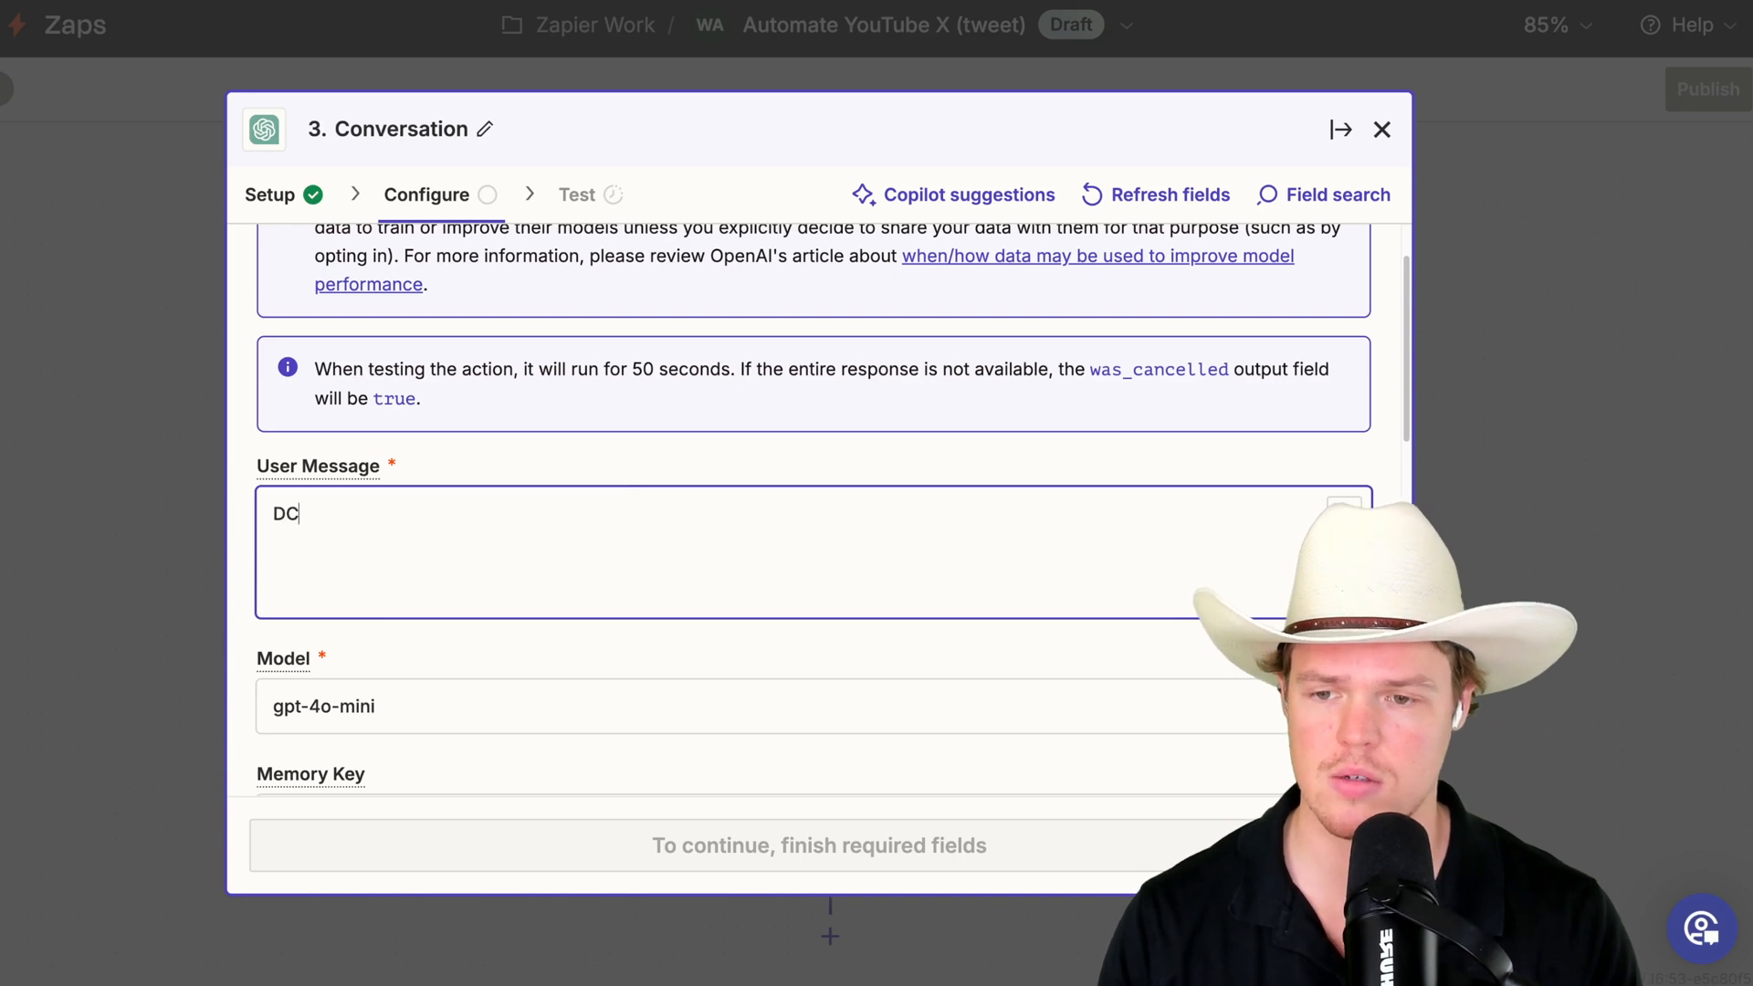
text(Context: We are making a tw)
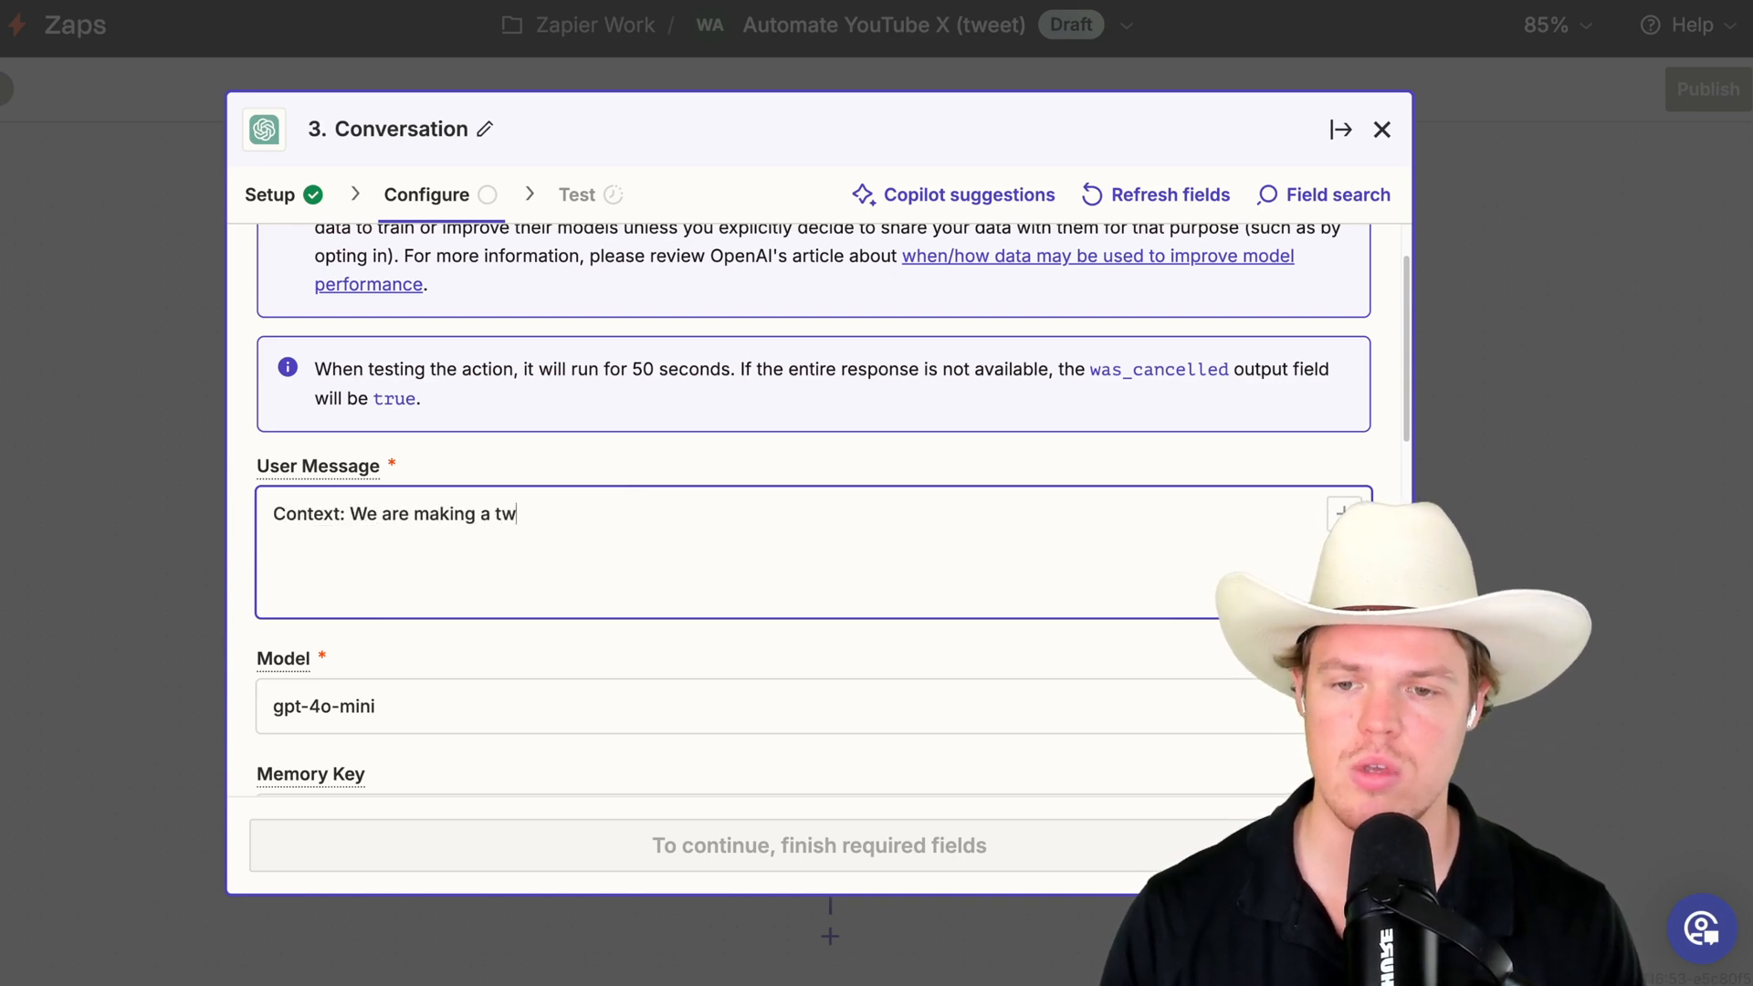
text(eet about a new video.)
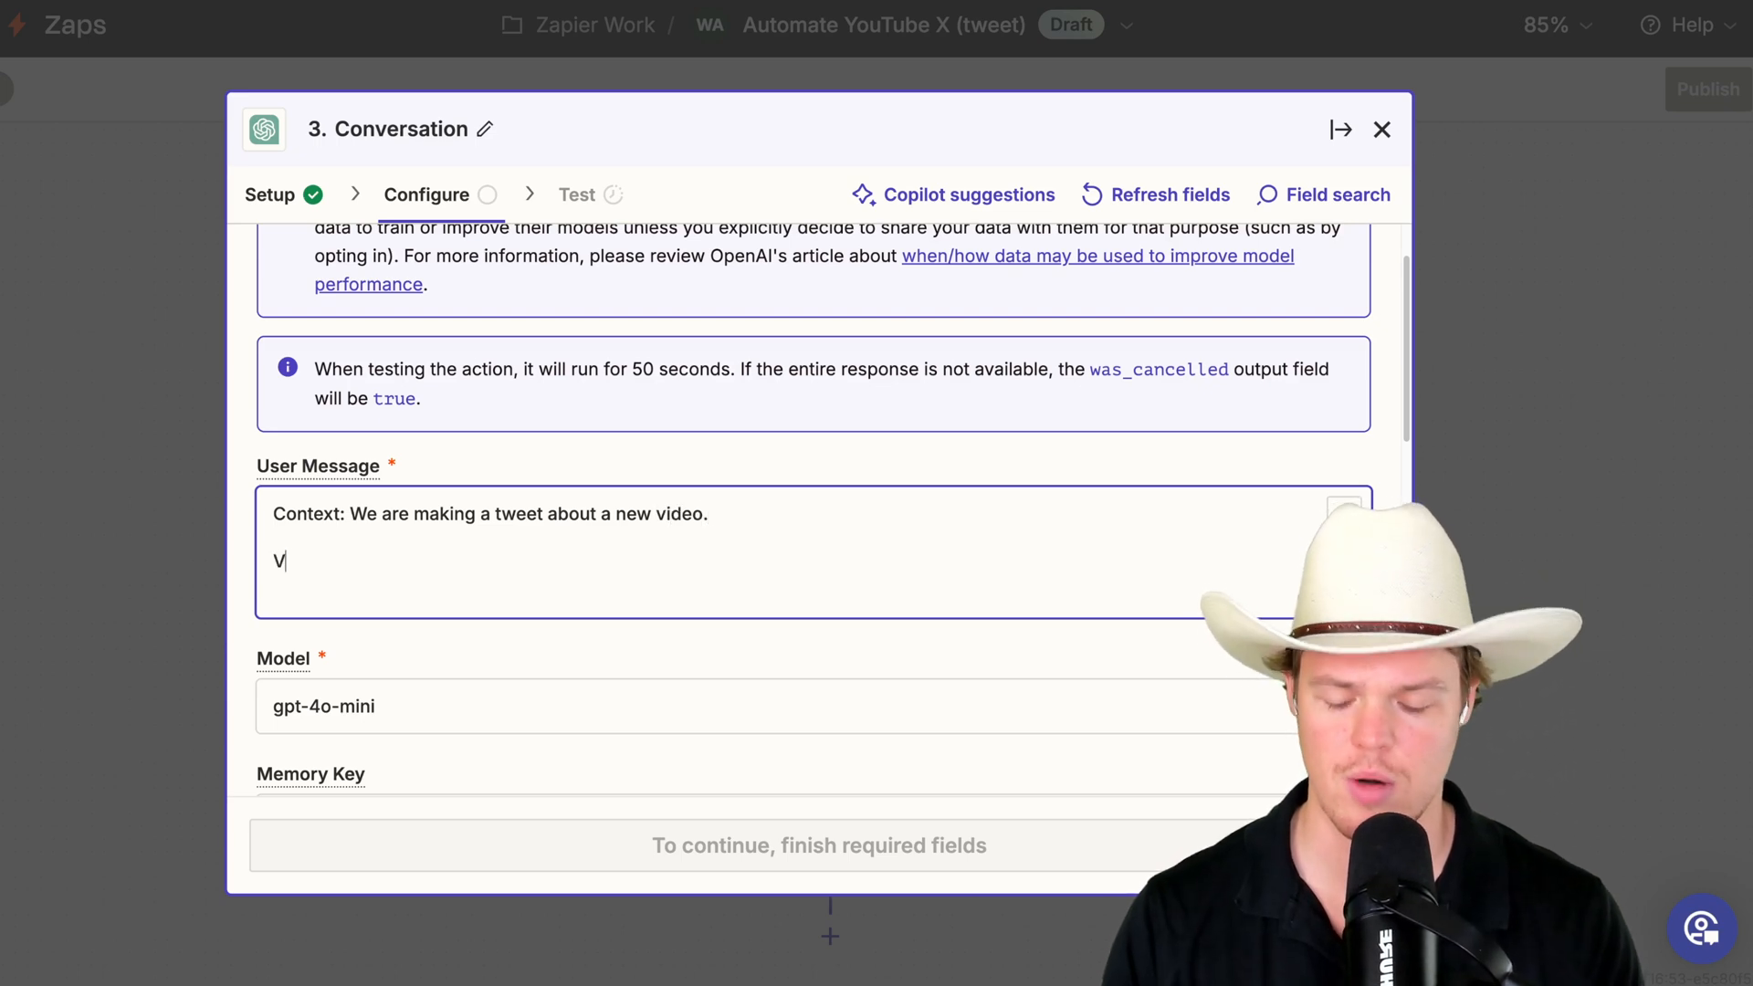
text(ideo Title)
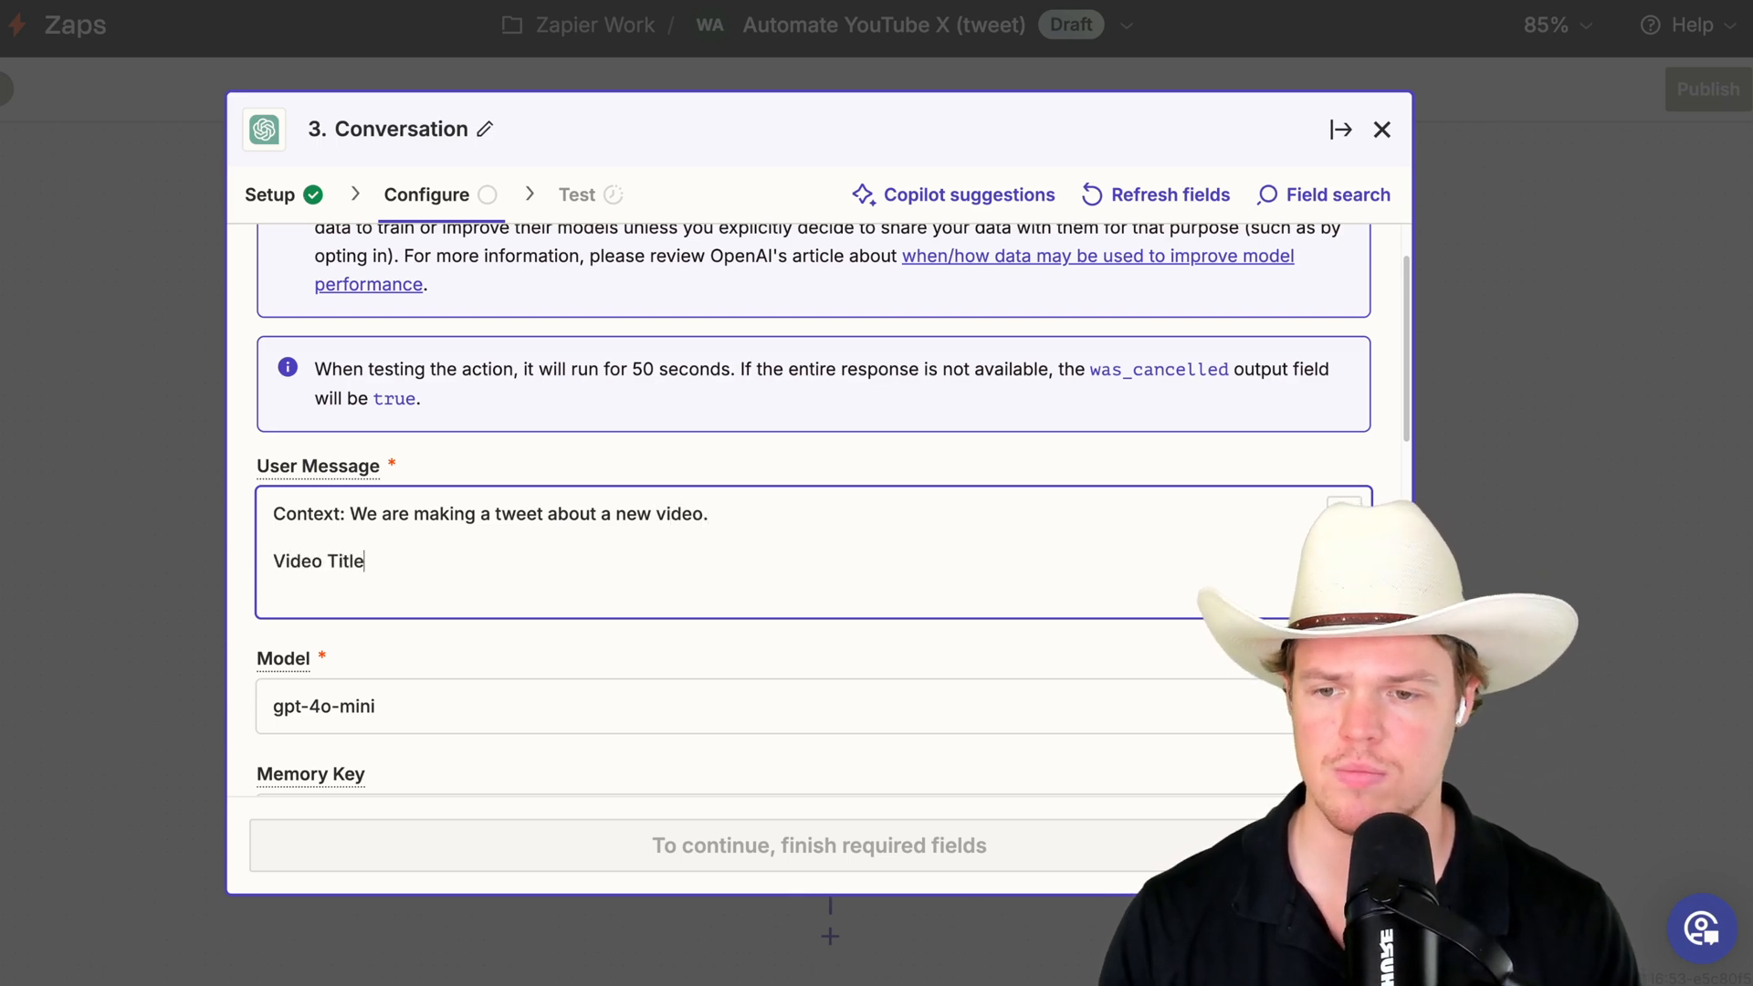
text(Video)
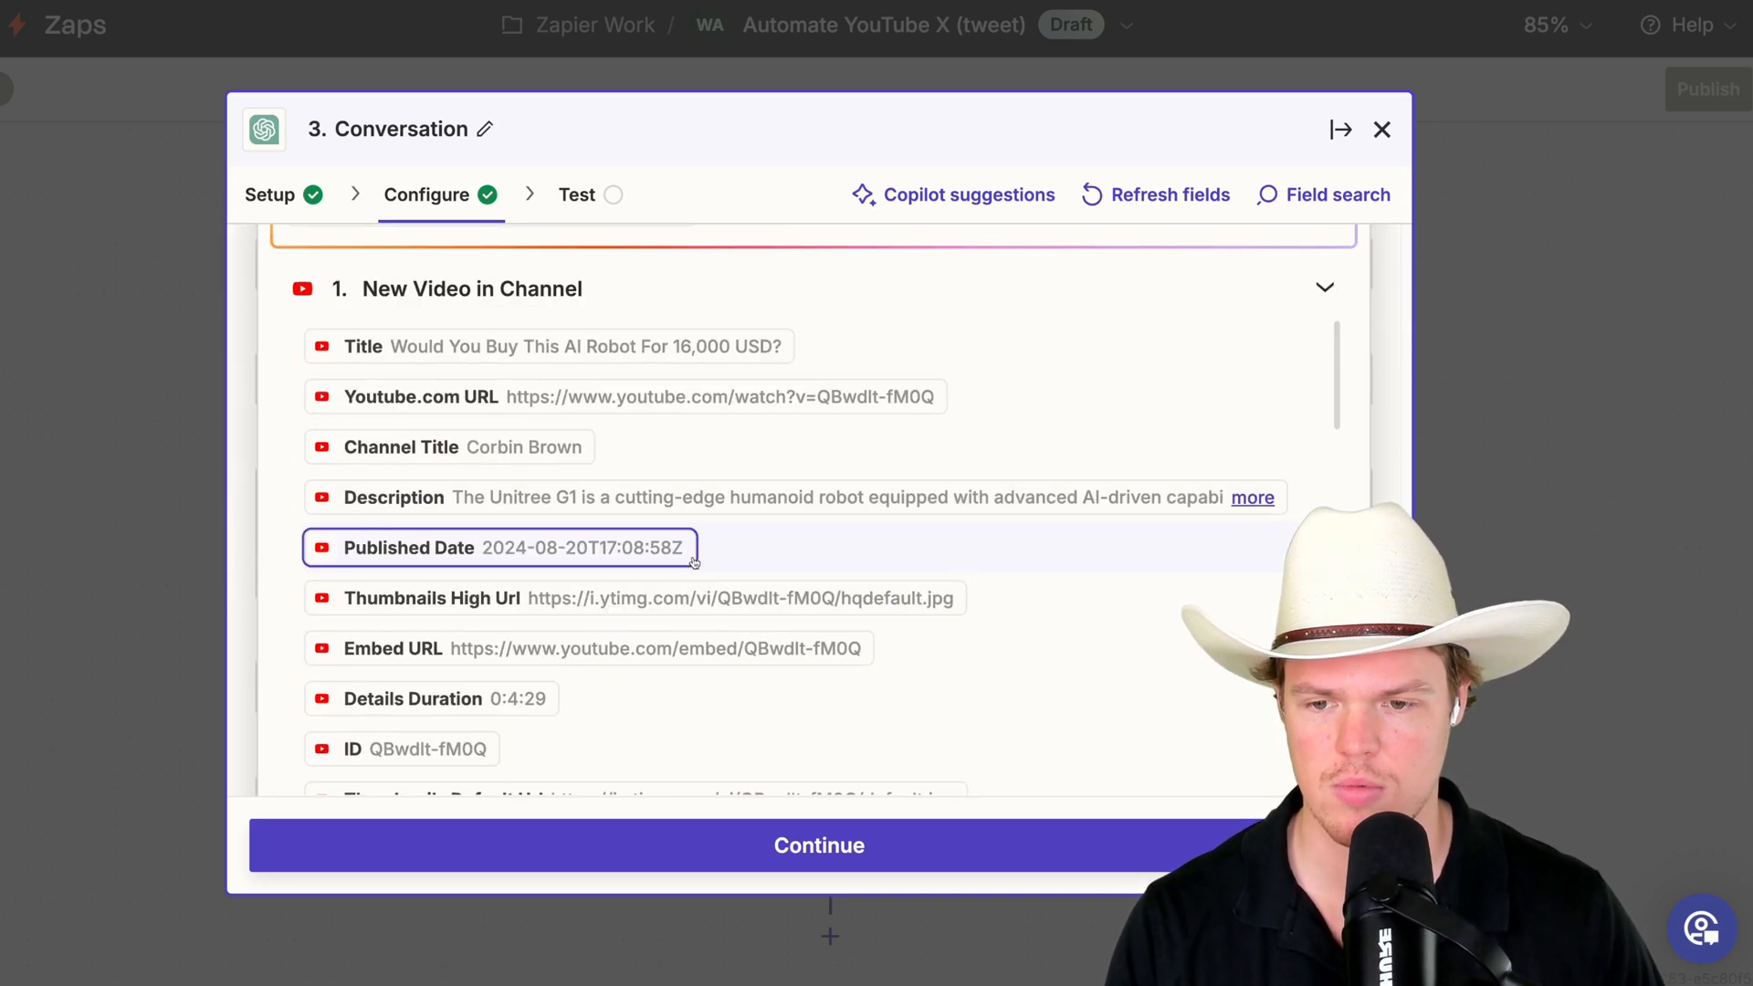
scroll(down, 3)
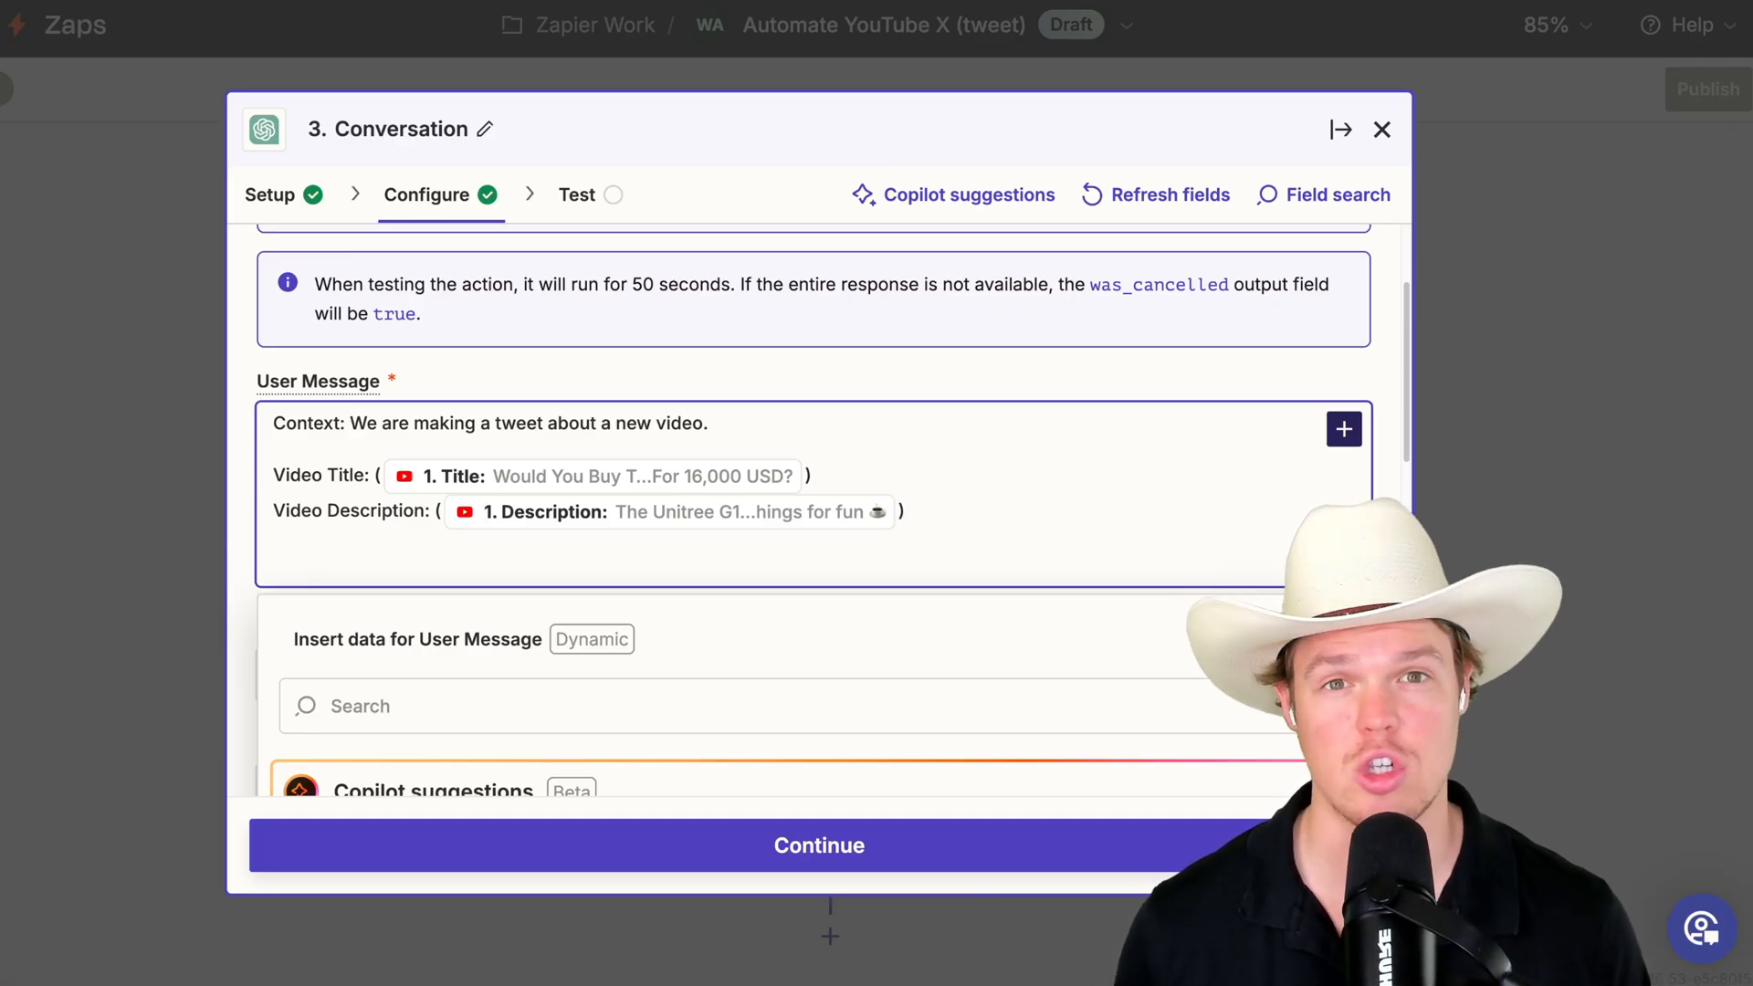
- Ask ChatGPT for a one-sentence tweet saying to check out the video
text(G)
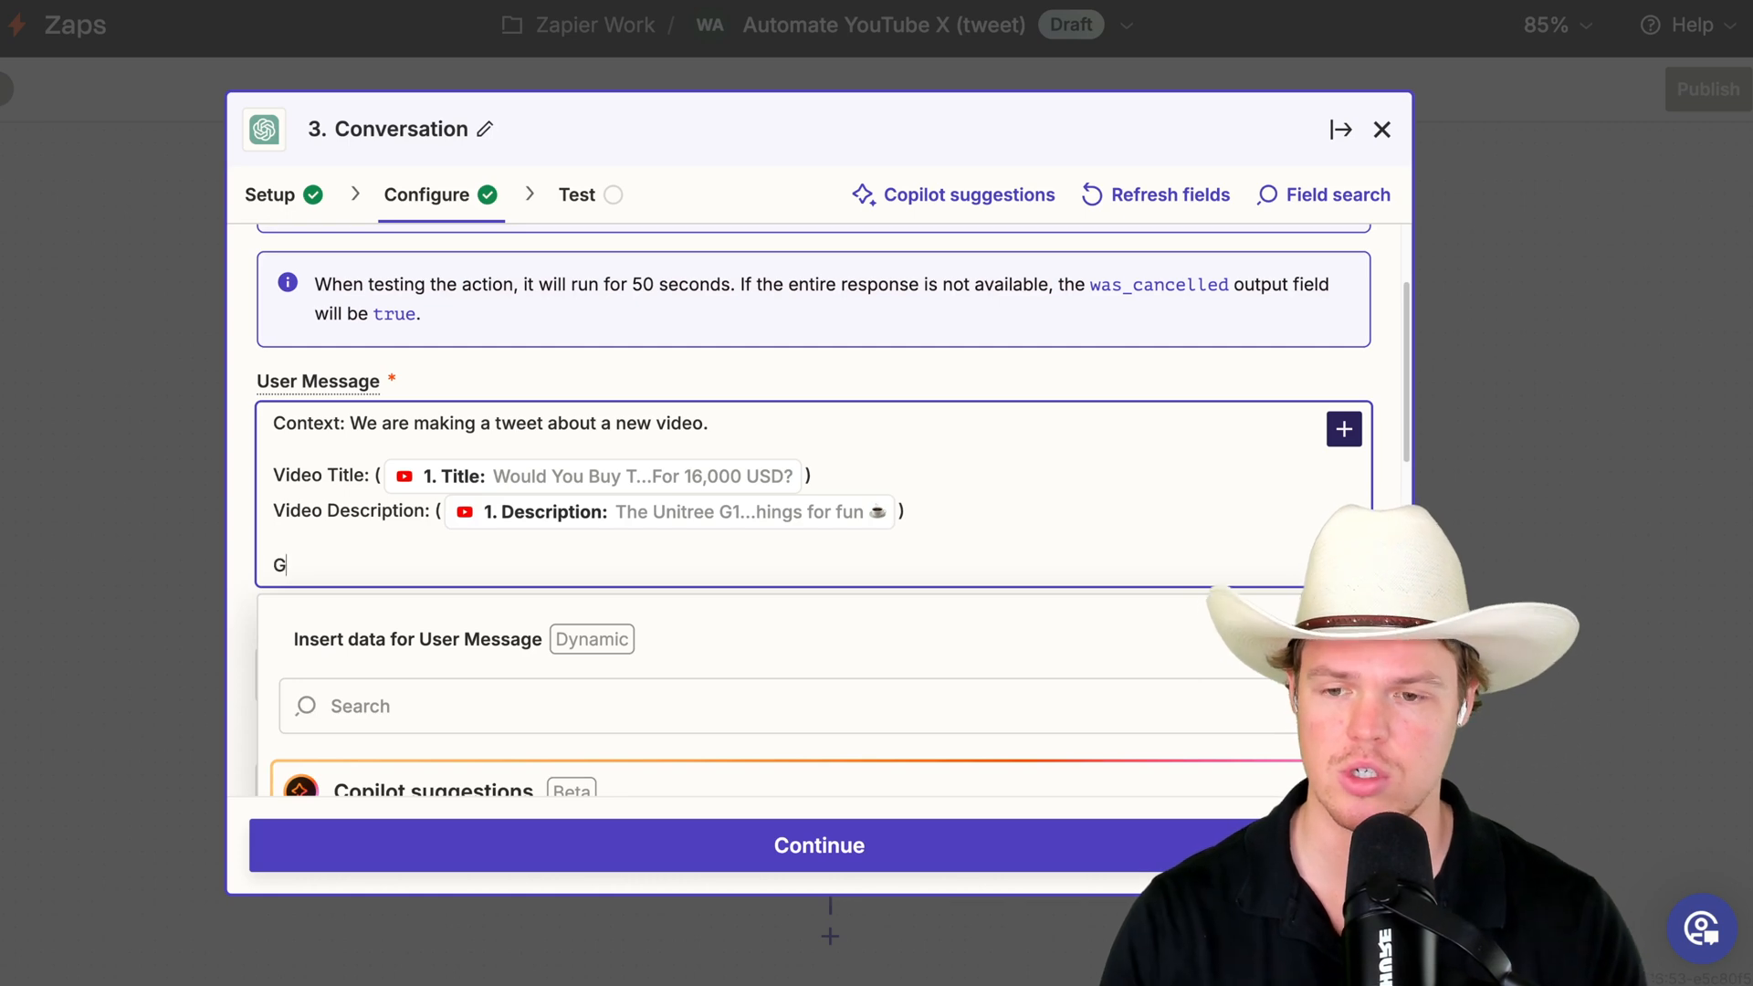
text(enerate a 1 s)
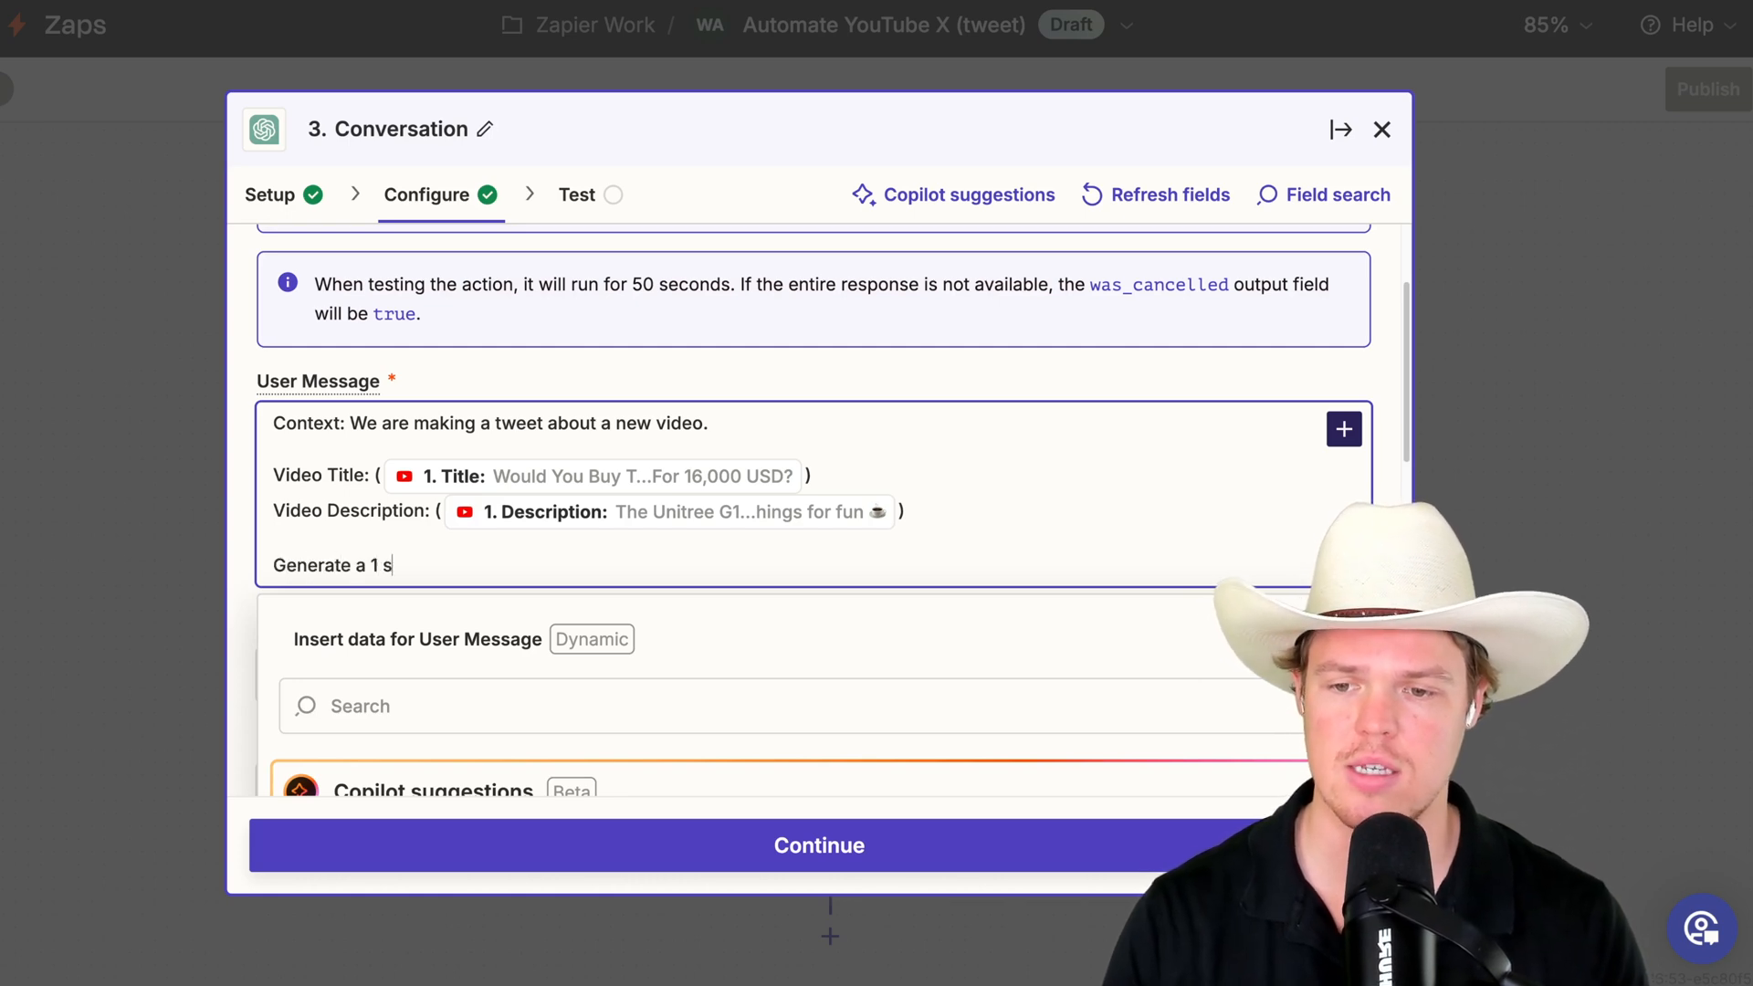
text(entence tweet saying to)
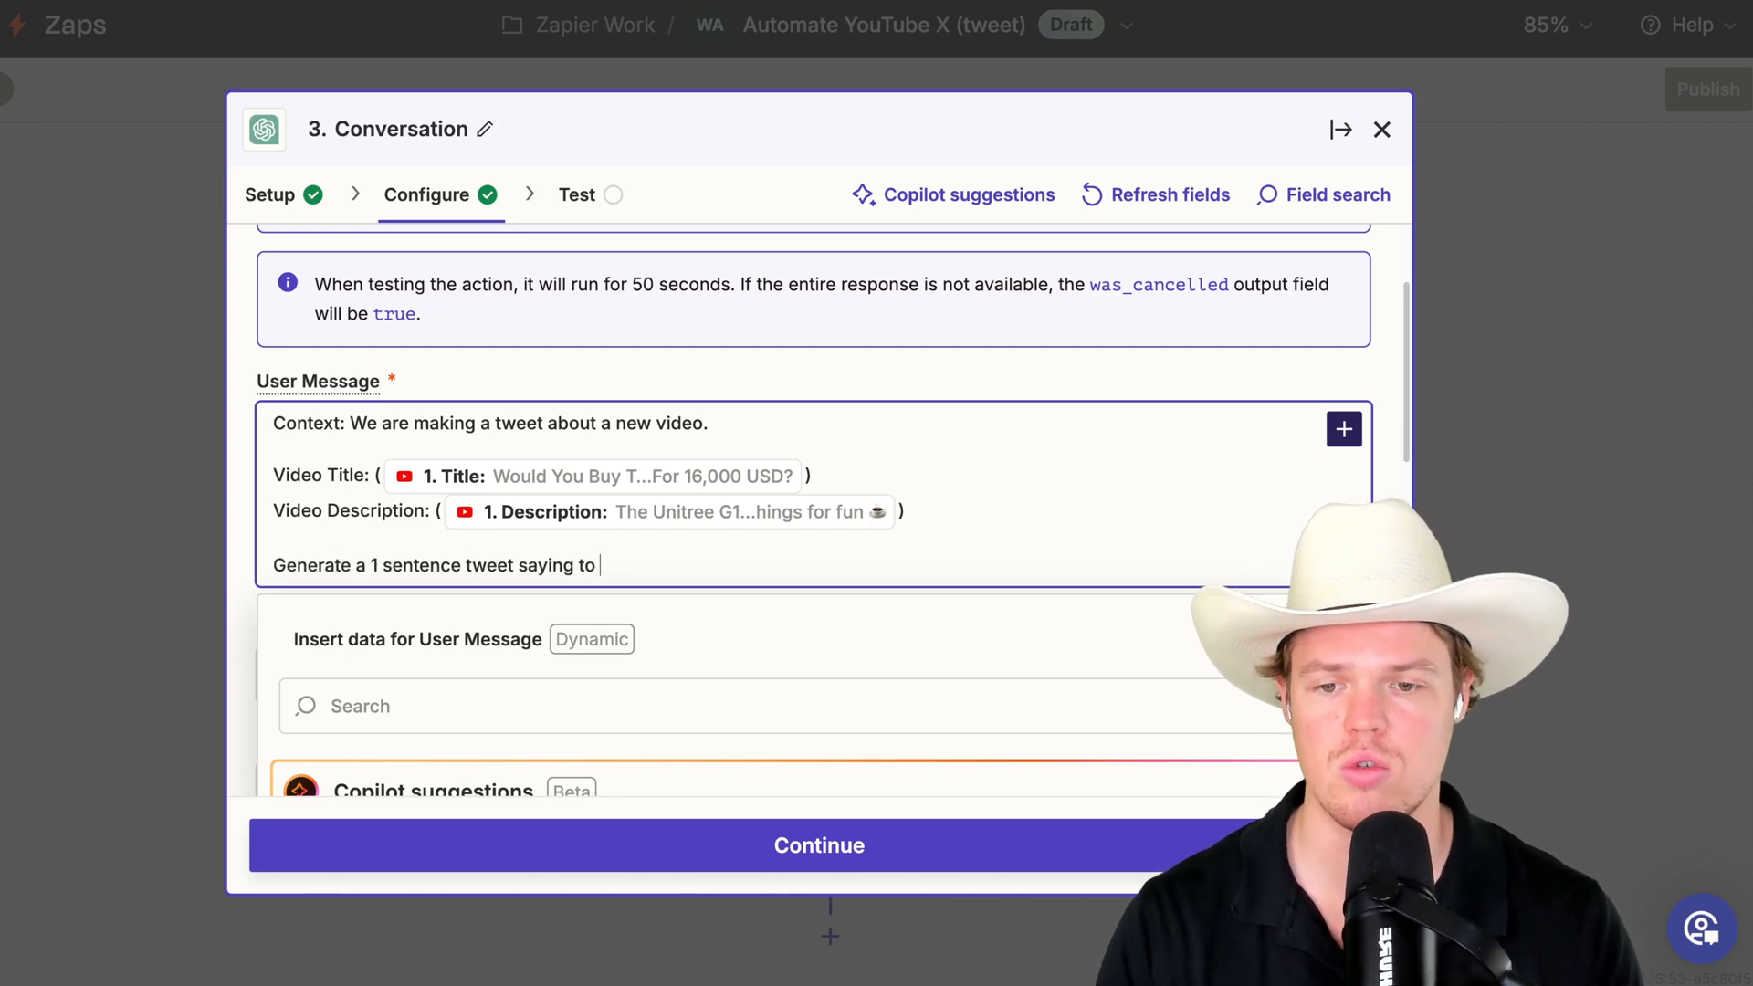
text(check out video,)
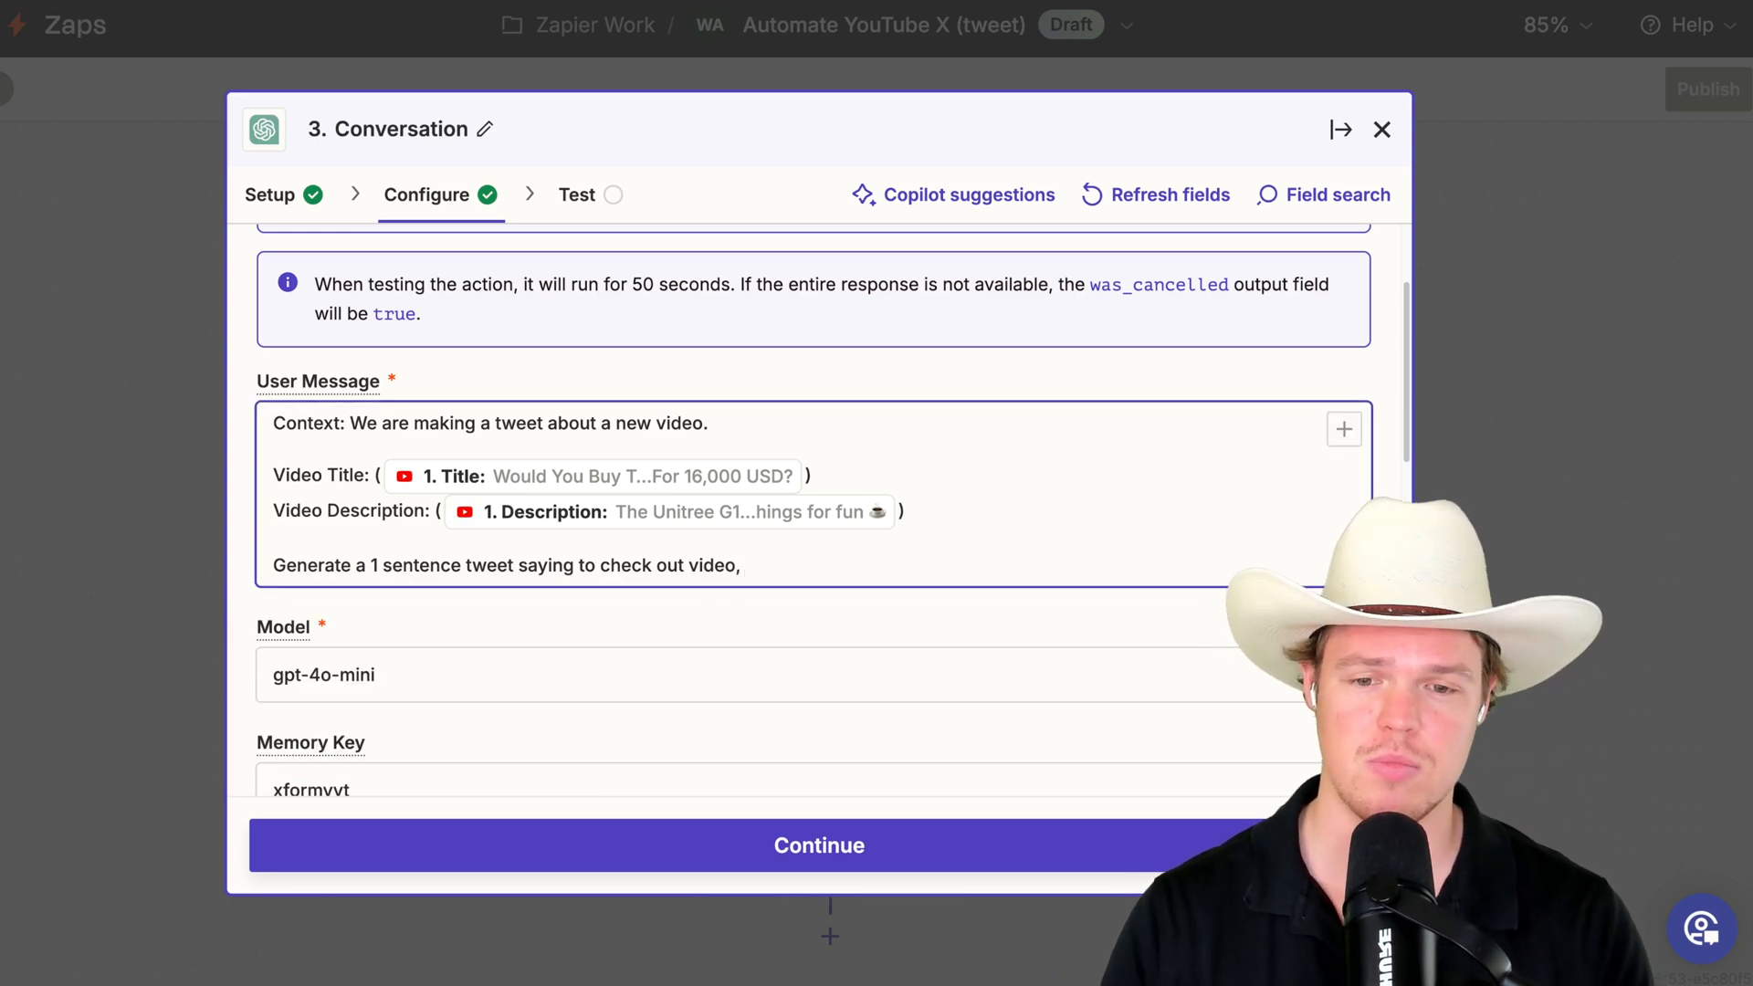
text(generate the)
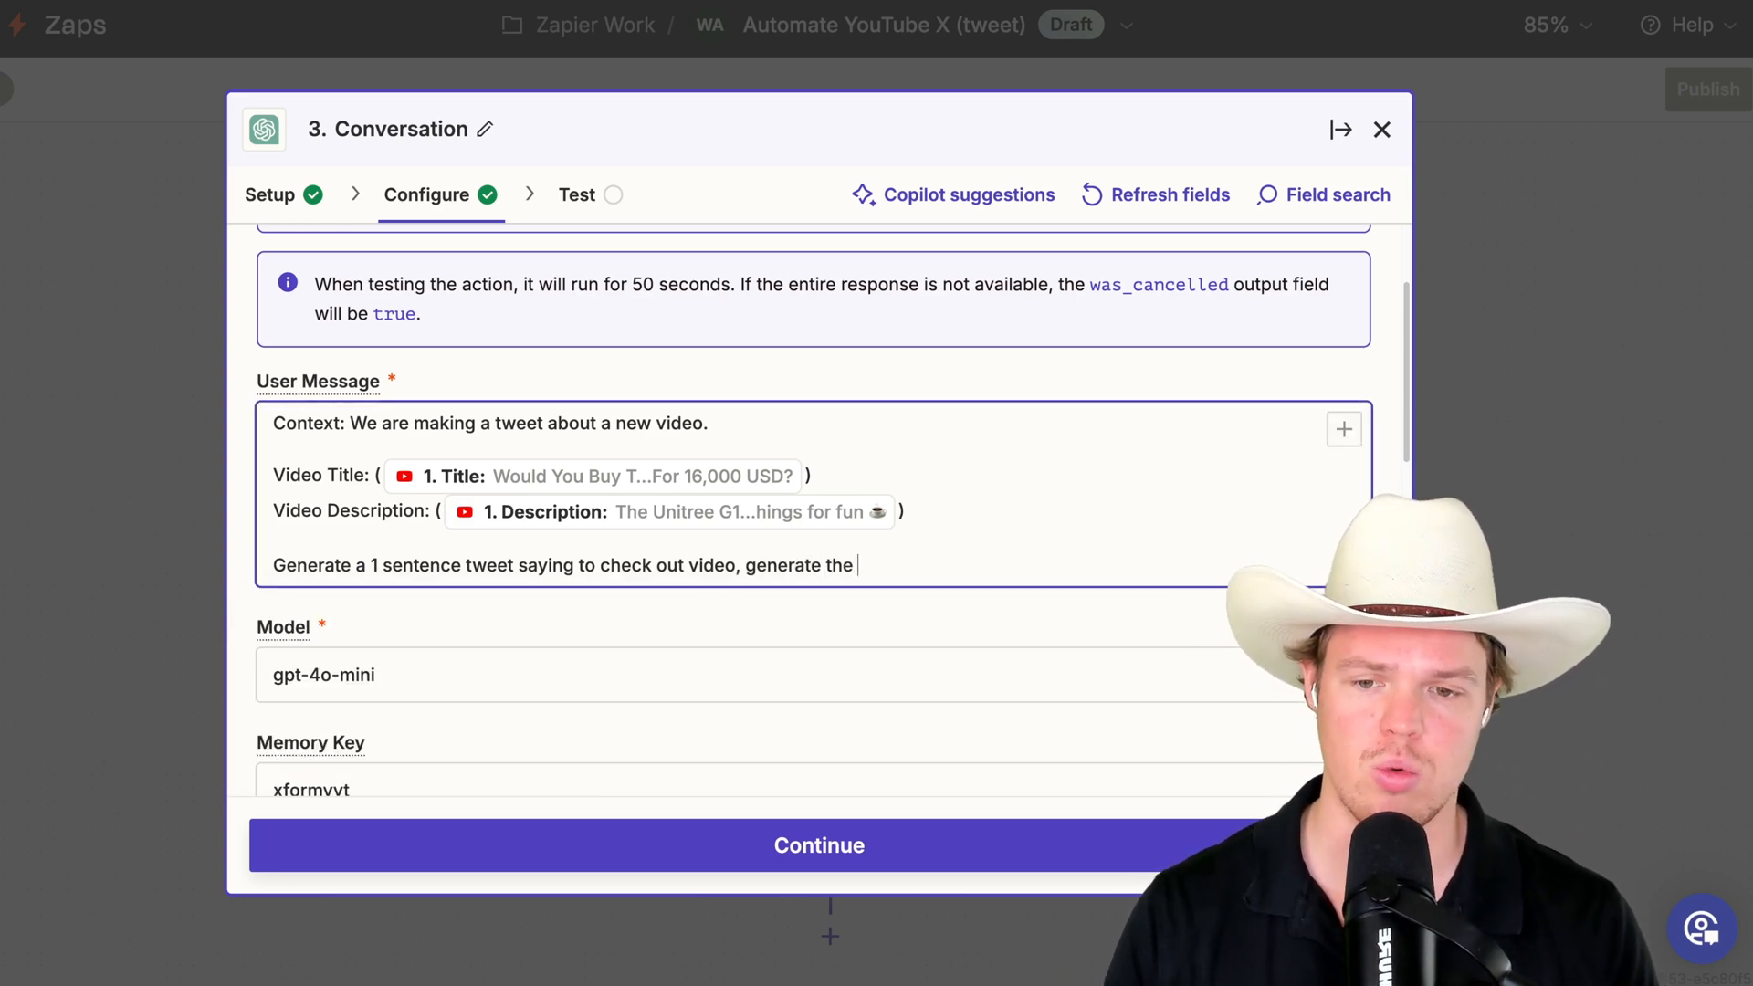
text(tweet no words or after)
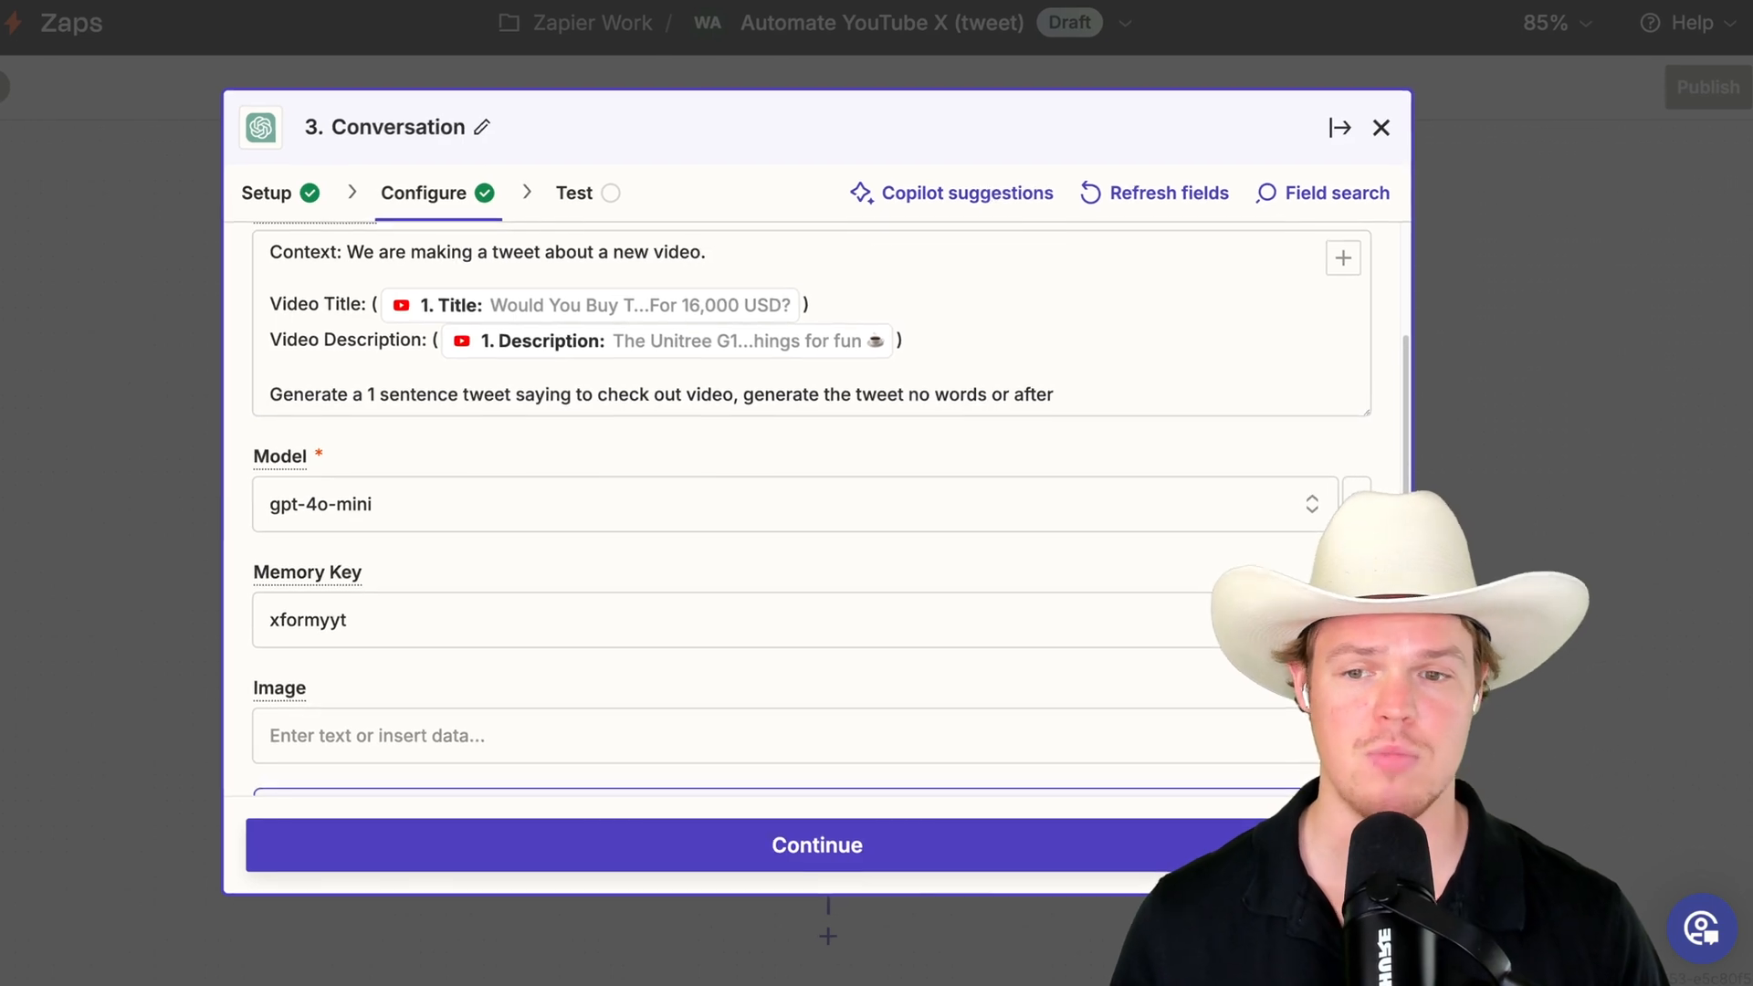
scroll(down, 3)
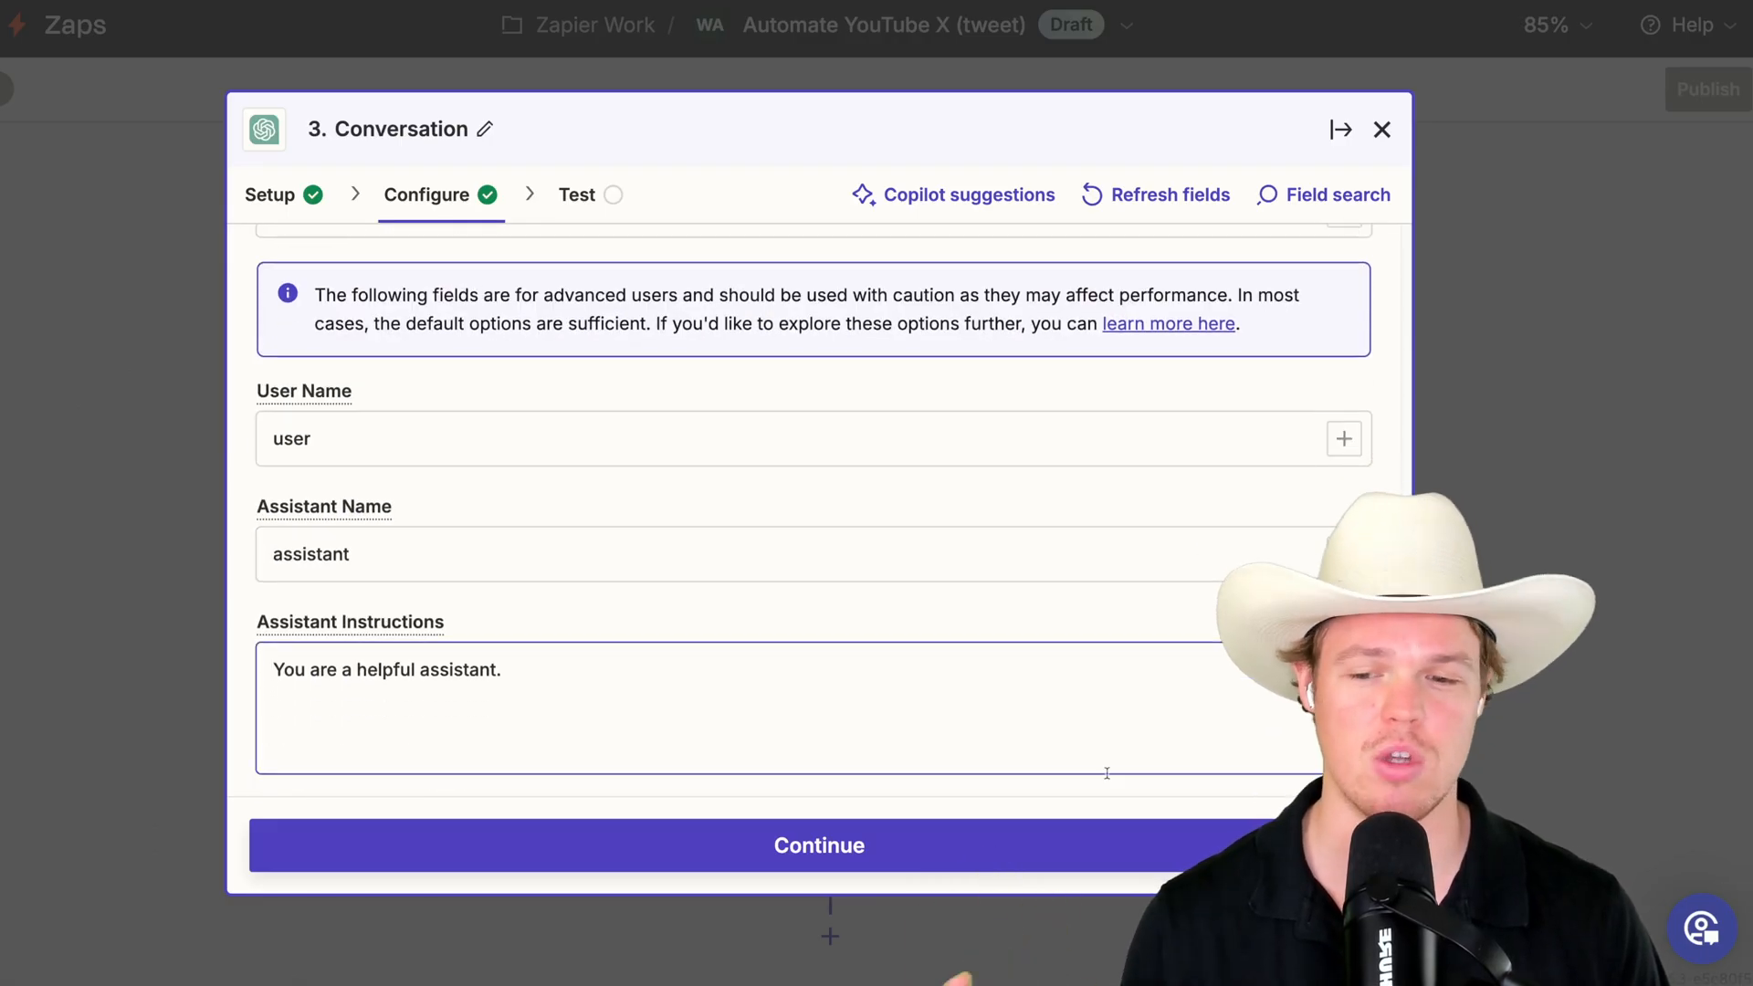
- Complete the ChatGPT Conversation step's configuration and continue to testing
click(818, 846)
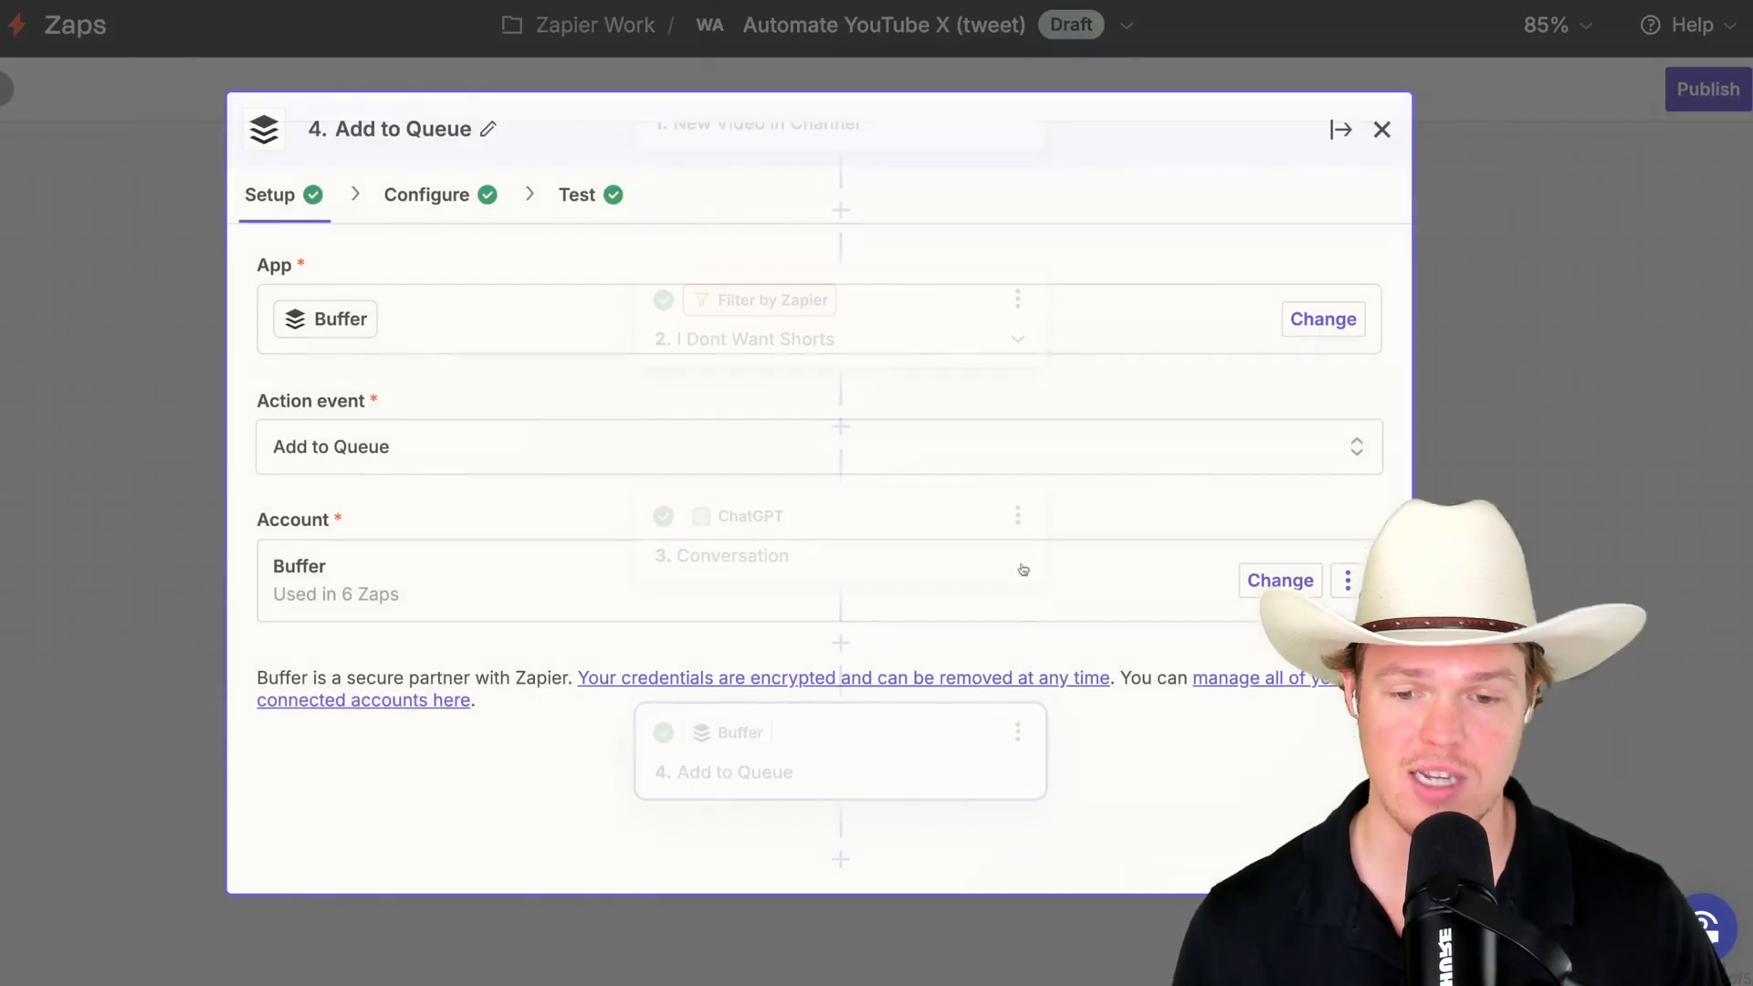
- Insert ChatGPT's Conversation Reply at the start of the Buffer post text, before the title
click(427, 193)
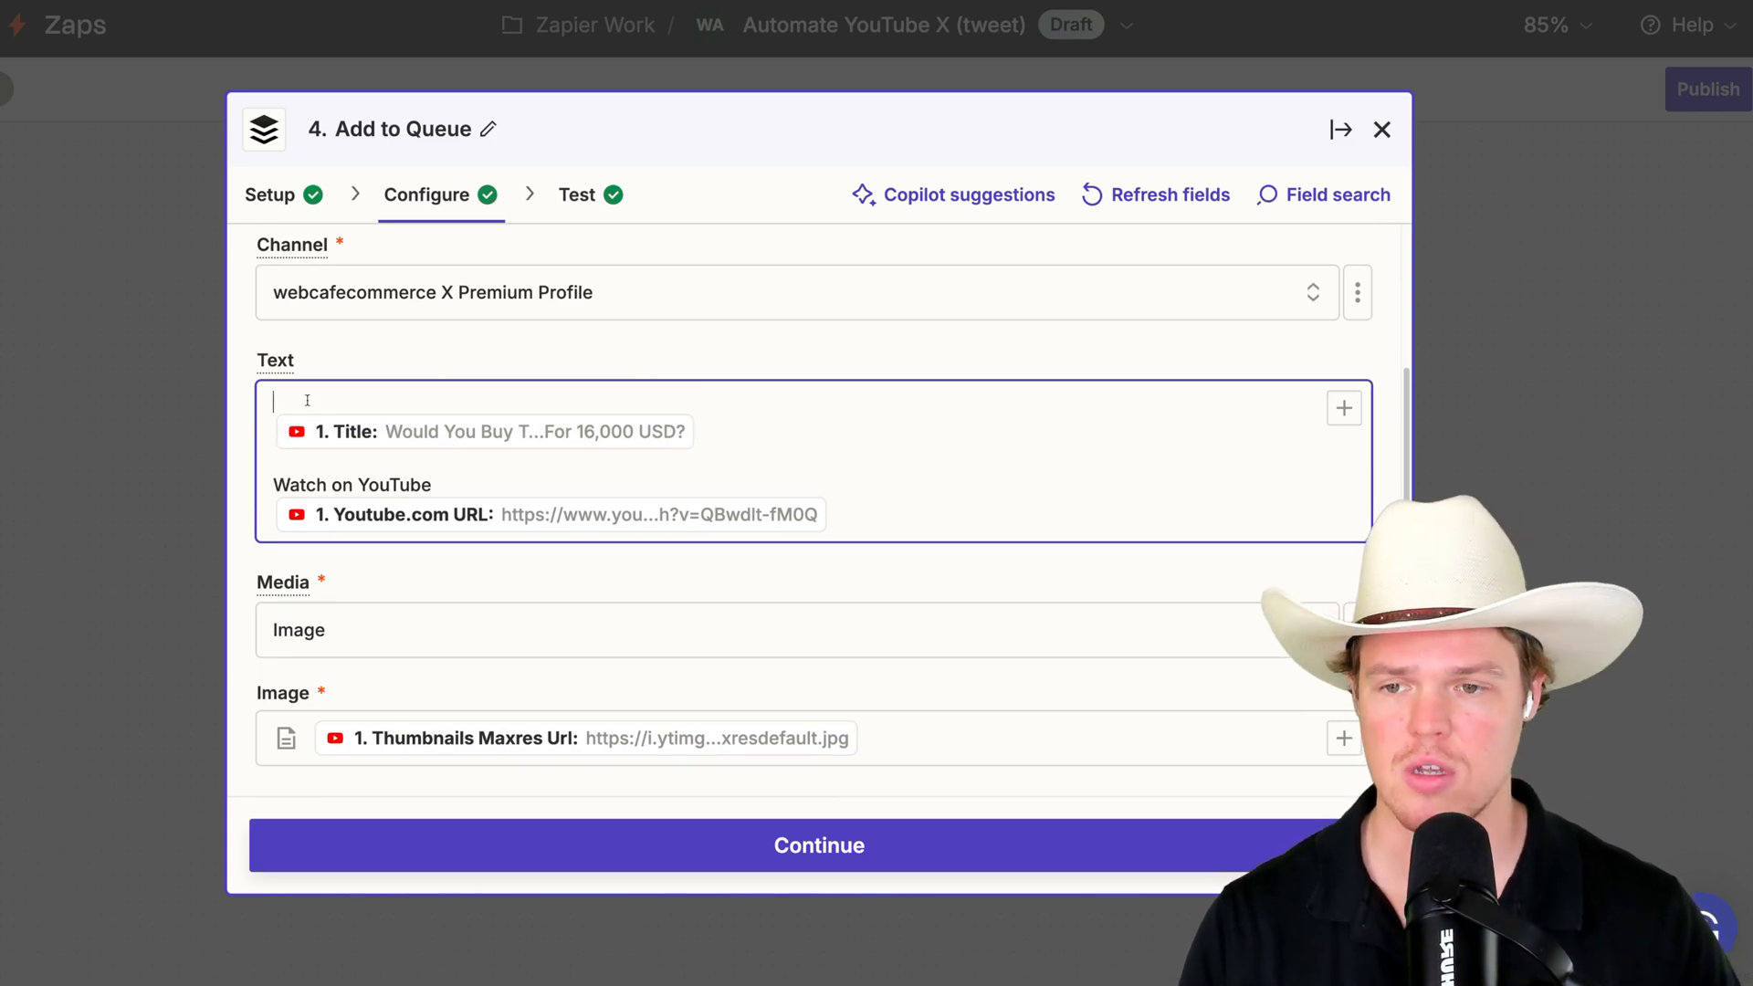
click(782, 458)
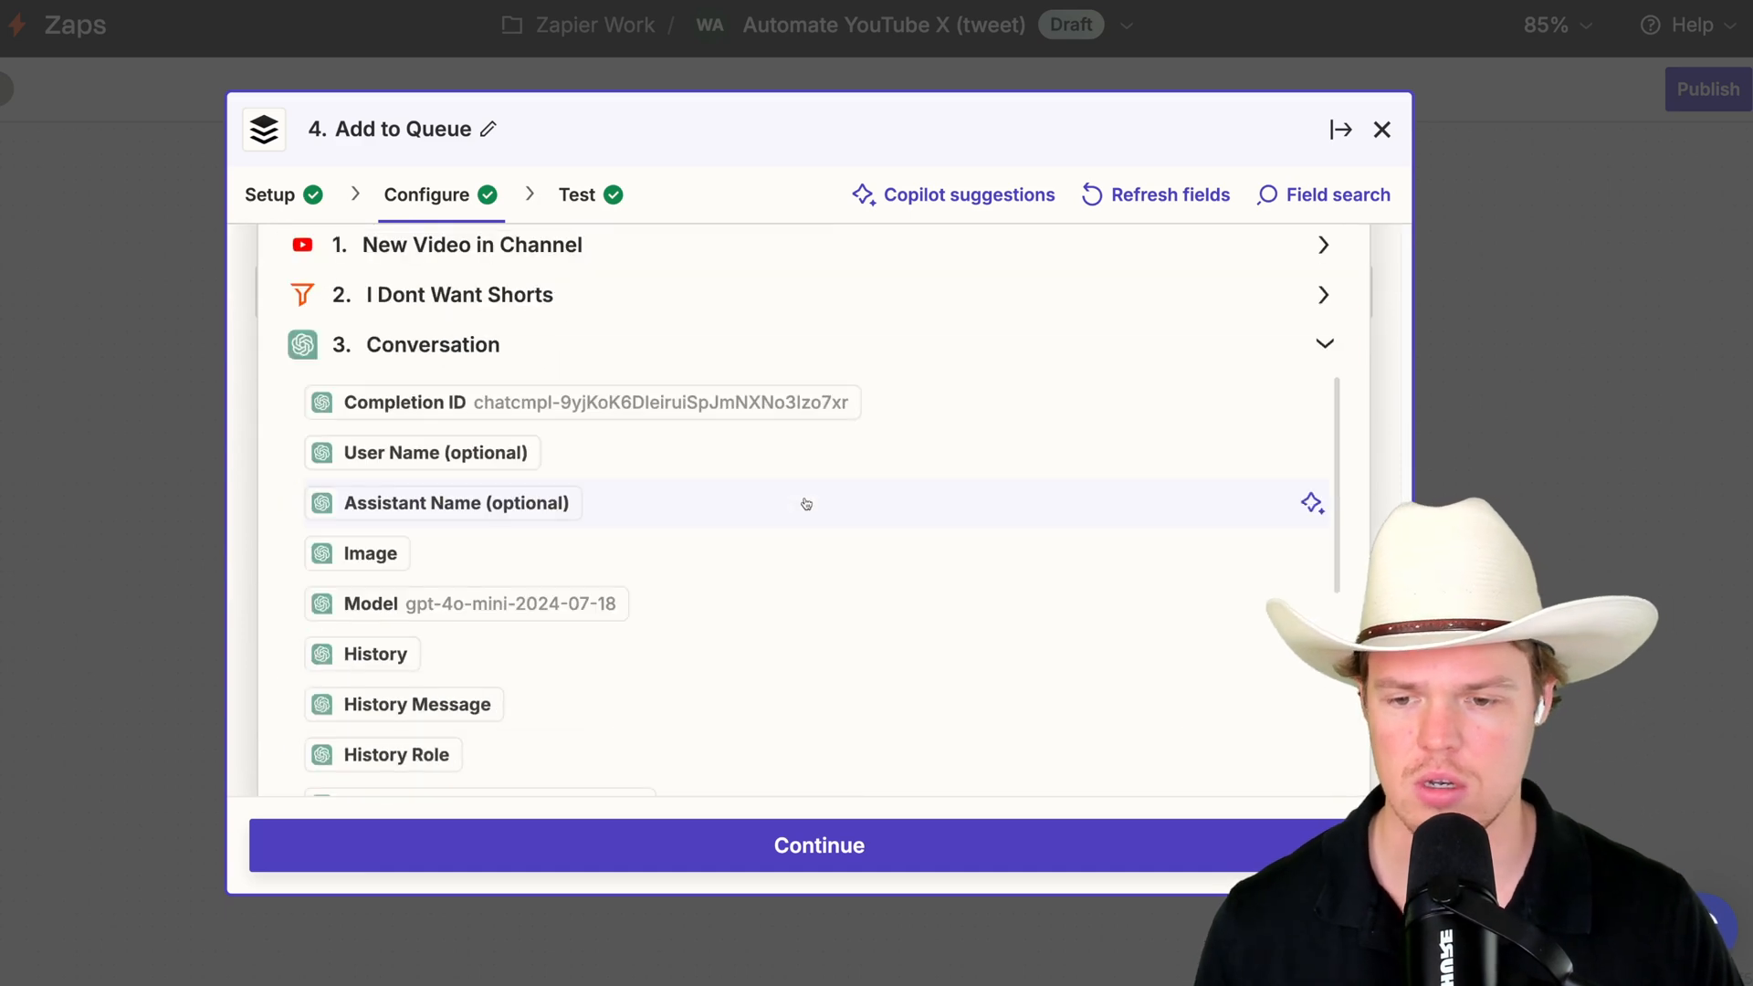
scroll(down, 3)
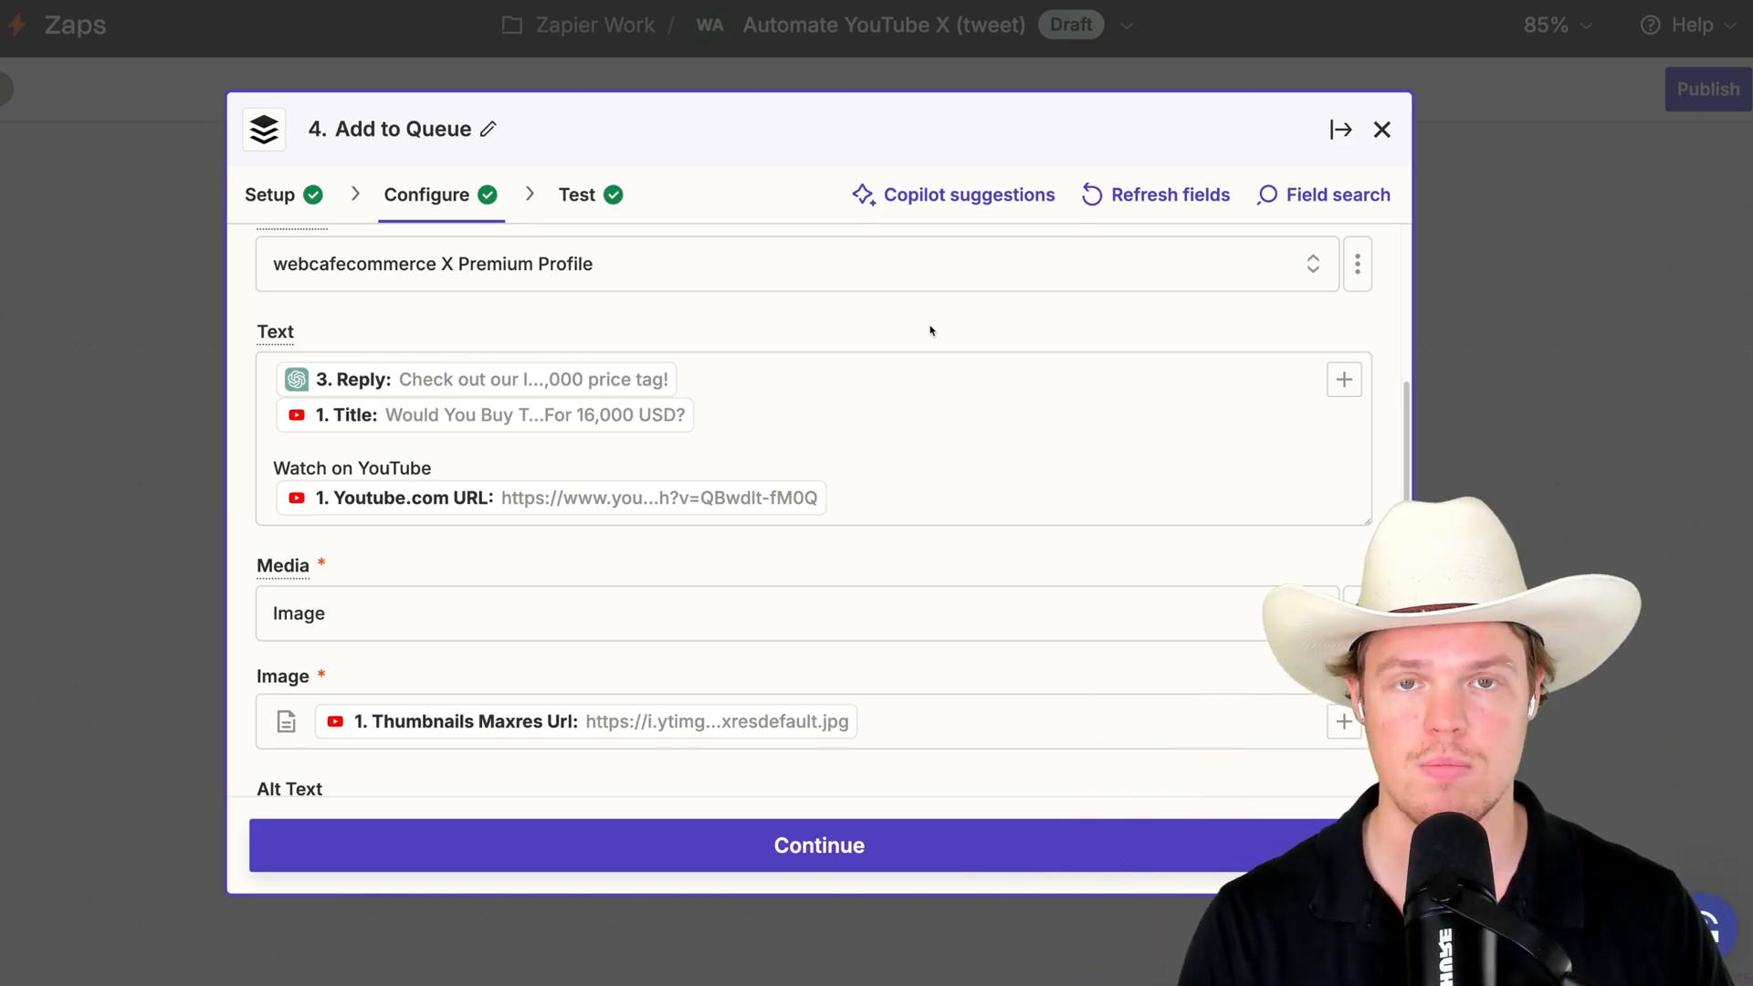
click(1381, 128)
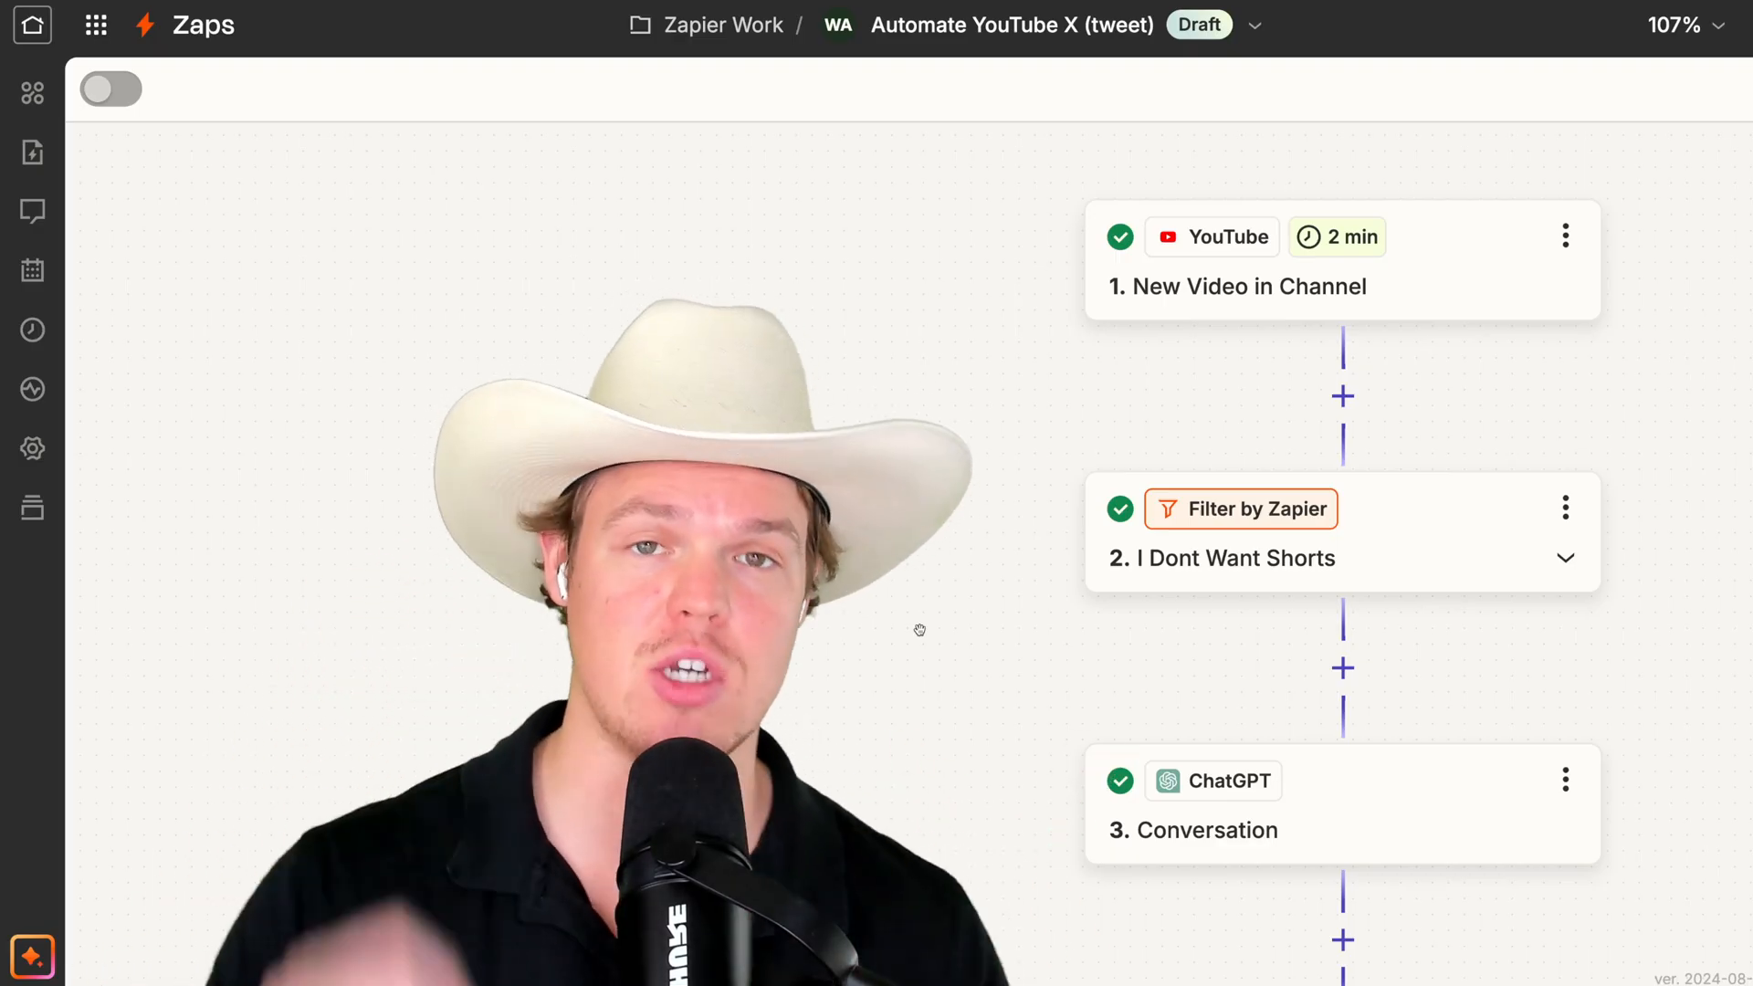